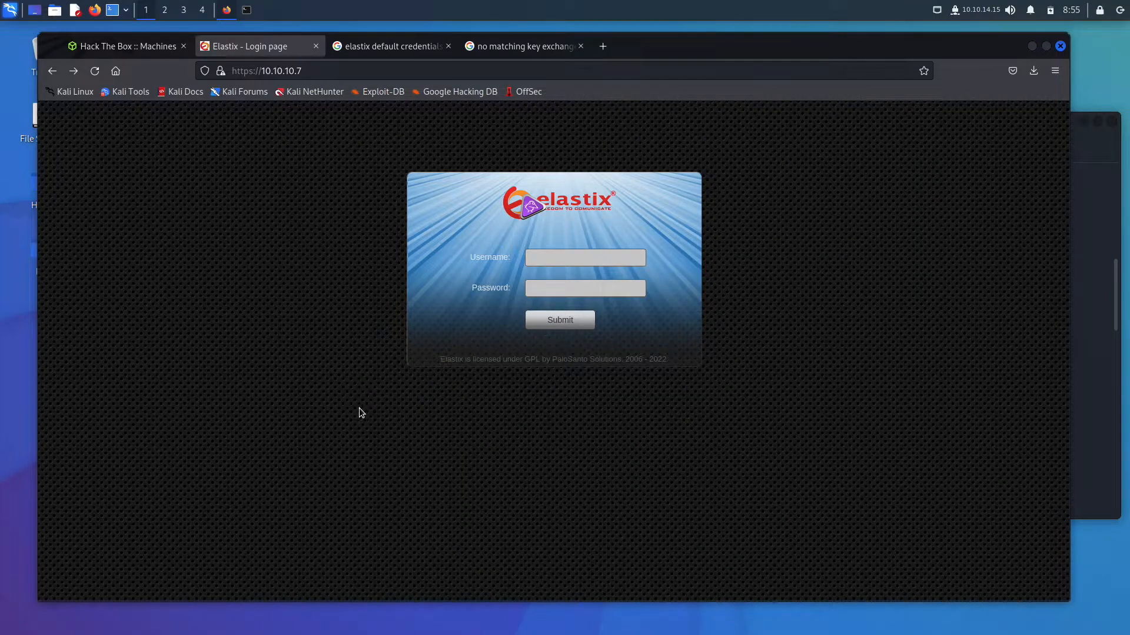
mouse_move(1046, 432)
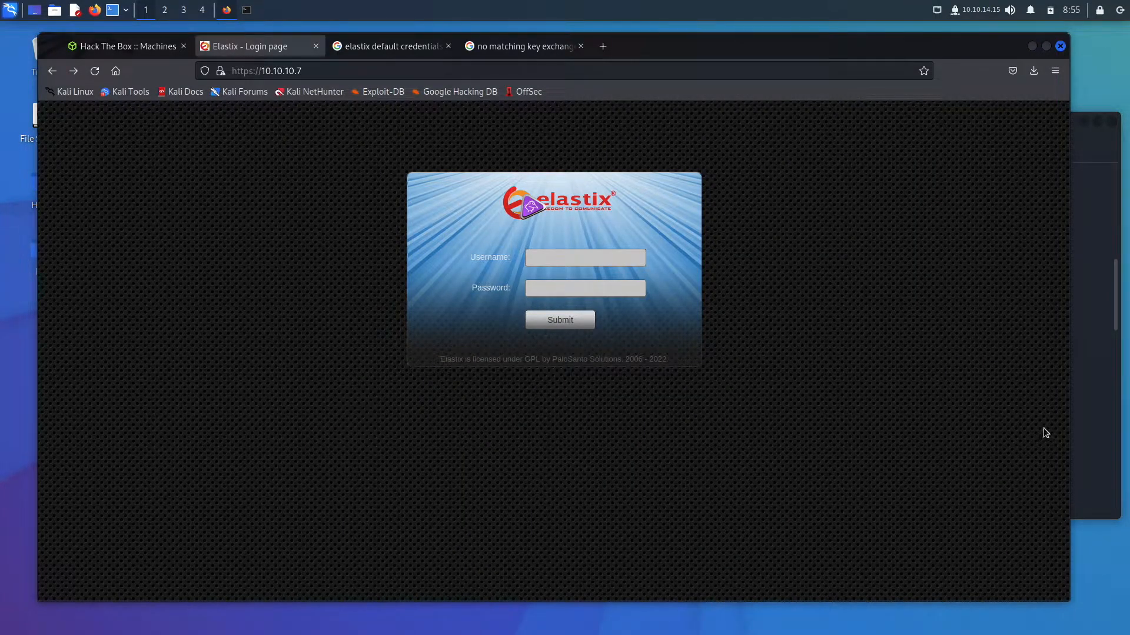
mouse_move(987, 431)
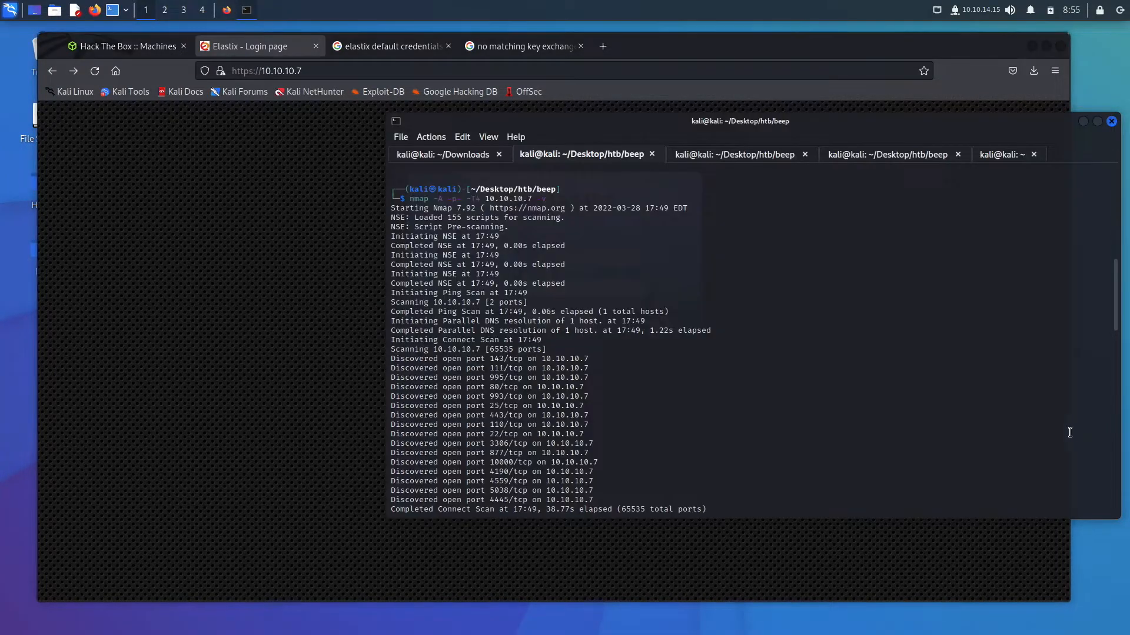
mouse_move(786, 391)
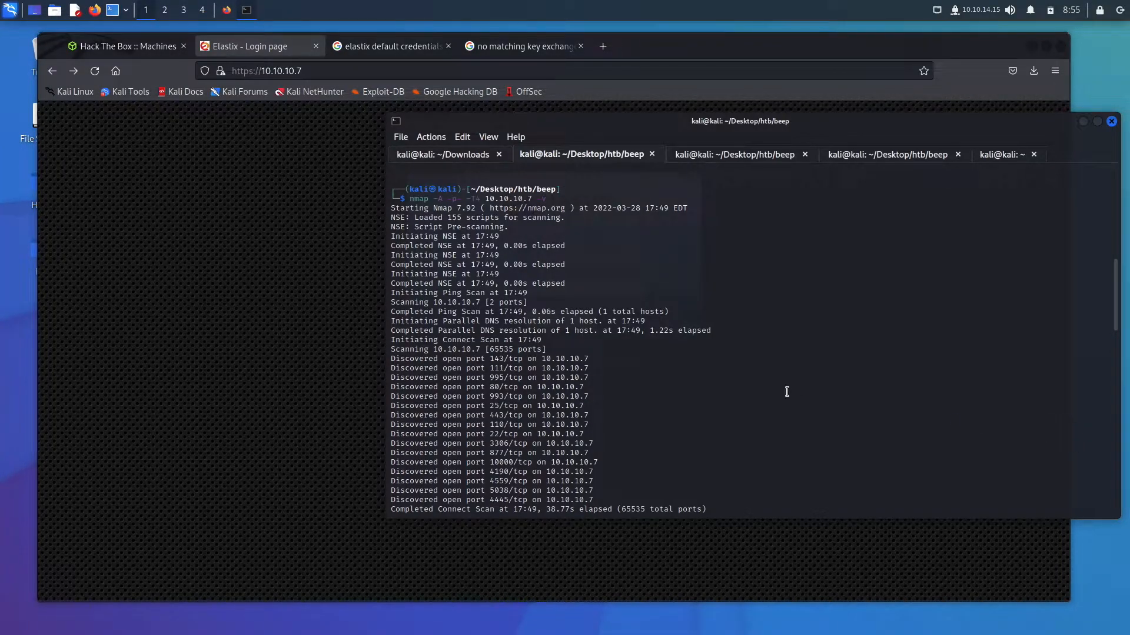
scroll(up, 3)
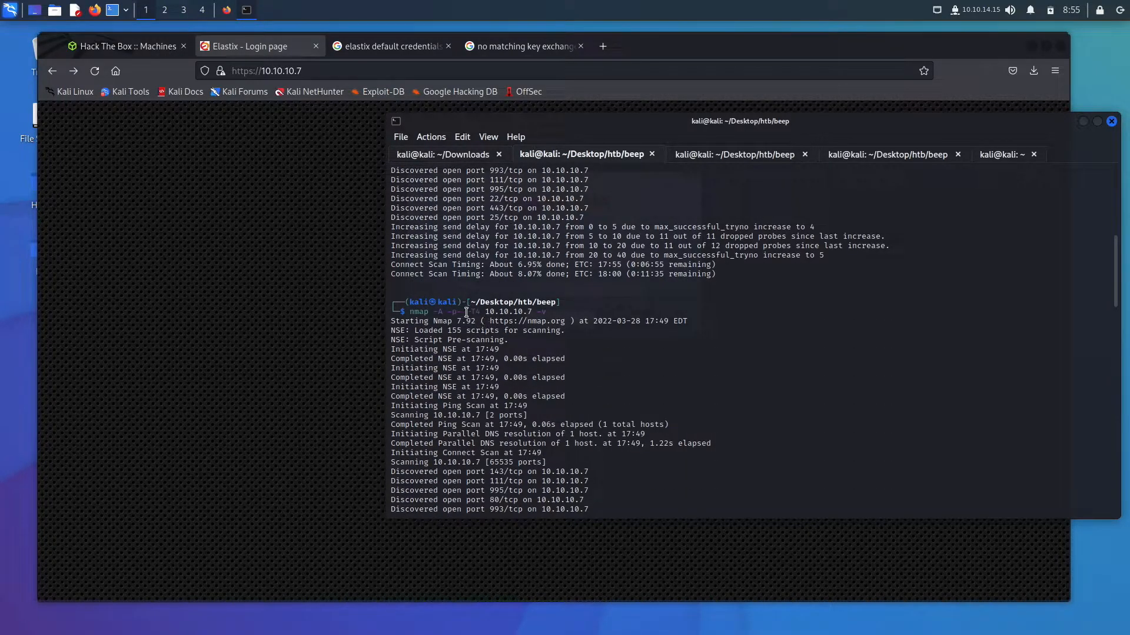
mouse_move(497, 353)
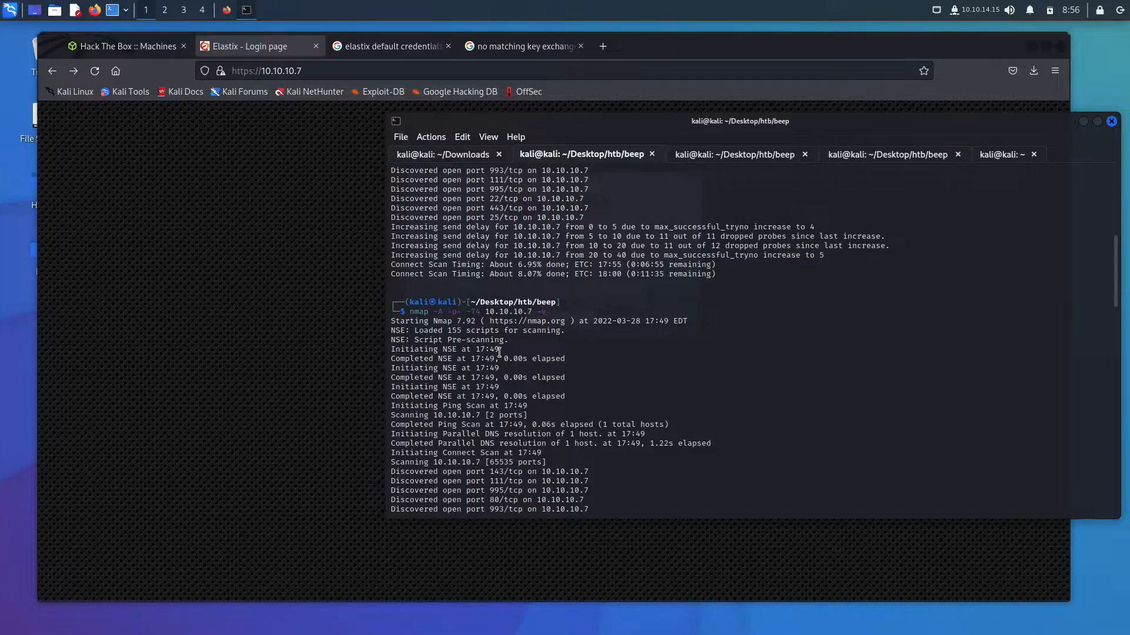
mouse_move(506, 350)
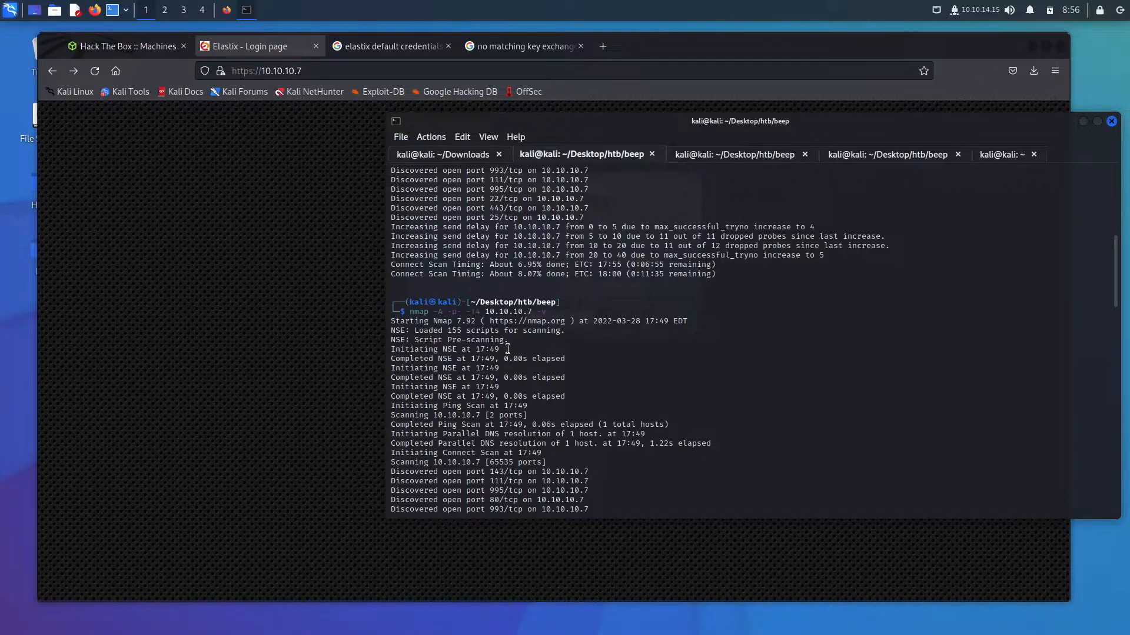
mouse_move(486, 333)
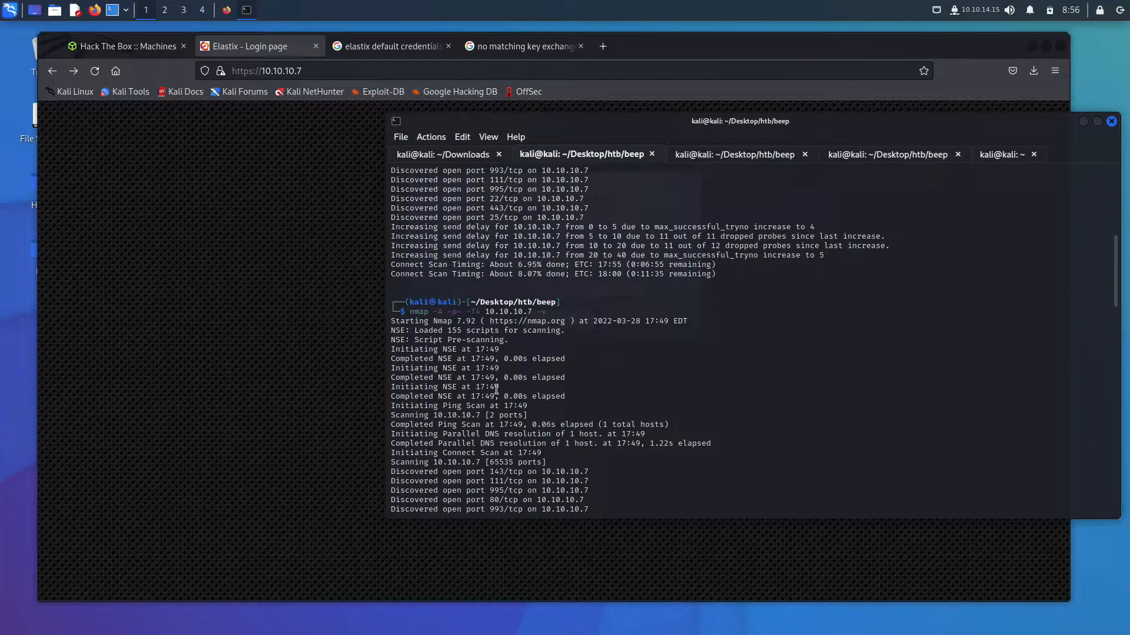
mouse_move(536, 397)
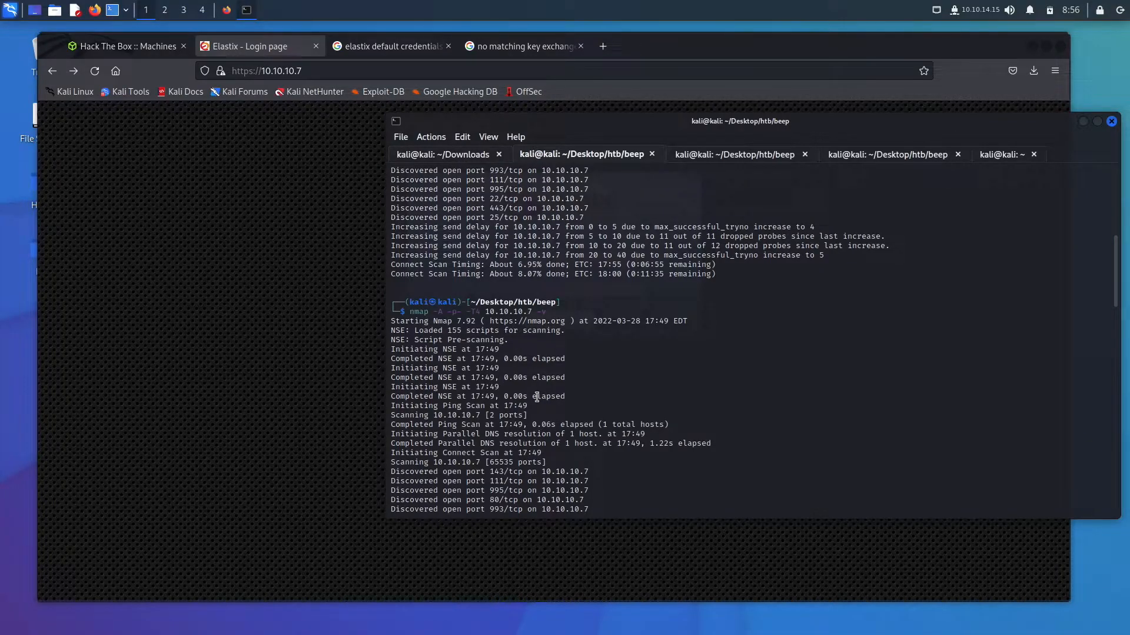
scroll(down, 3)
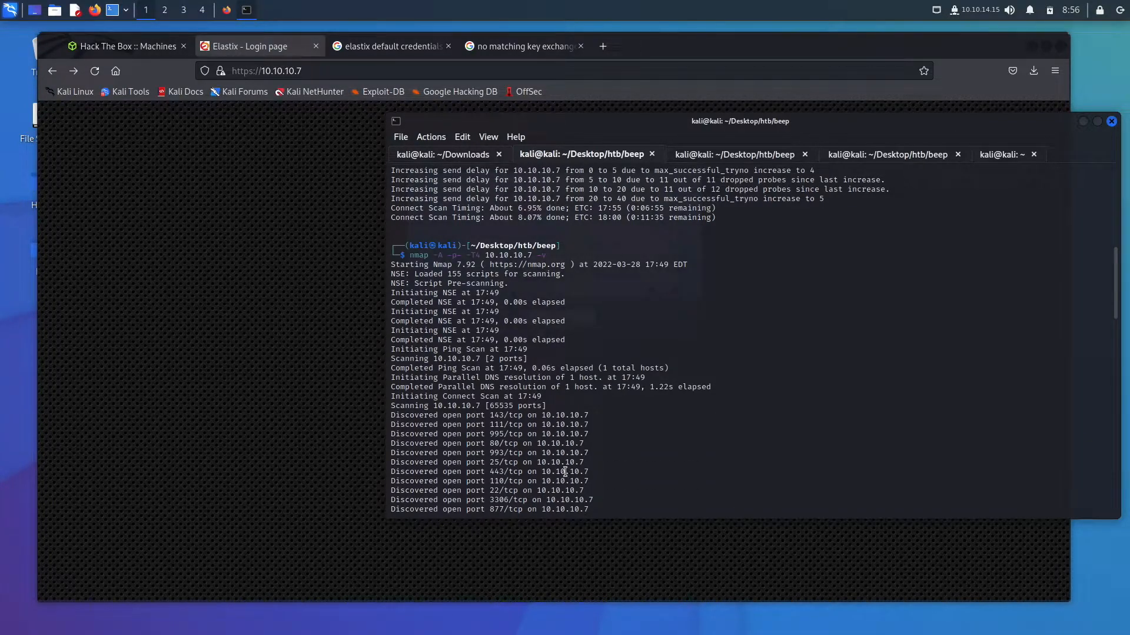
scroll(down, 3)
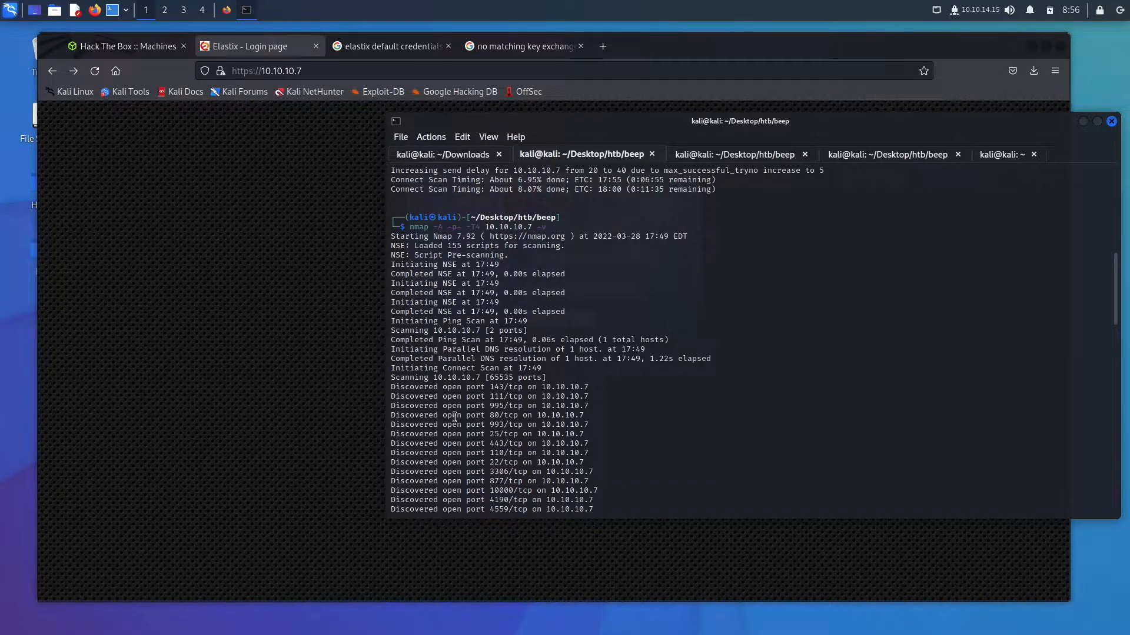
mouse_move(540, 447)
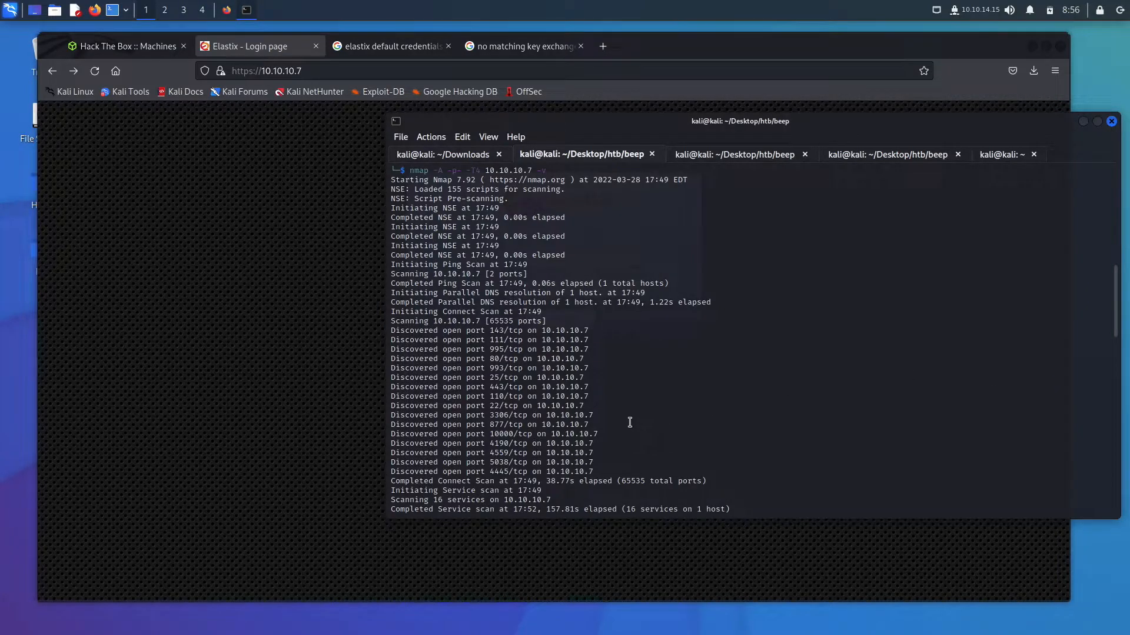
mouse_move(481, 386)
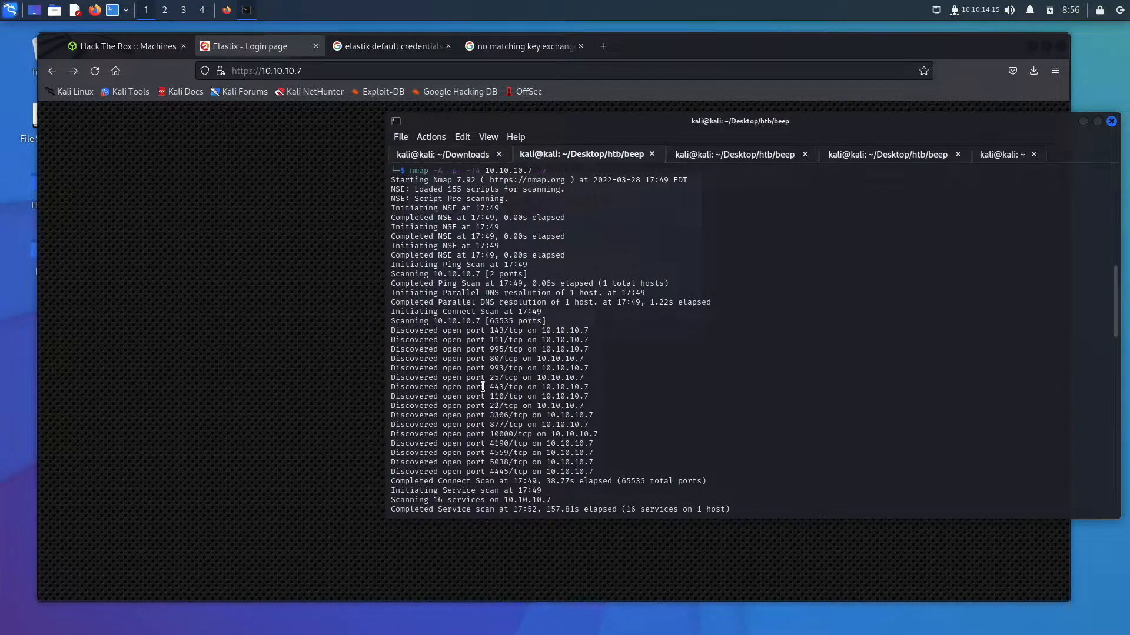
double_click(496, 387)
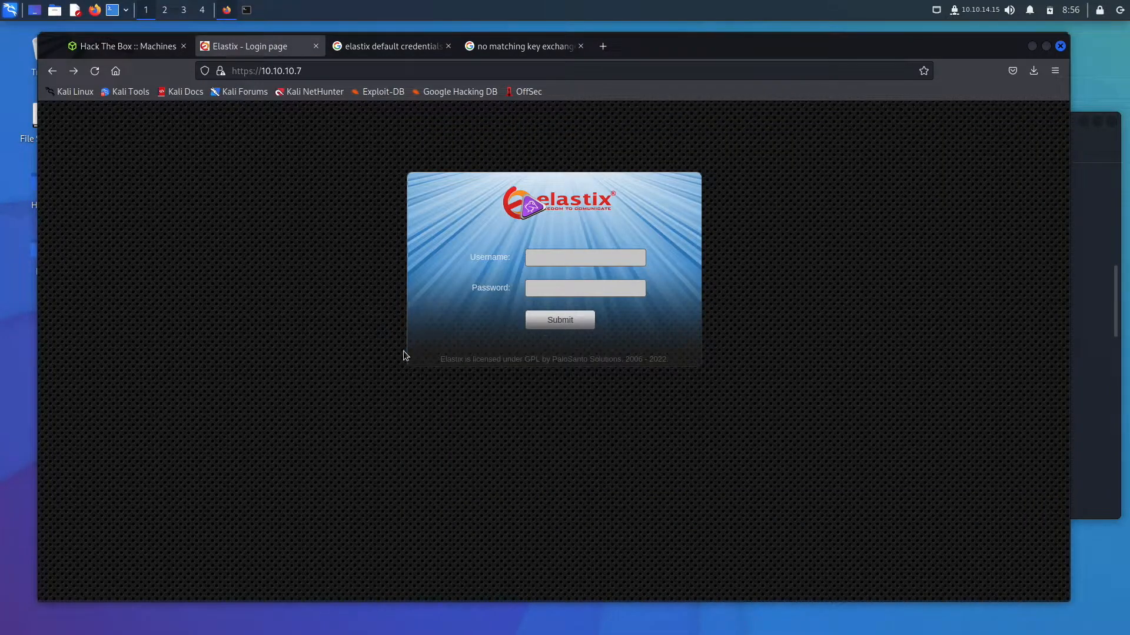
mouse_move(440, 400)
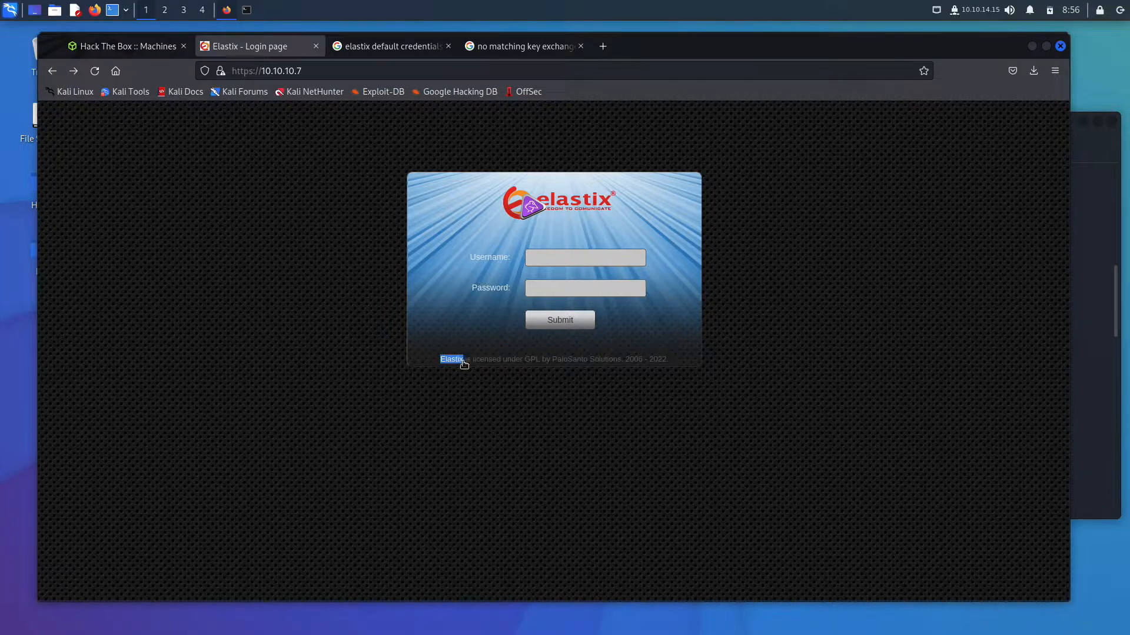
mouse_move(512, 416)
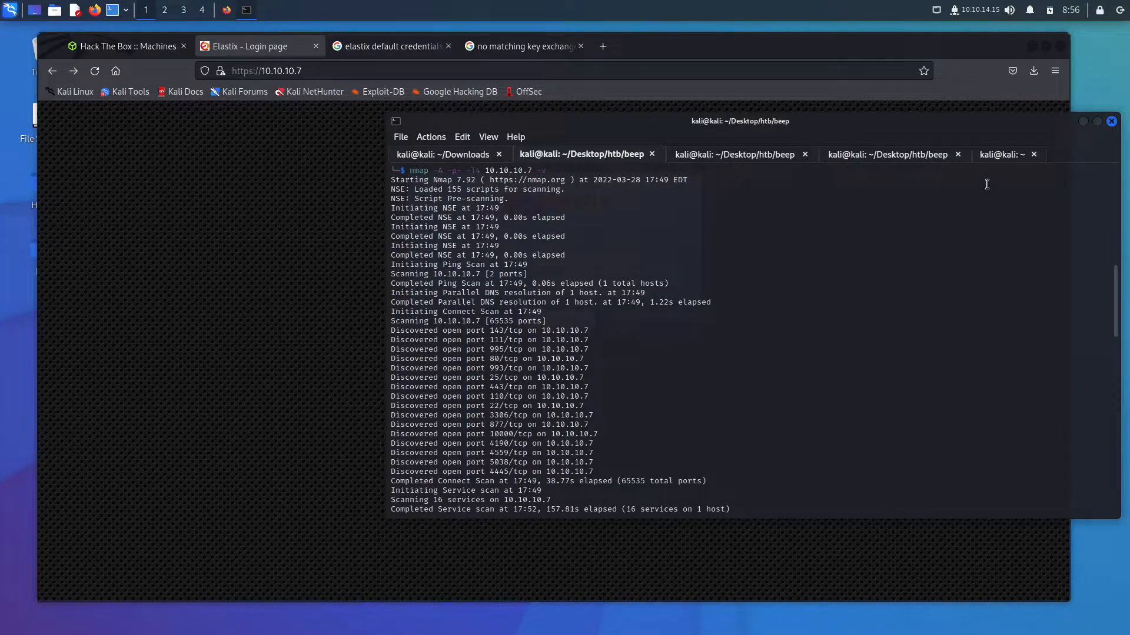
- Run dirbuster from the kali@kali:~ shell to bring up its brute-force setup form
click(1001, 154)
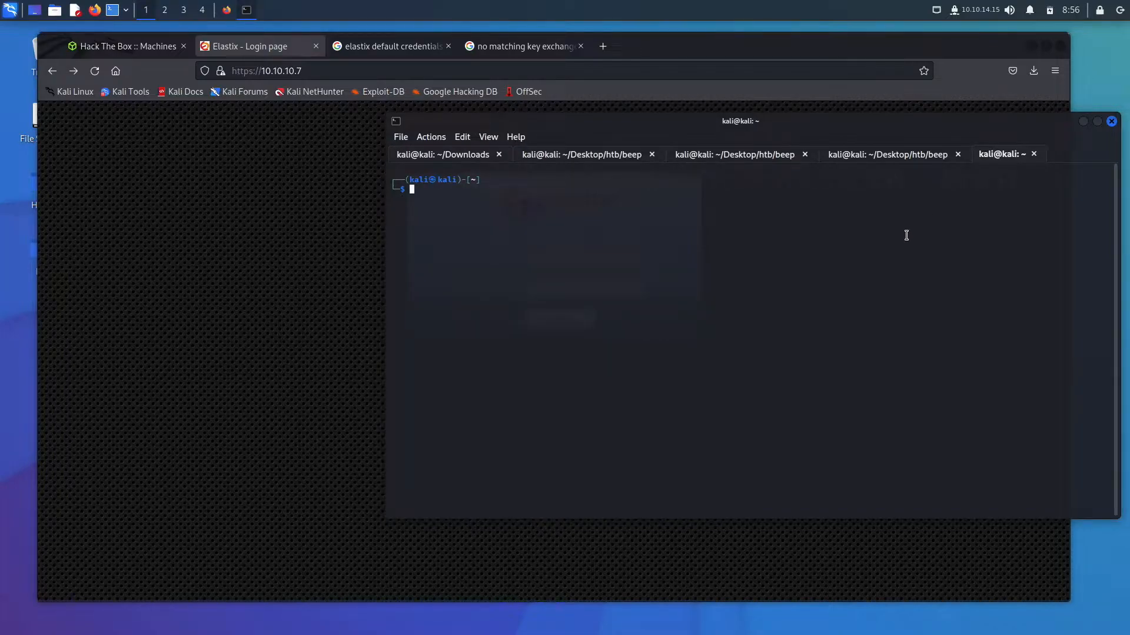
mouse_move(820, 260)
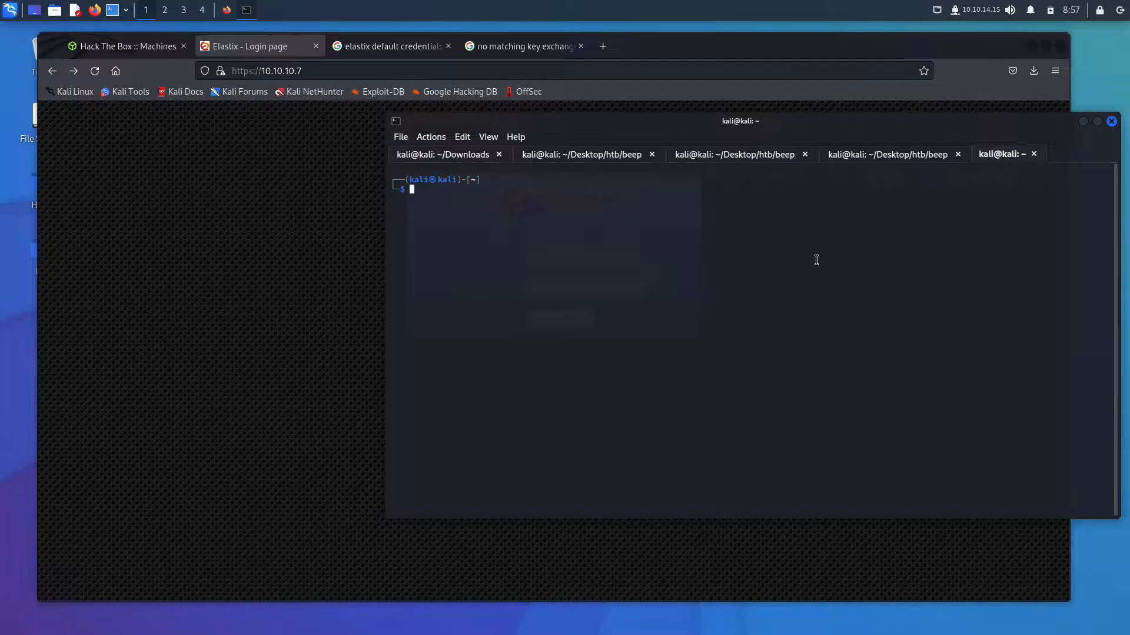
text(dirbuster)
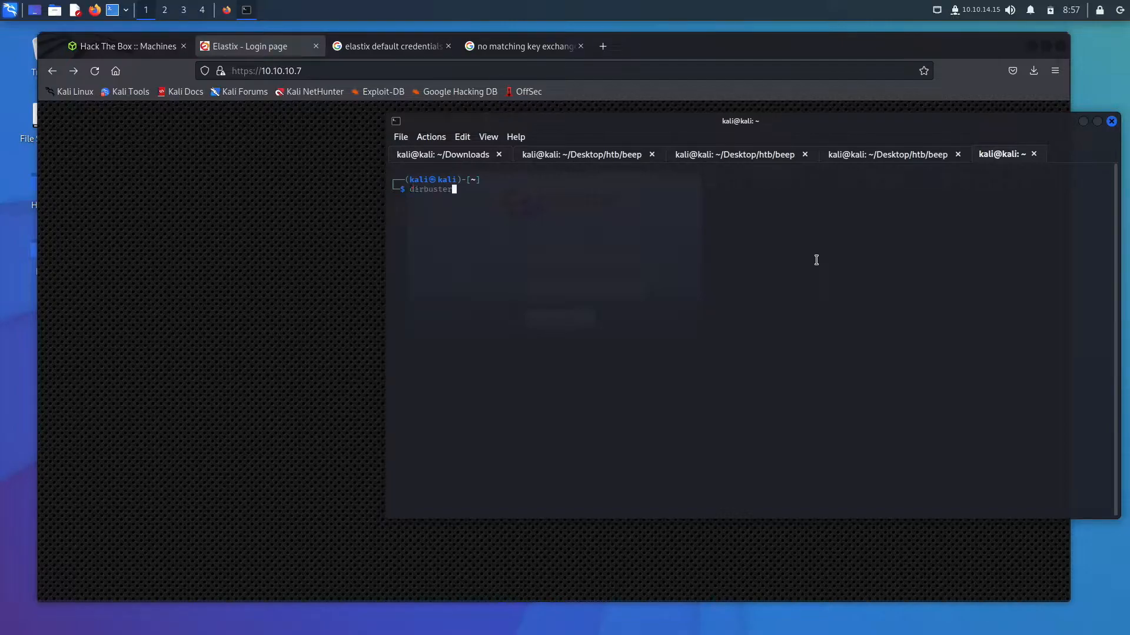
key(Return)
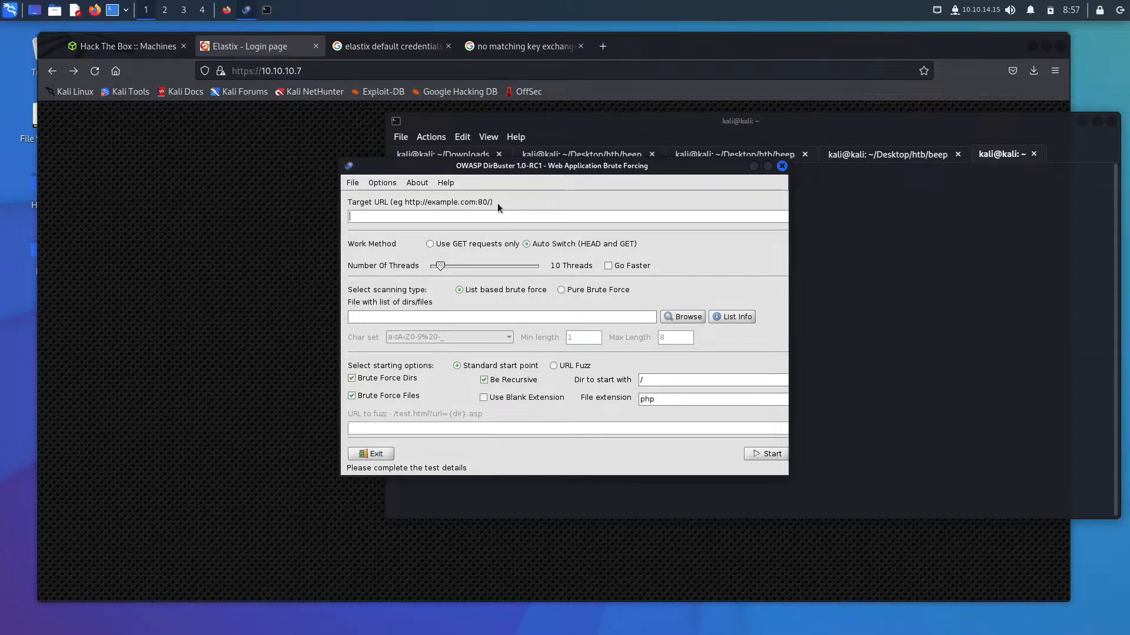
text(htt)
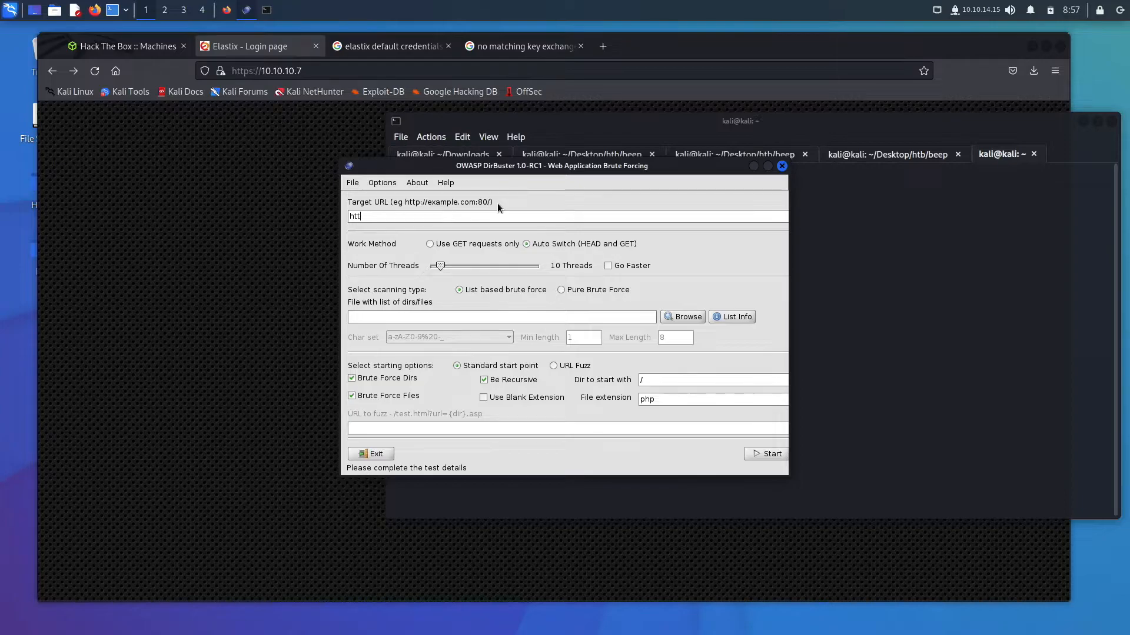
text(p://10.10.10.7:)
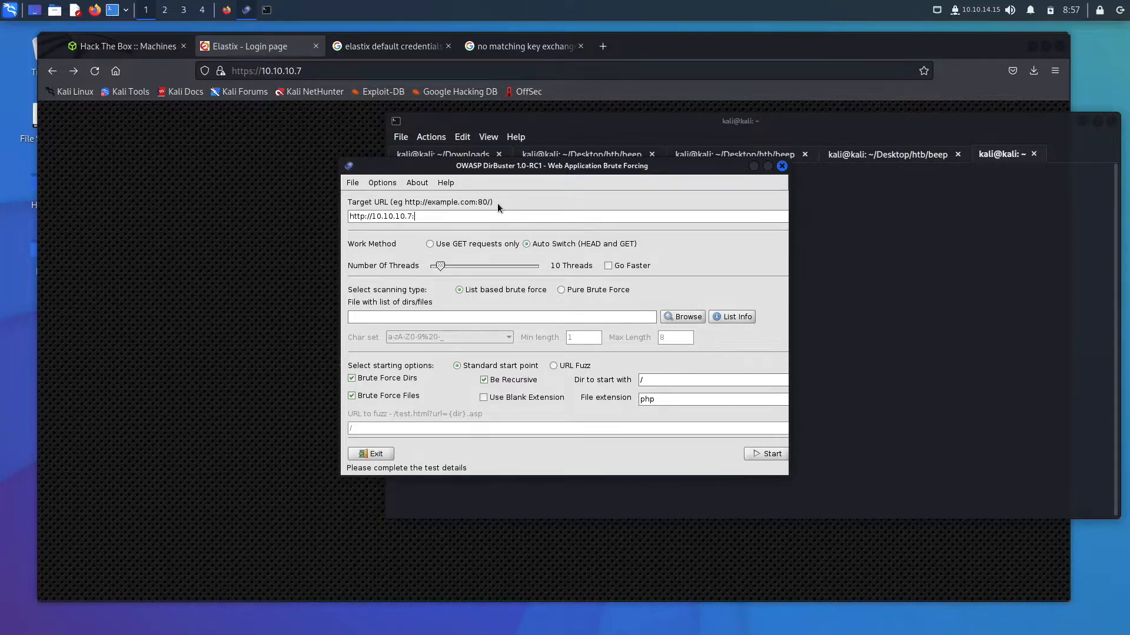
text(80)
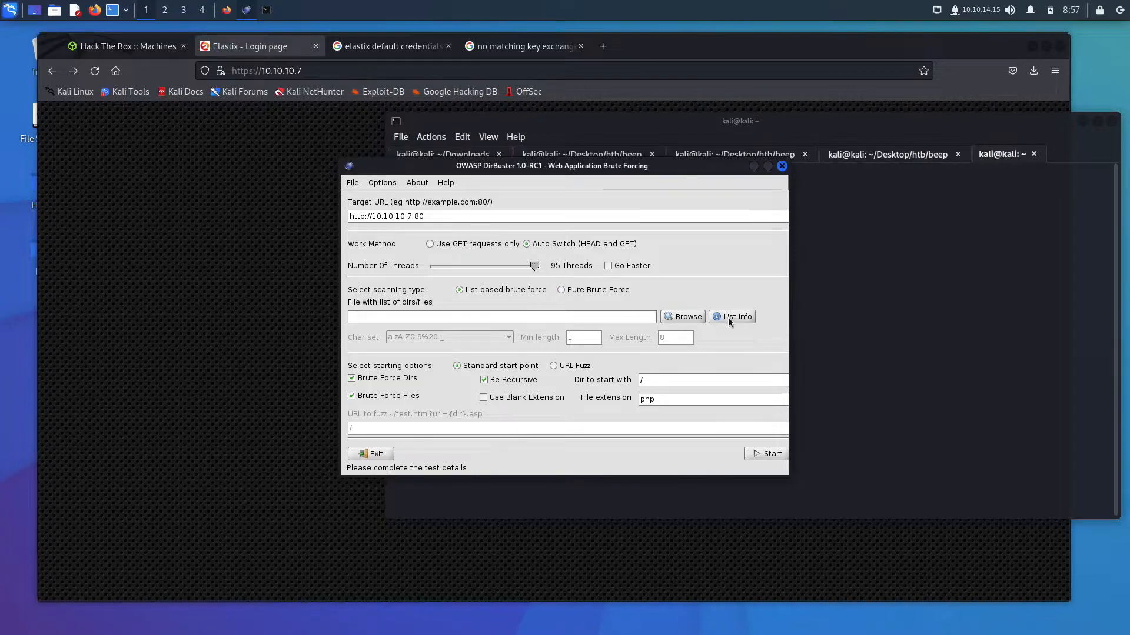
- Browse to the dirbuster wordlist folder for directory-list-2.3-medium.txt and turn off Be Recursive
click(681, 316)
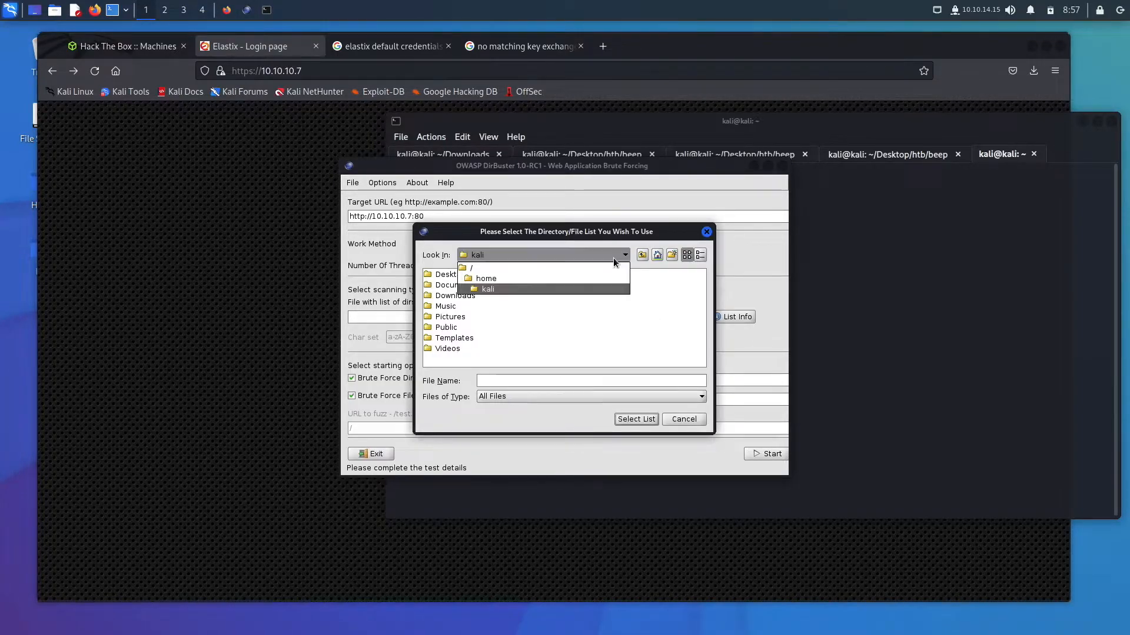
click(470, 267)
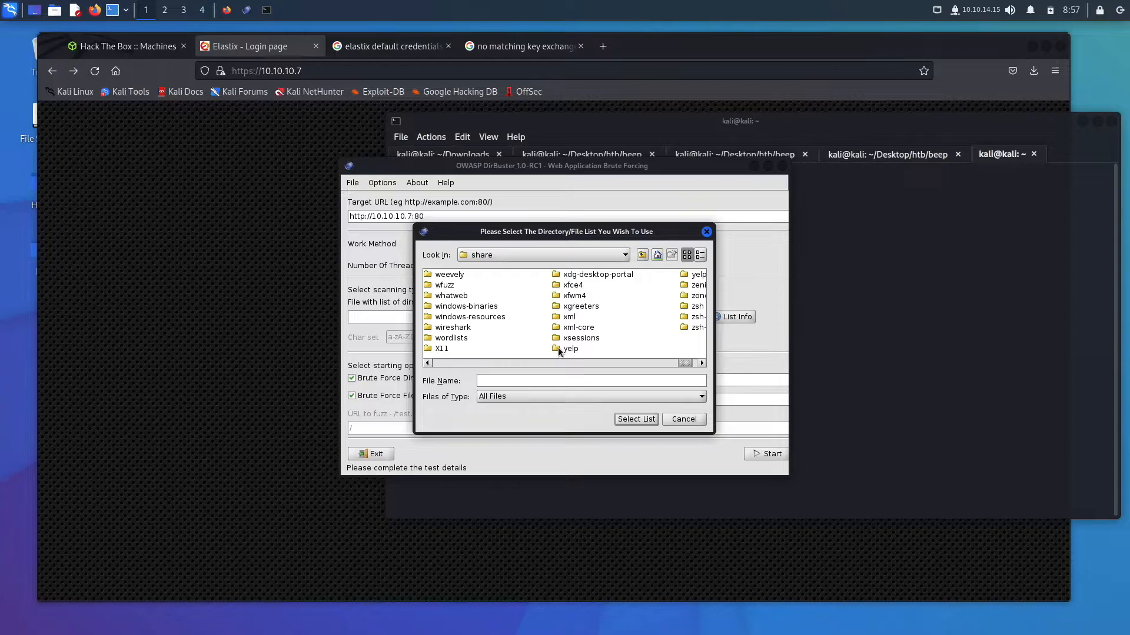
double_click(450, 338)
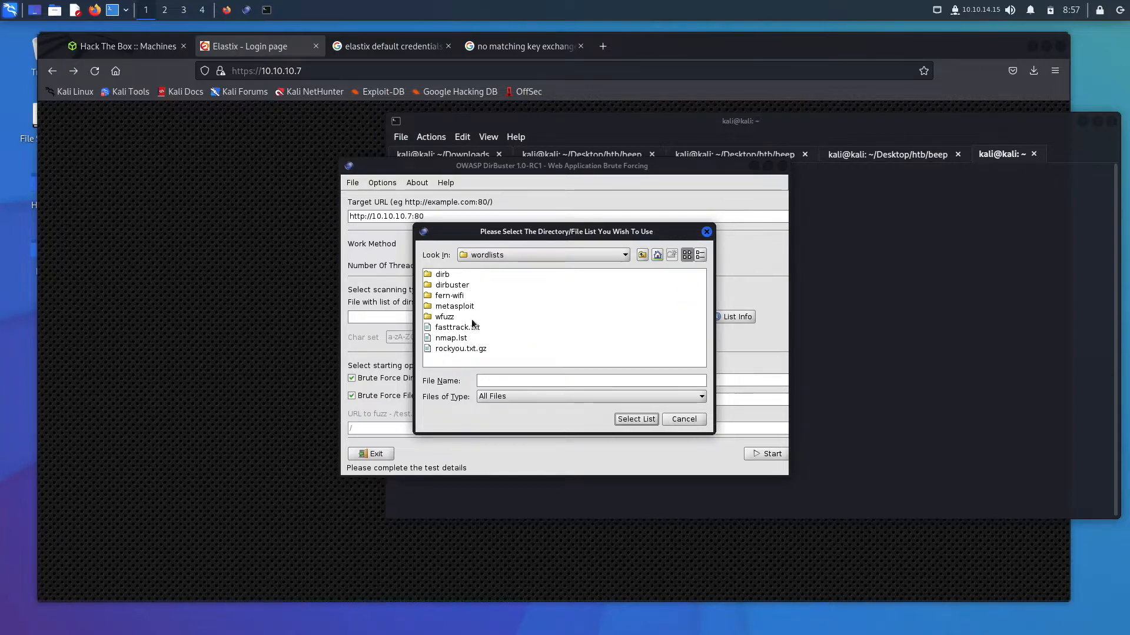
double_click(452, 284)
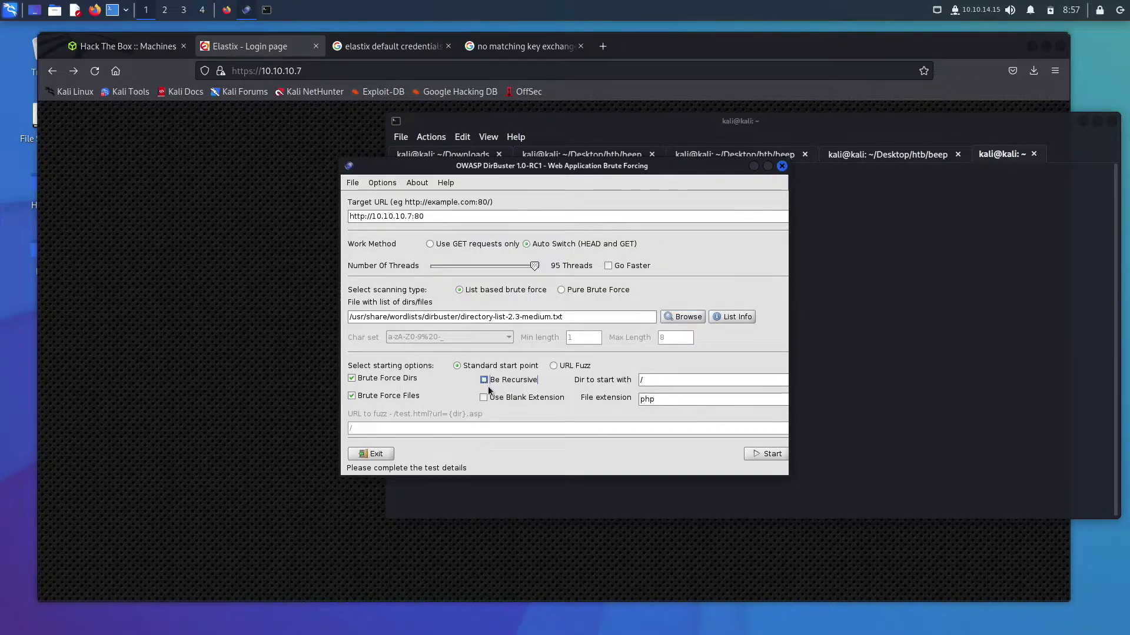
click(767, 453)
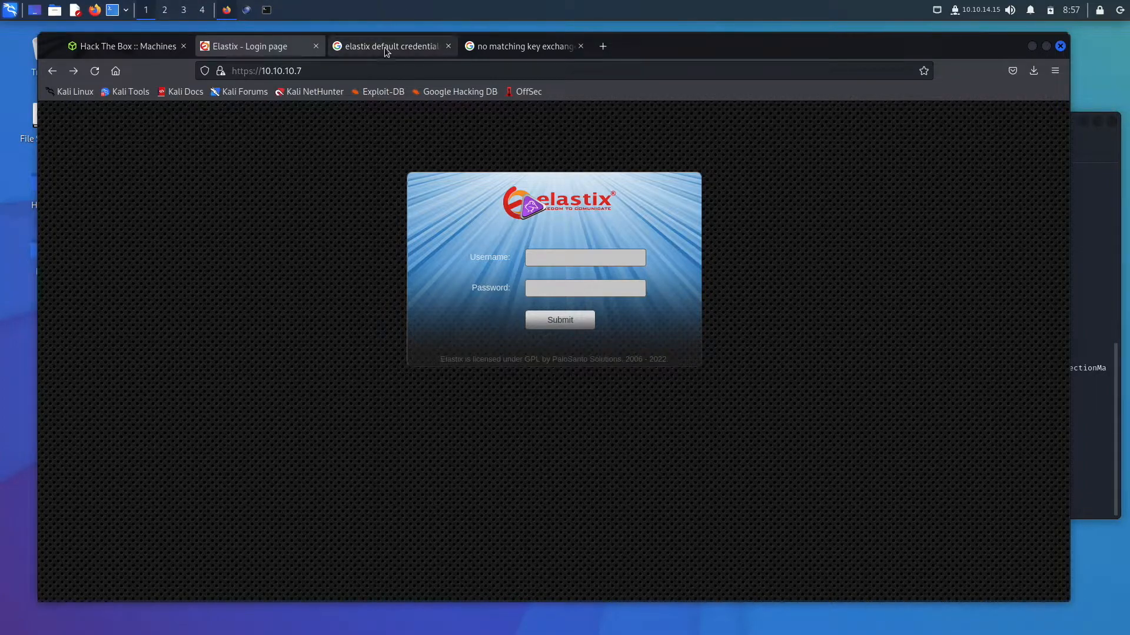
- Check the Google snippet for Elastix default credentials and try them on the Elastix login page
click(390, 46)
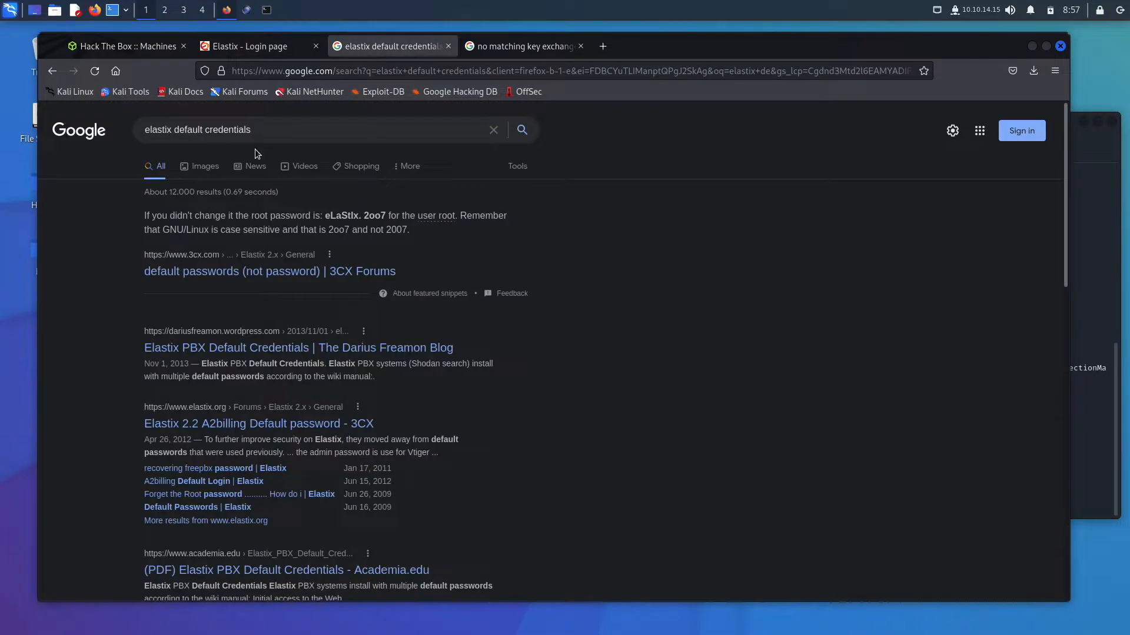
mouse_move(258, 64)
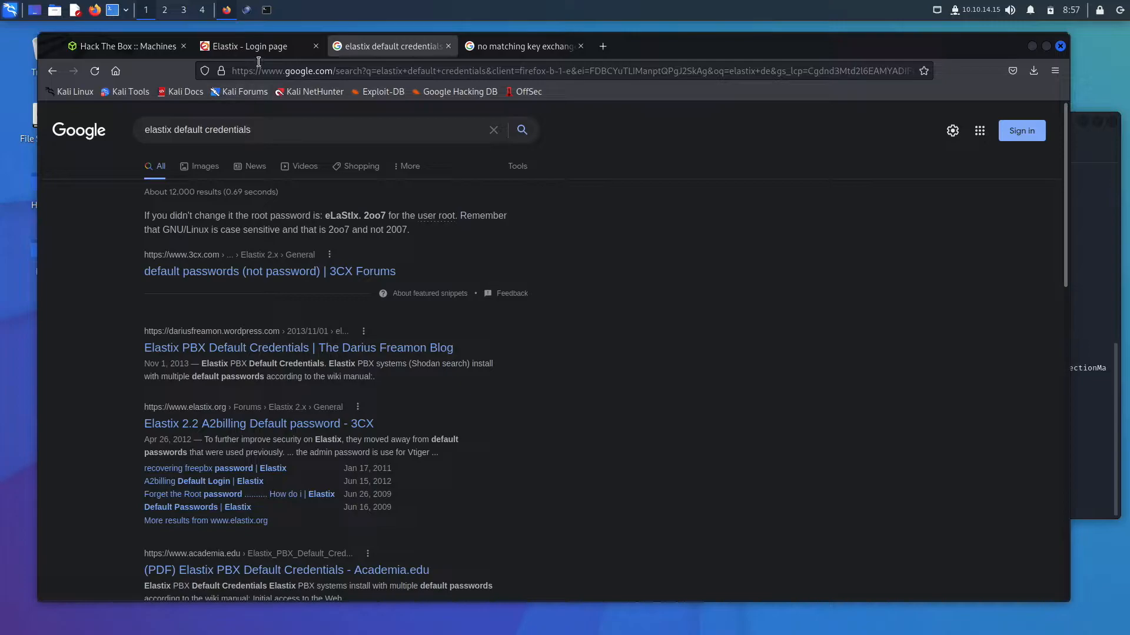
click(248, 46)
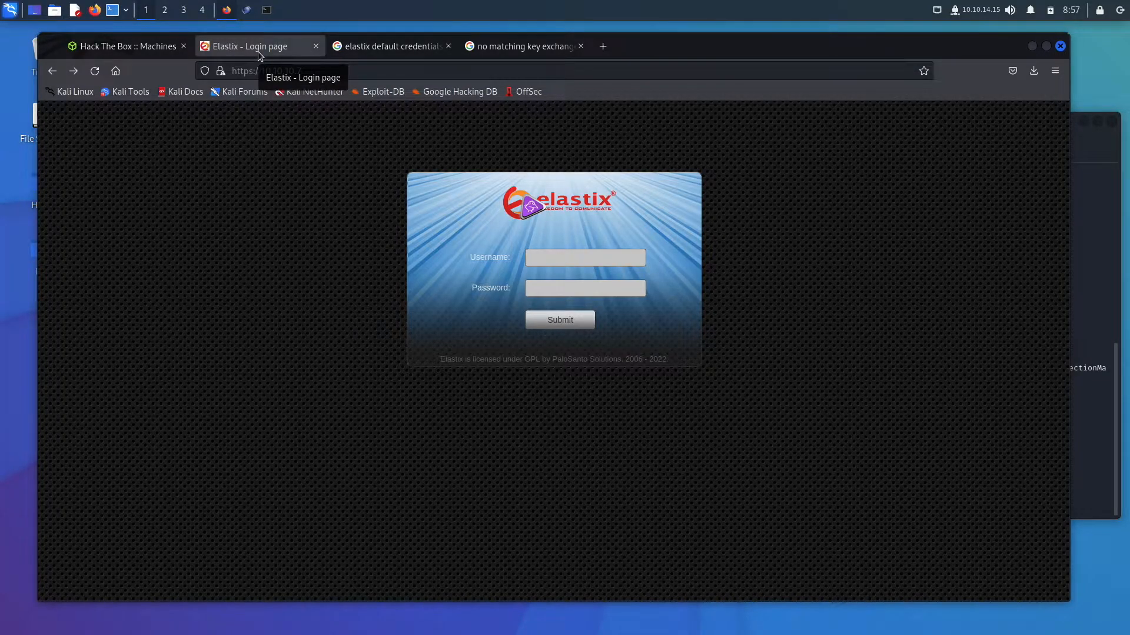
click(585, 257)
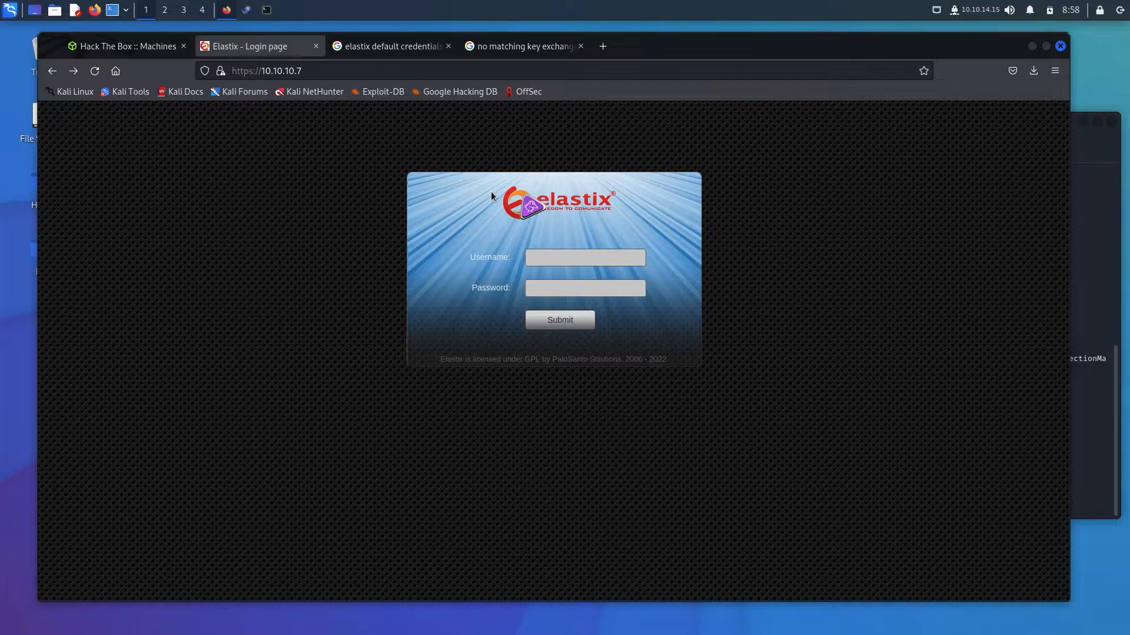
click(390, 46)
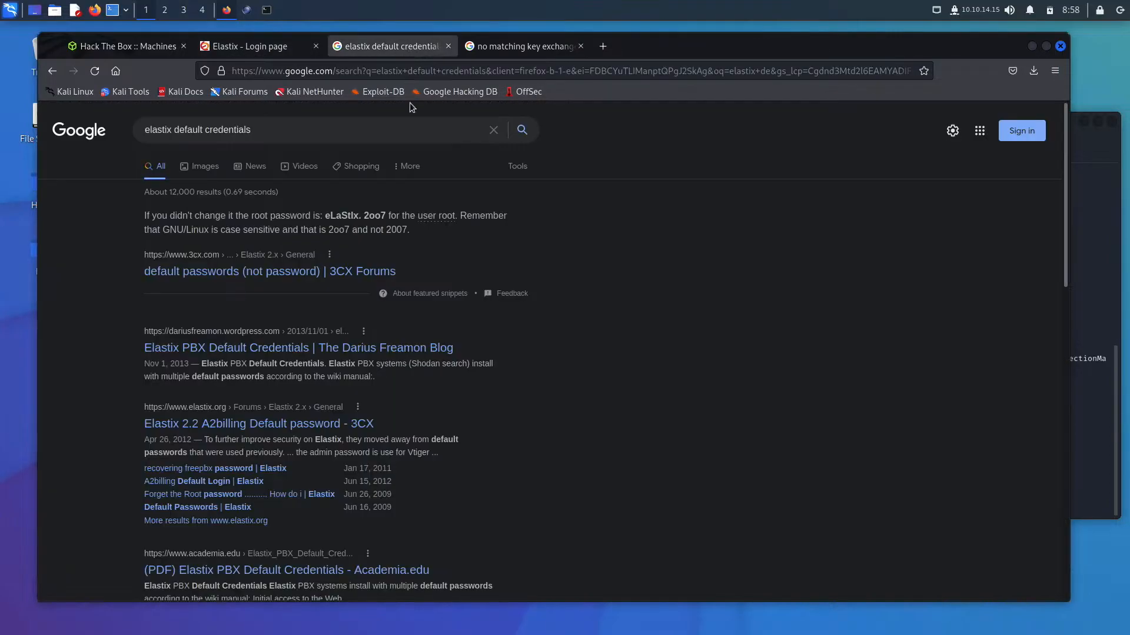
double_click(341, 215)
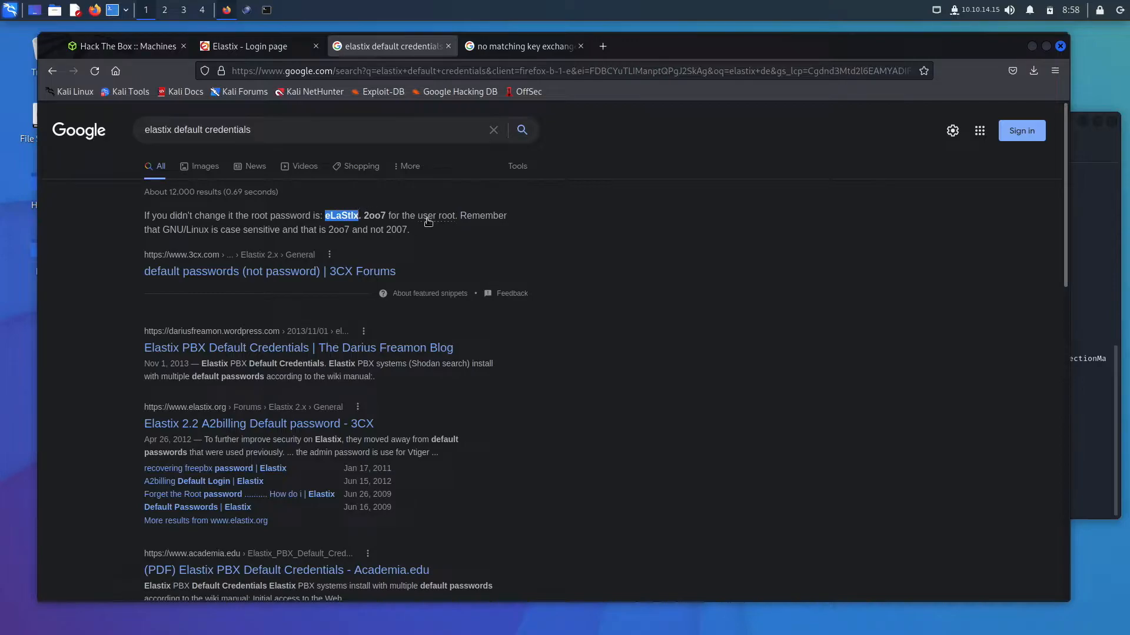
mouse_move(249, 46)
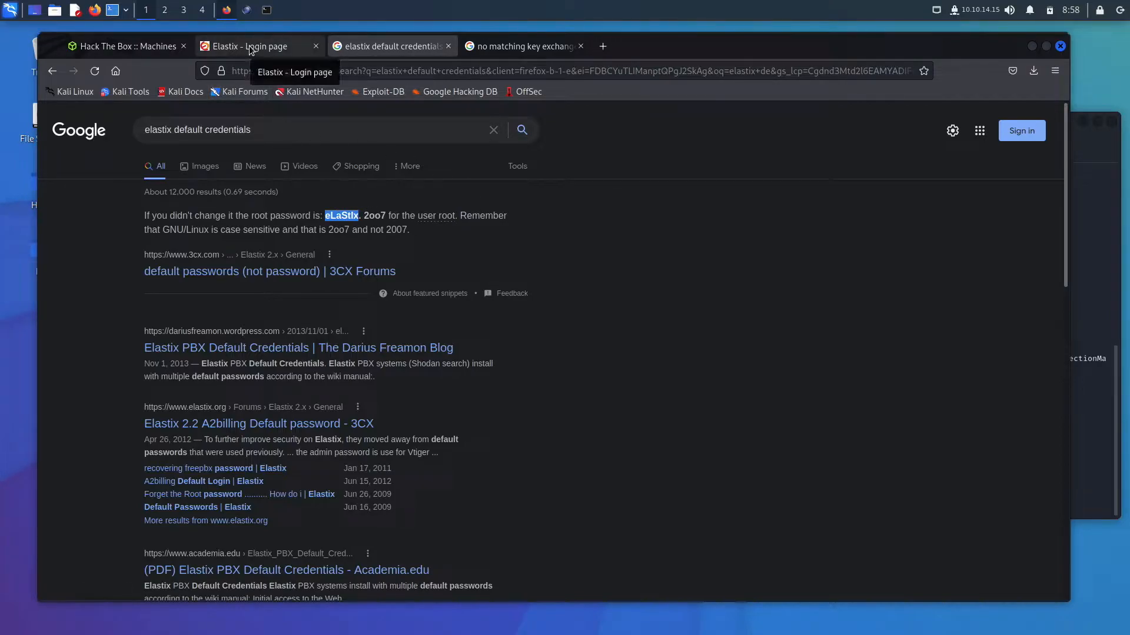
click(249, 46)
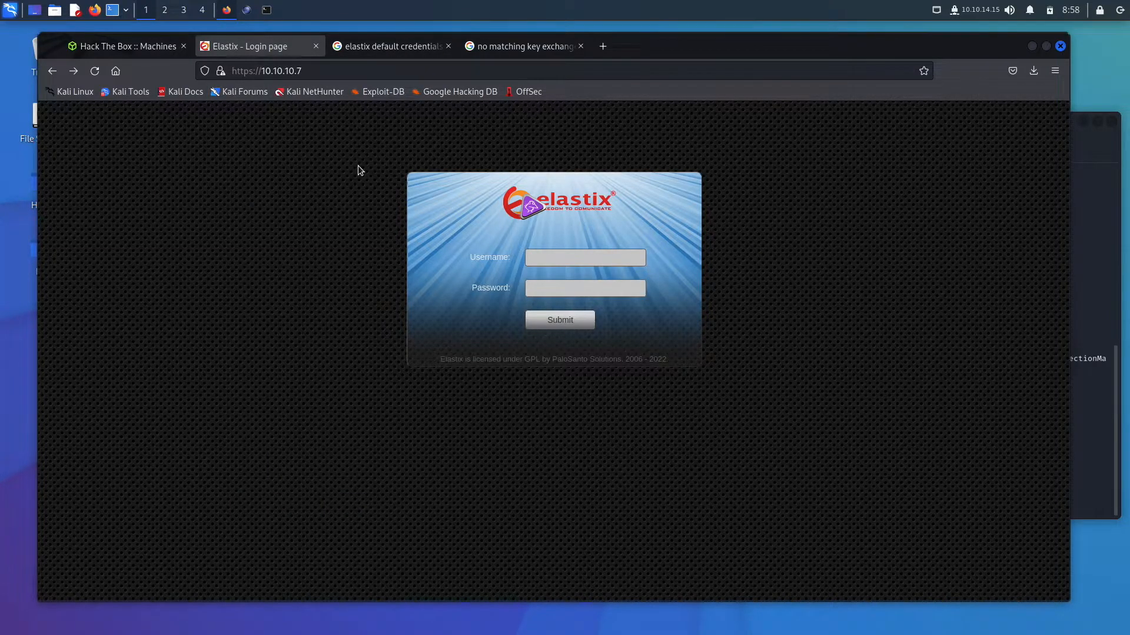
mouse_move(360, 179)
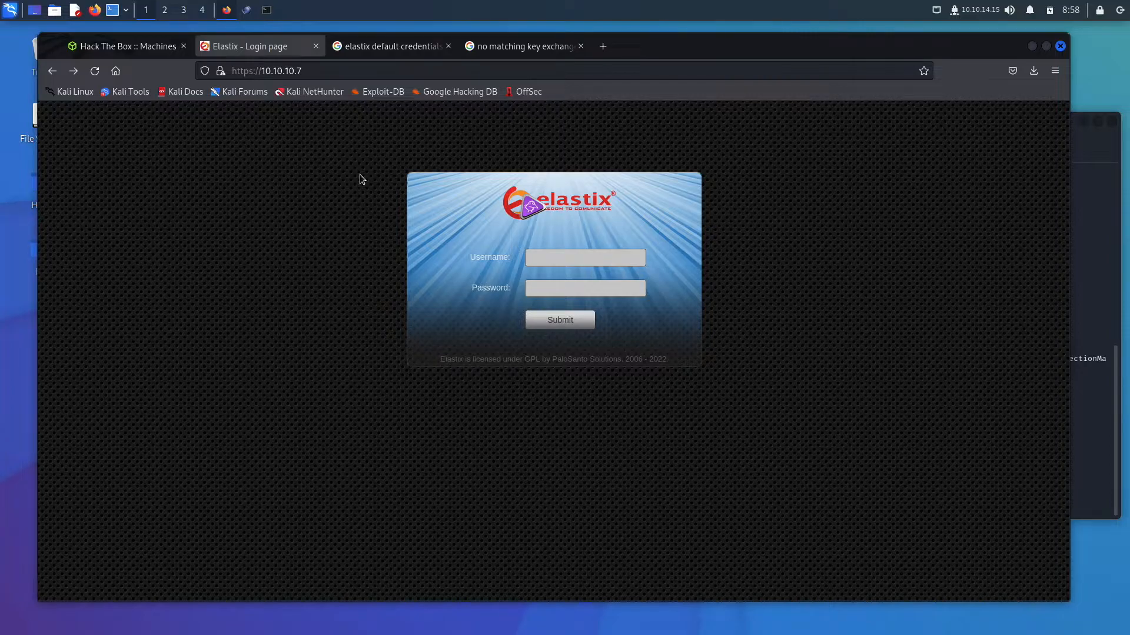
mouse_move(355, 202)
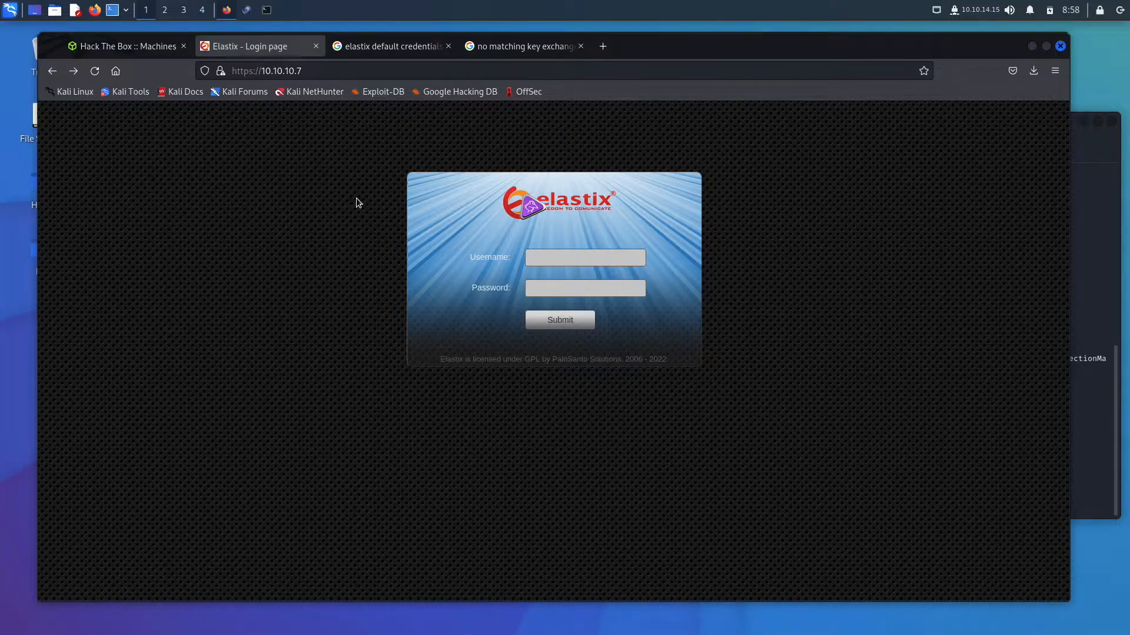
mouse_move(351, 223)
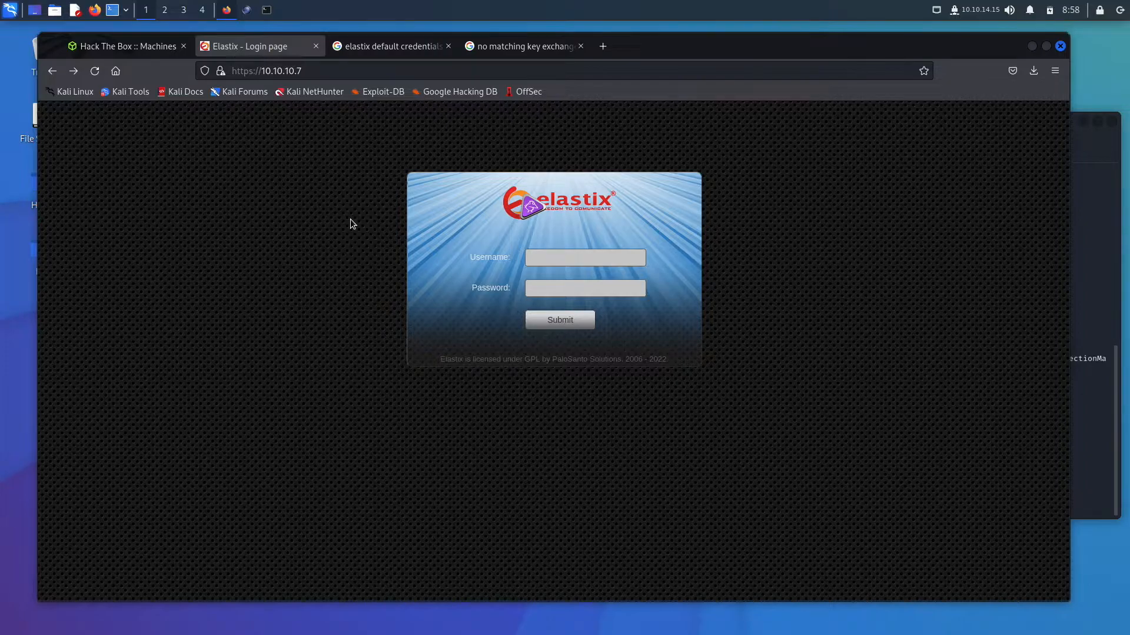
mouse_move(357, 247)
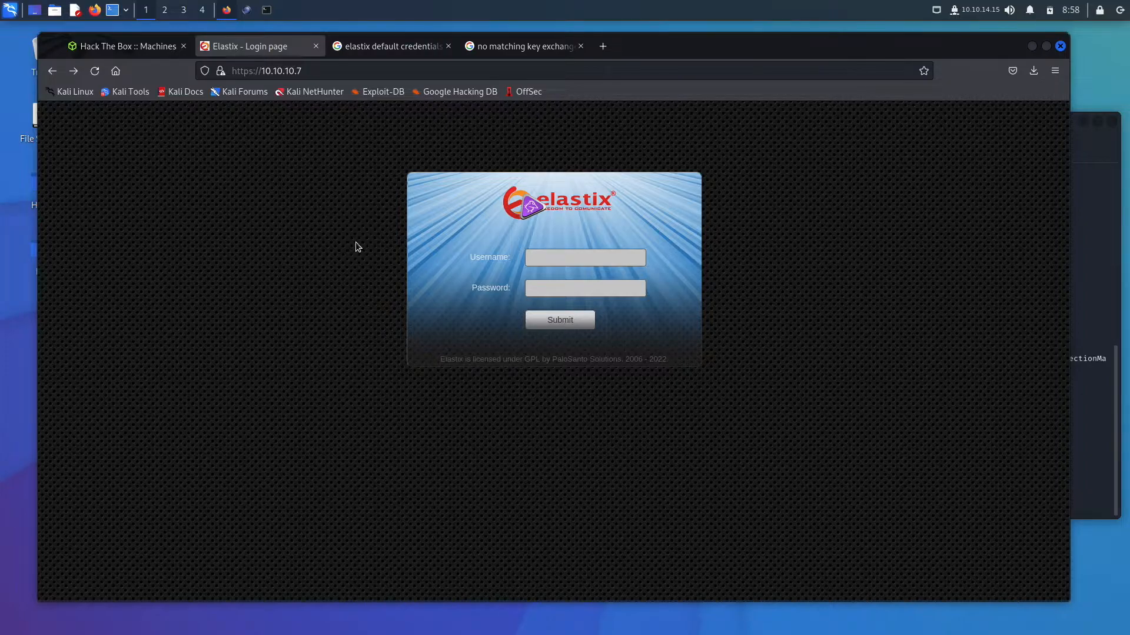
mouse_move(462, 288)
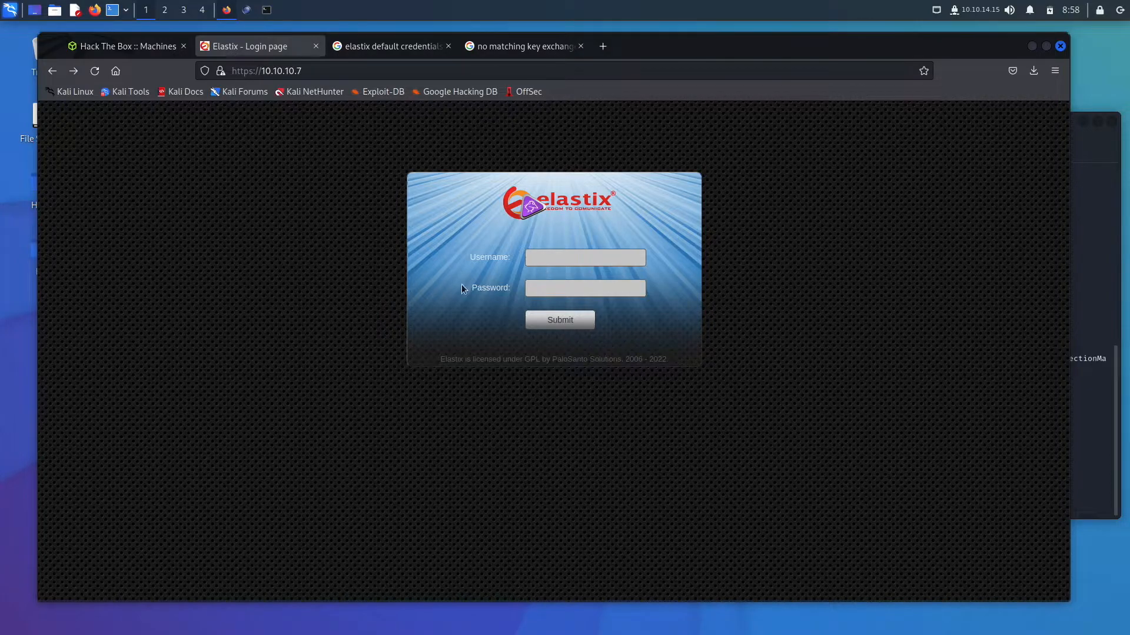
mouse_move(807, 399)
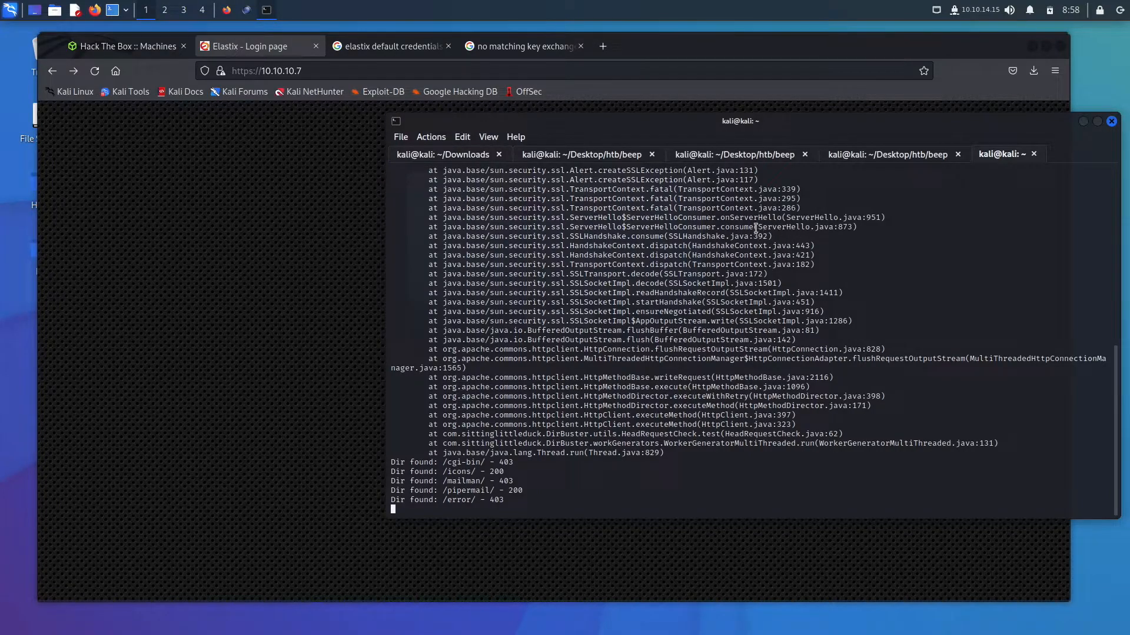
- Run the searchsploit query for Elastix in the beep folder terminal, listing graph.php LFI exploit 37637.pl
click(735, 153)
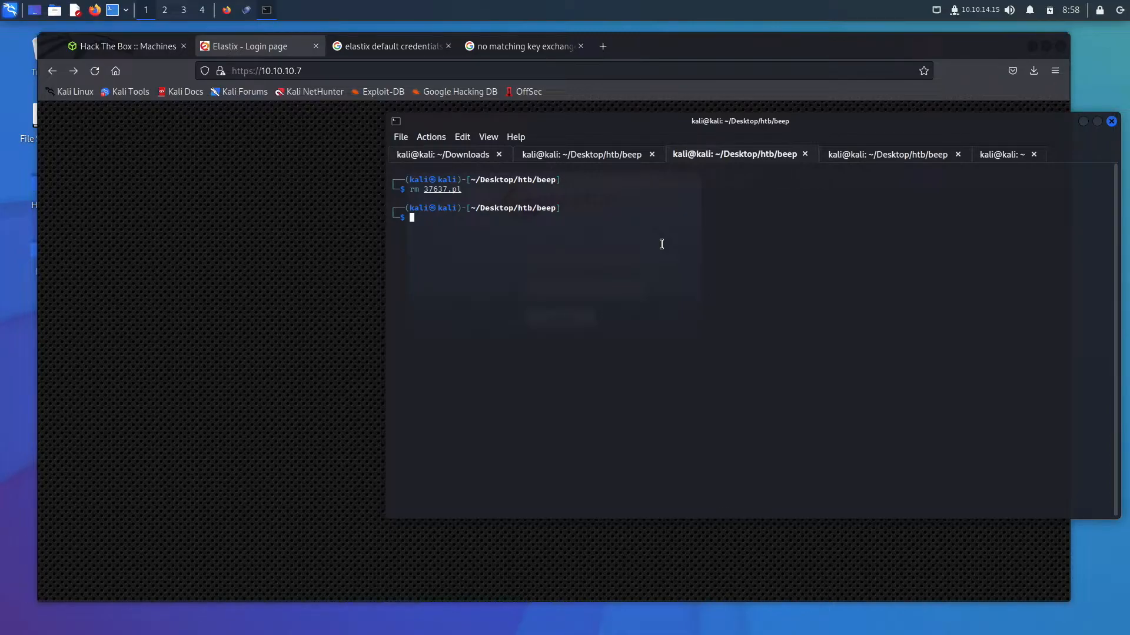
text(searchsploit -m php/webapps/37637.pl)
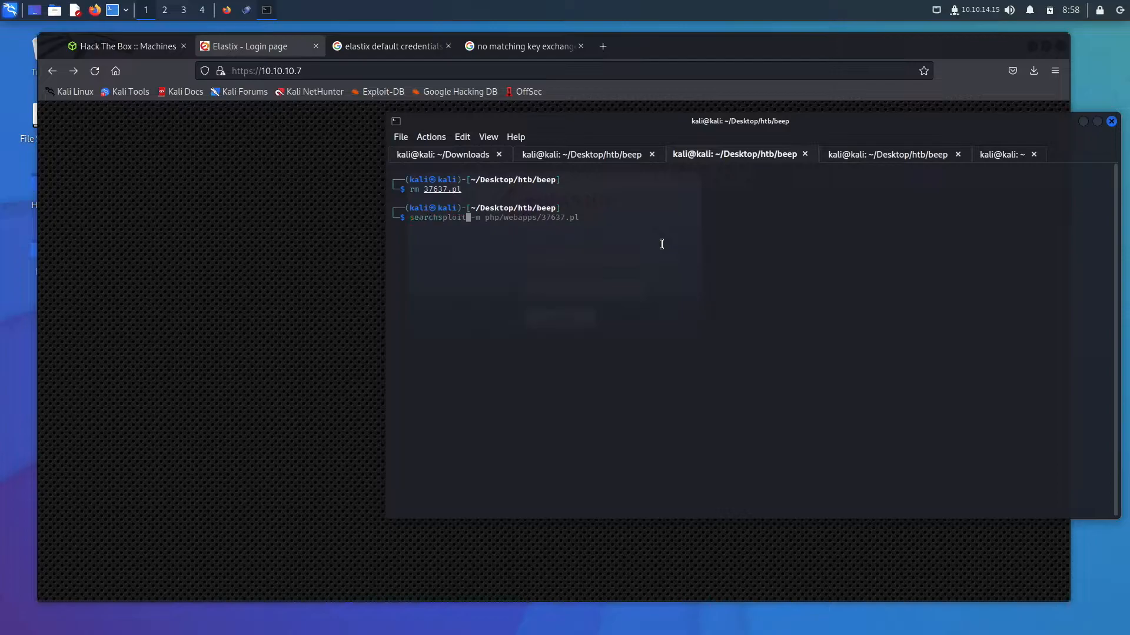
key(Return)
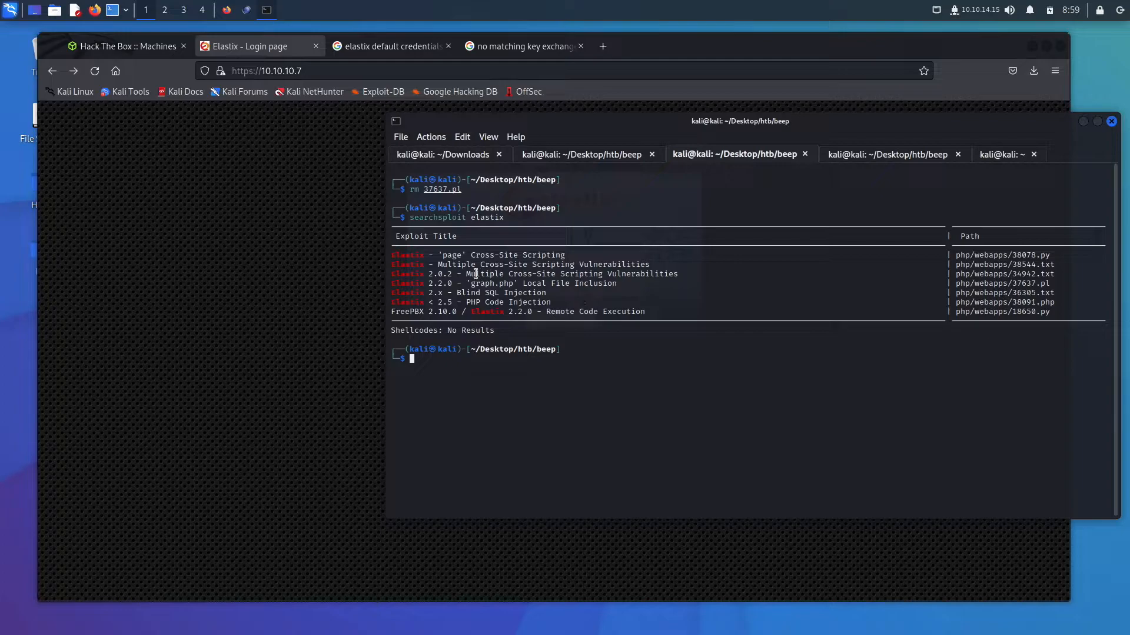
- Copy the php/webapps/37637.pl path and mirror the exploit script into the beep folder with searchsploit -m
double_click(533, 283)
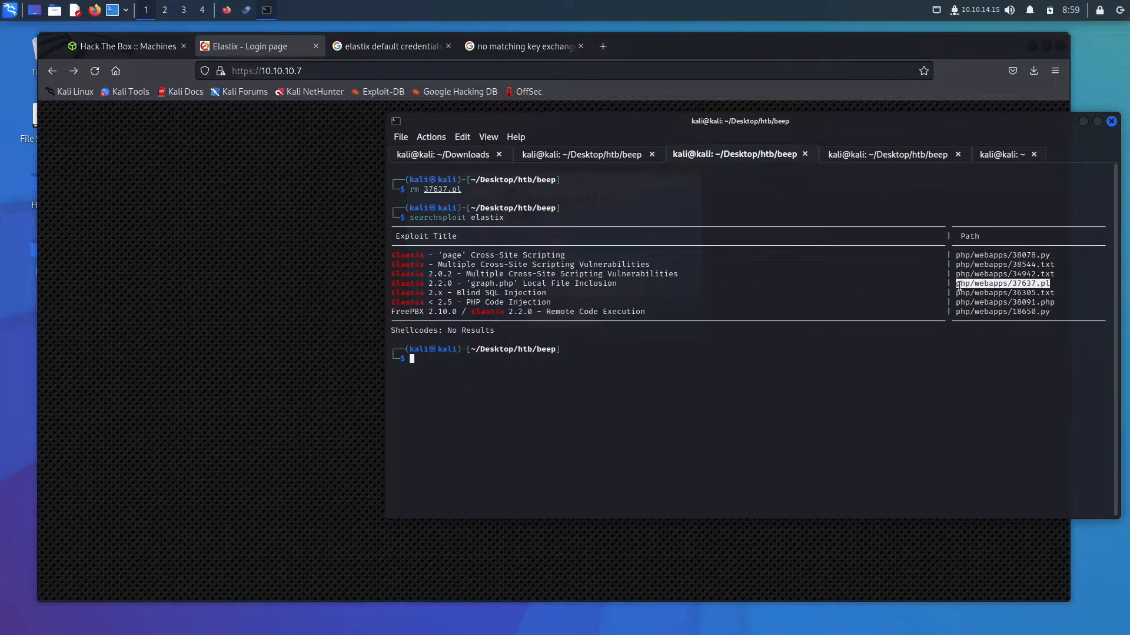
right_click(1001, 284)
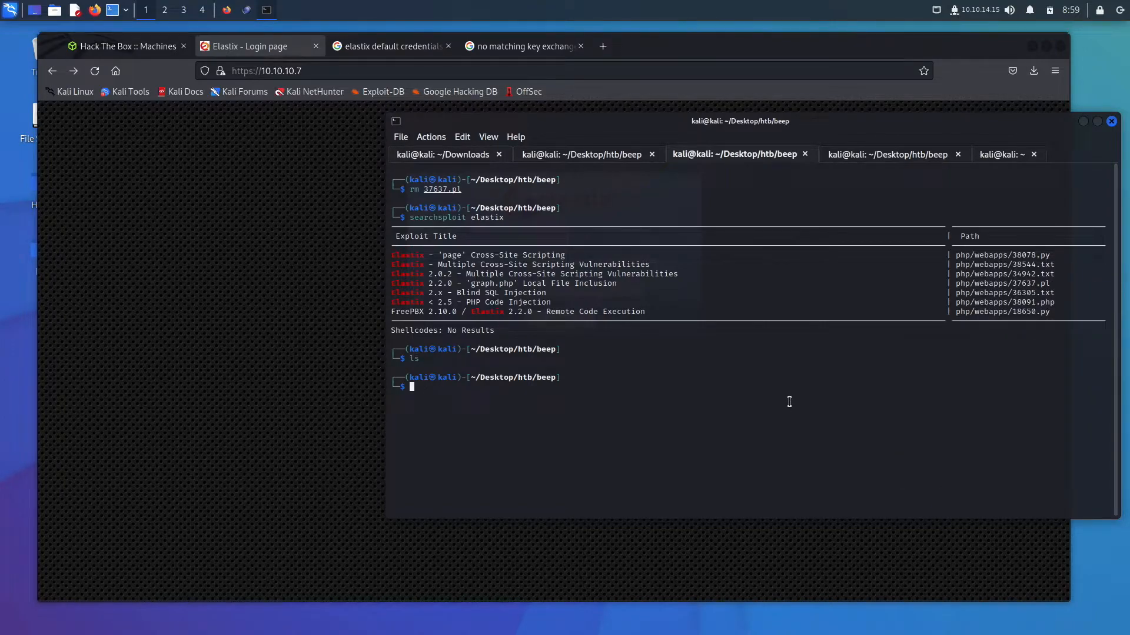
mouse_move(704, 433)
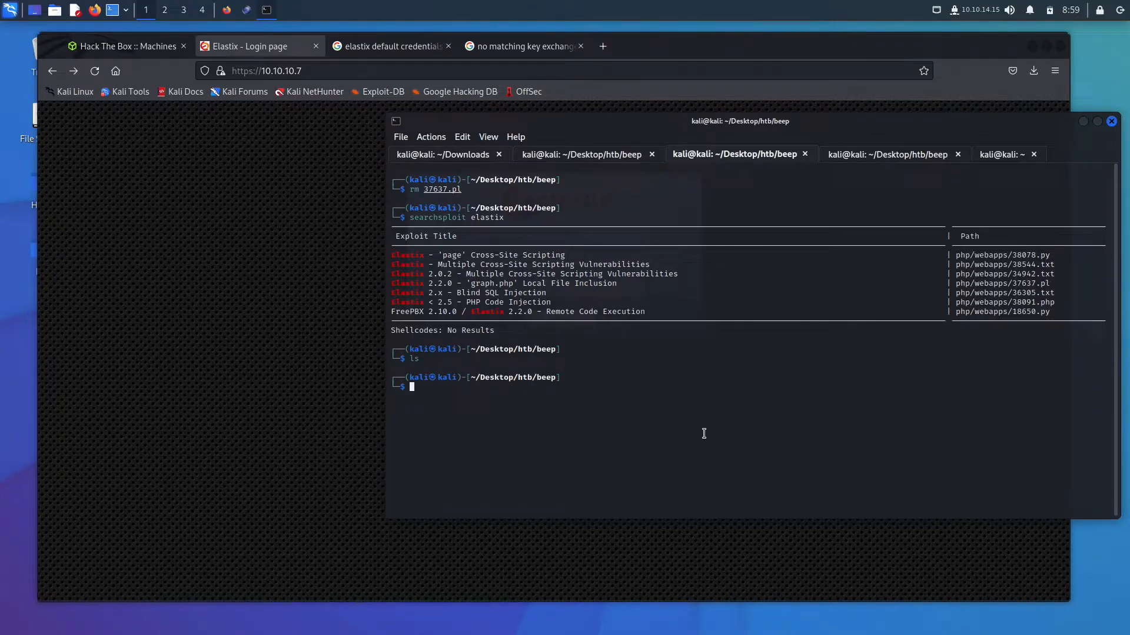
mouse_move(710, 432)
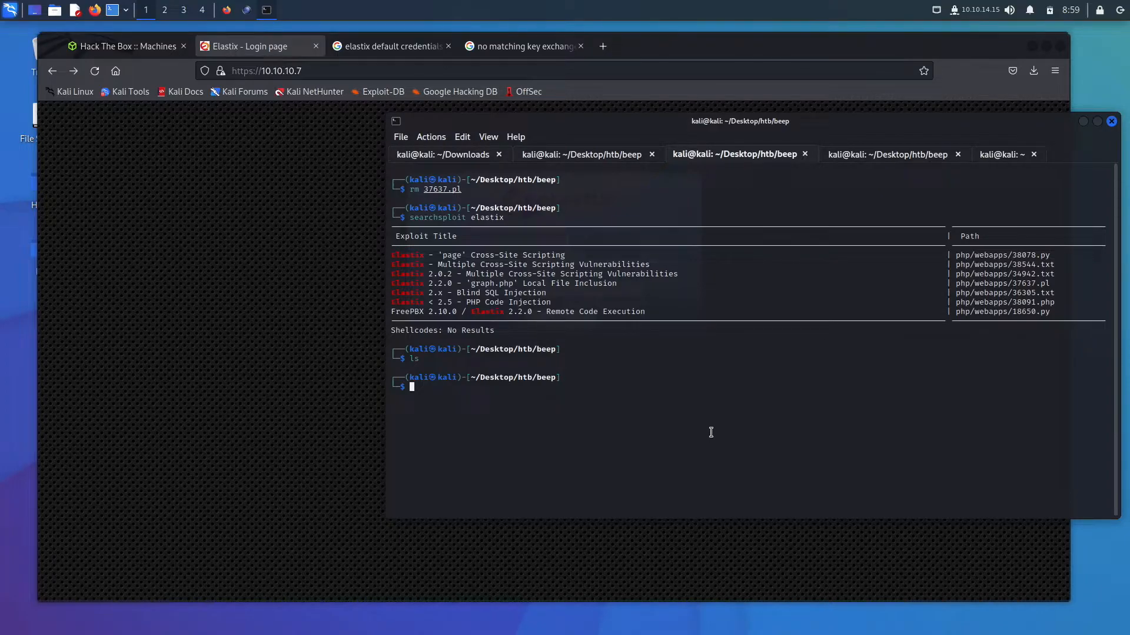
text(searchsploit elastix)
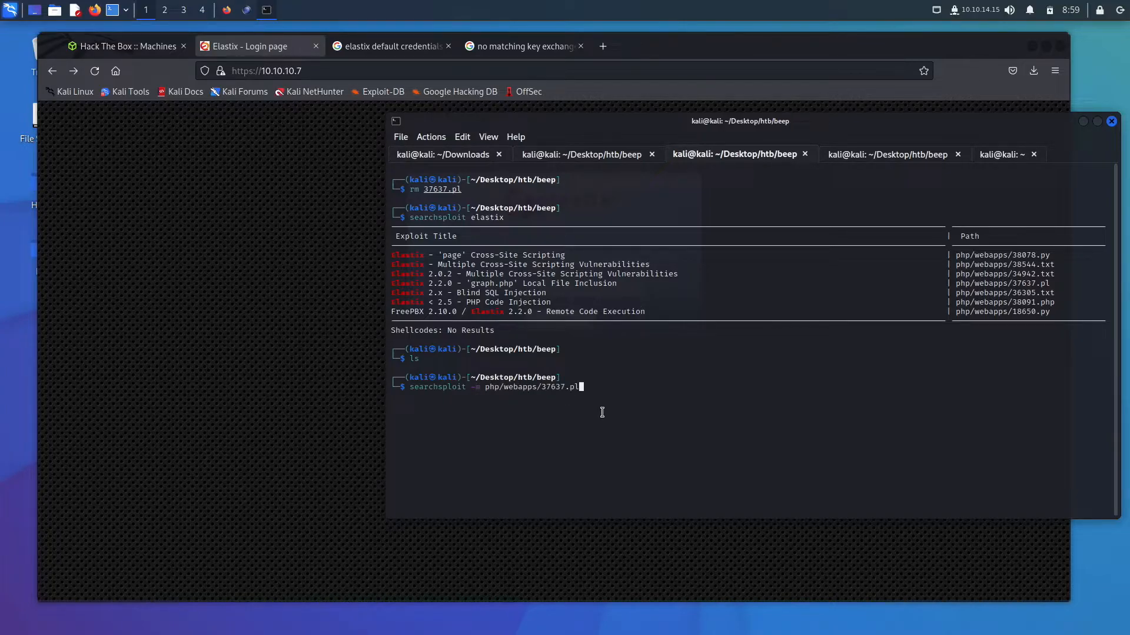
mouse_move(601, 387)
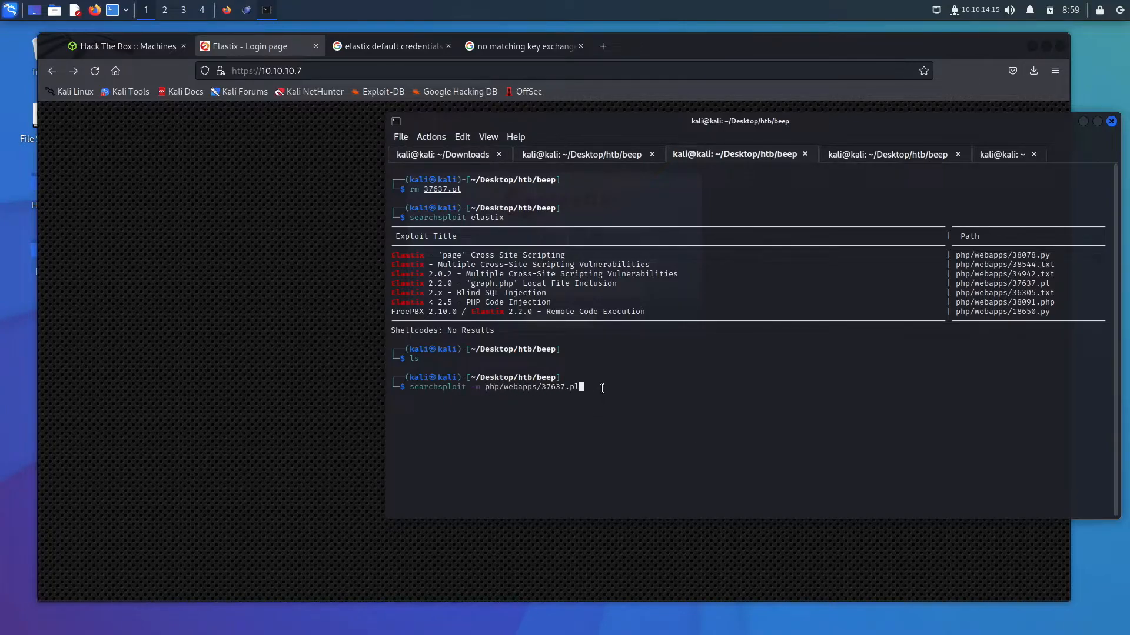
key(Return)
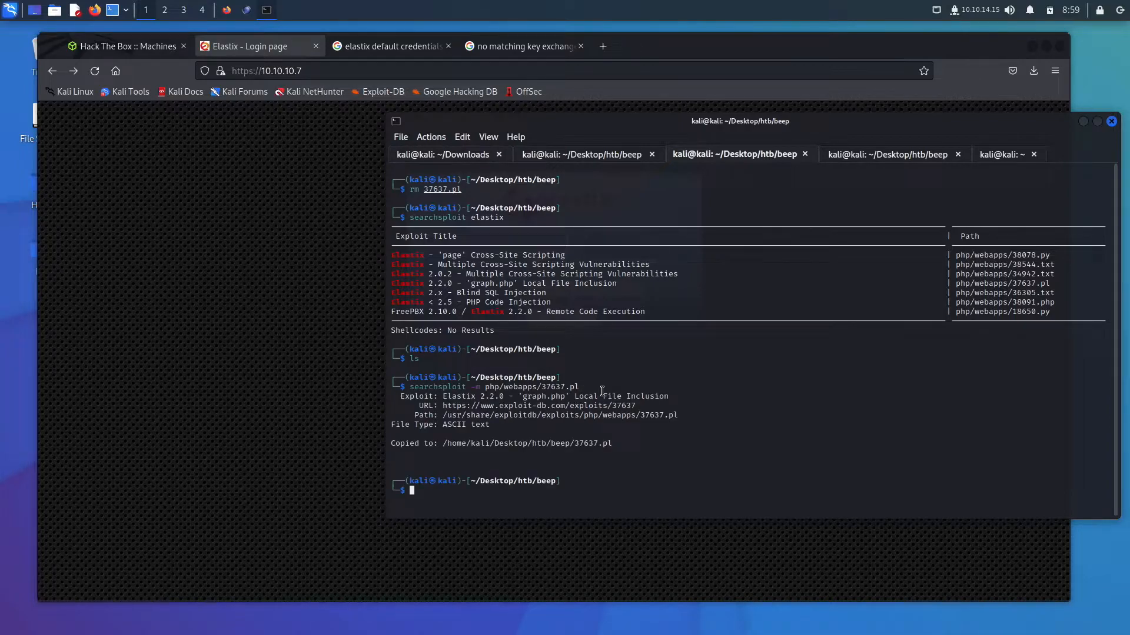
- List the folder to confirm 37637.pl is there and prepare gedit 37637.pl to view it
key(Return)
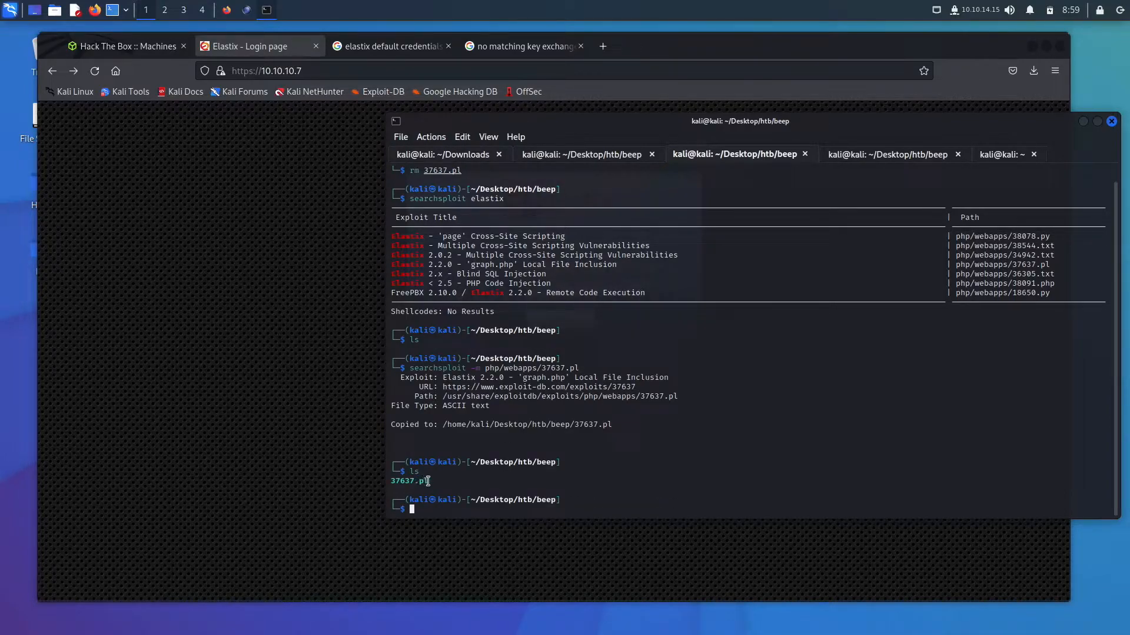
mouse_move(558, 479)
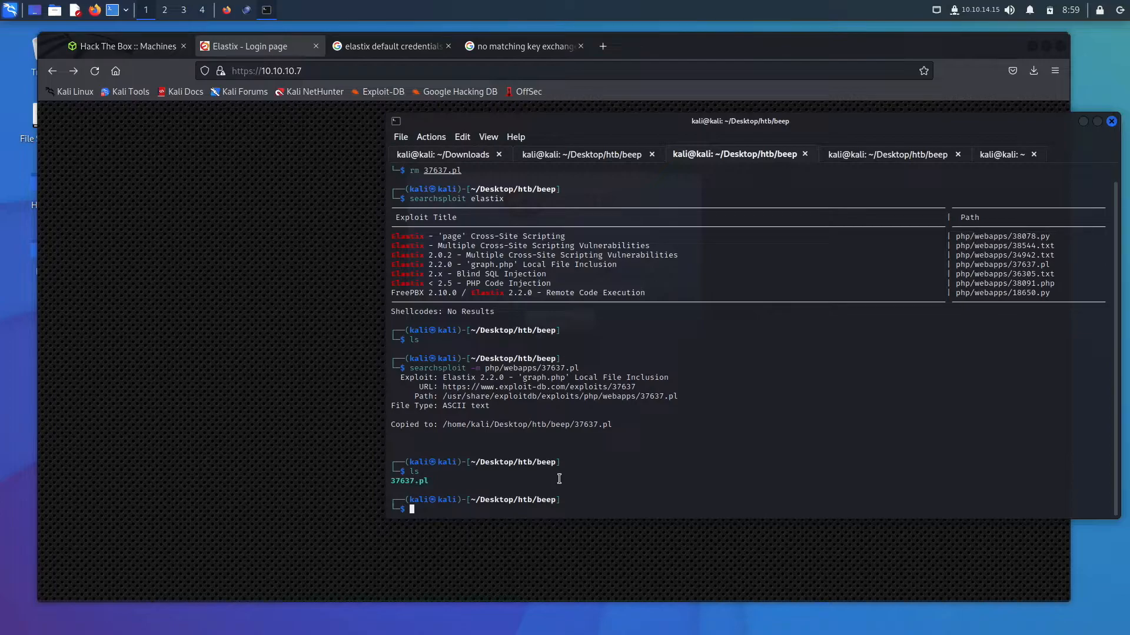
text(gedit 37637.pl)
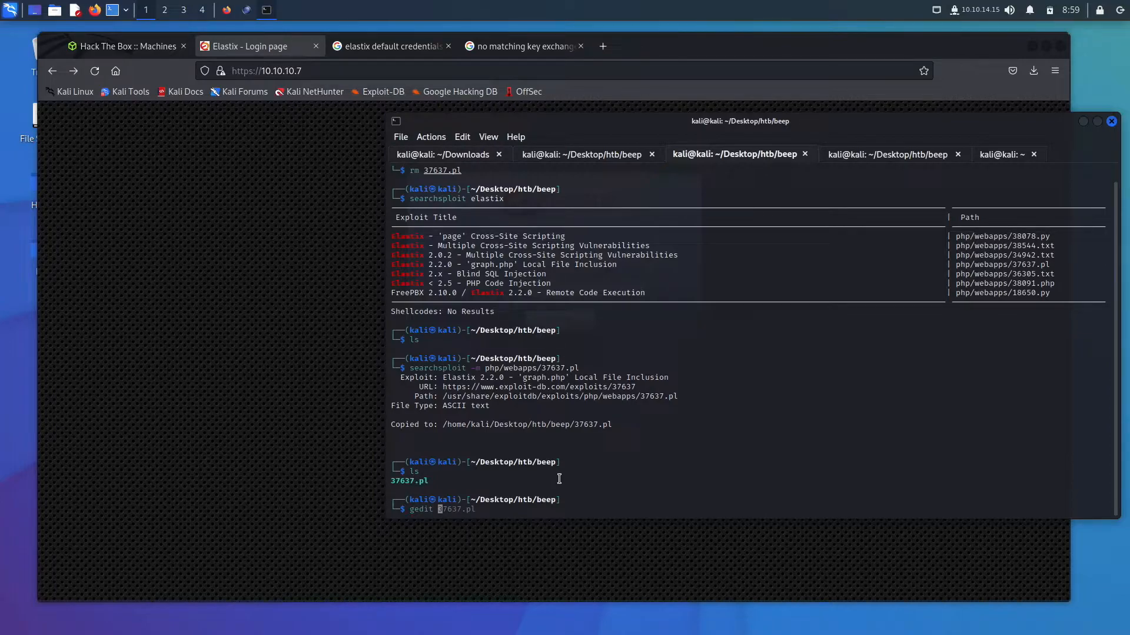
- View 37637.pl in gedit and copy the graph.php LFI exploit path from line 32
key(Return)
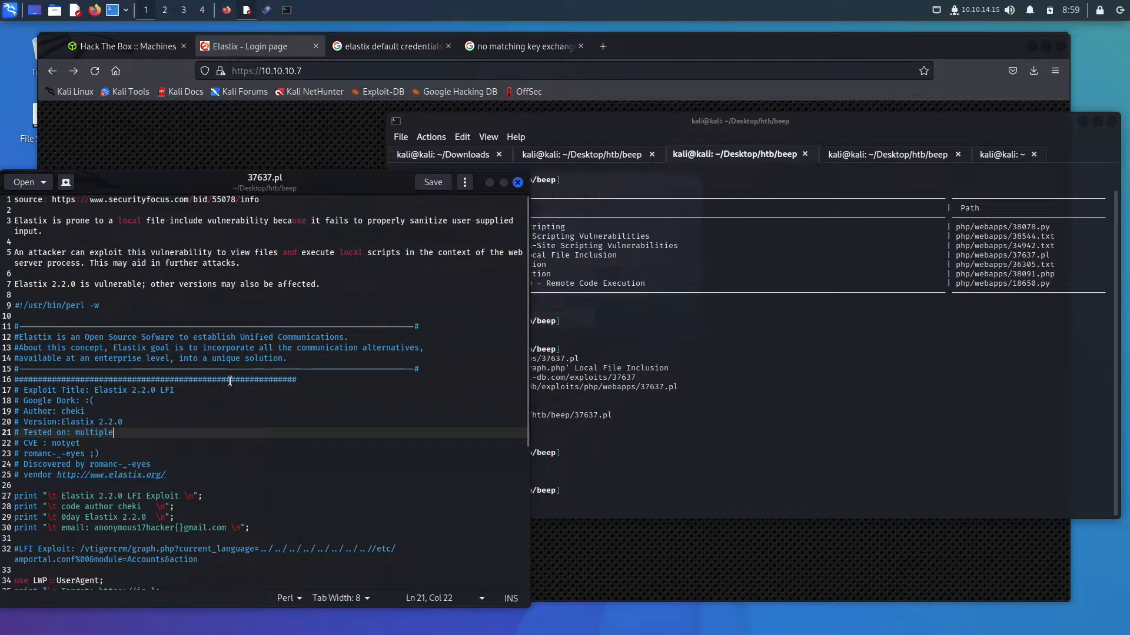
scroll(down, 3)
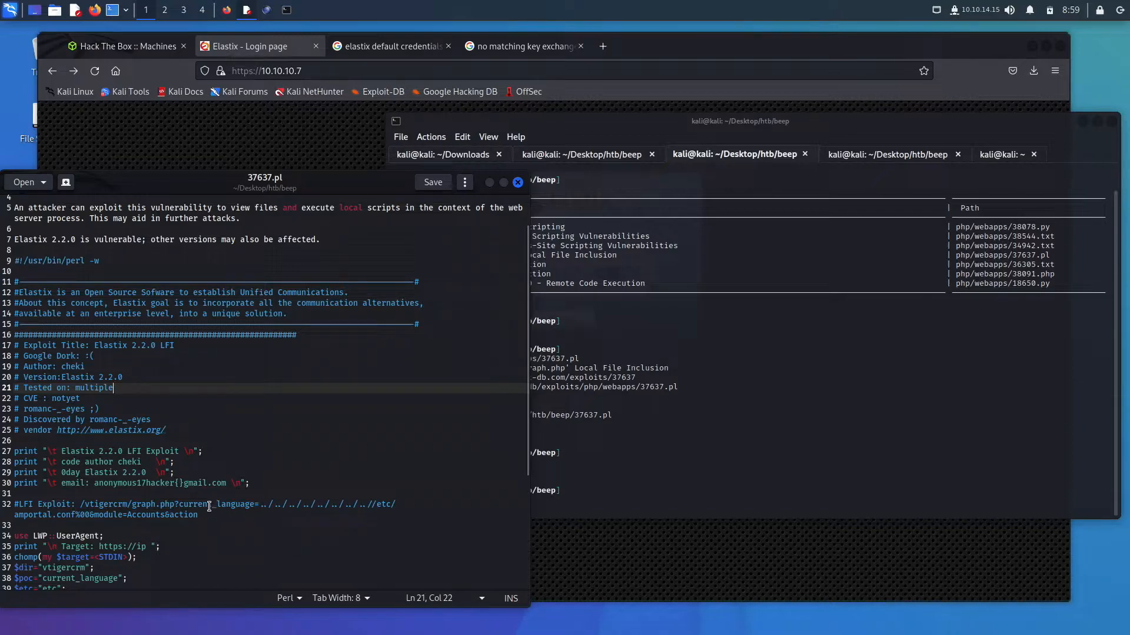
click(82, 504)
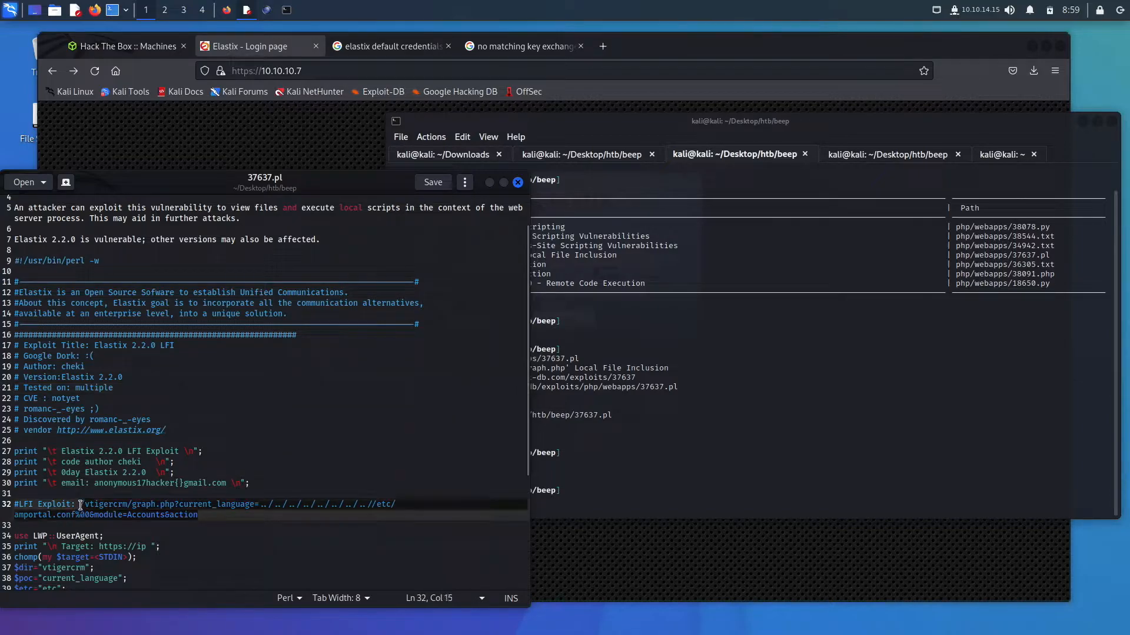
right_click(79, 505)
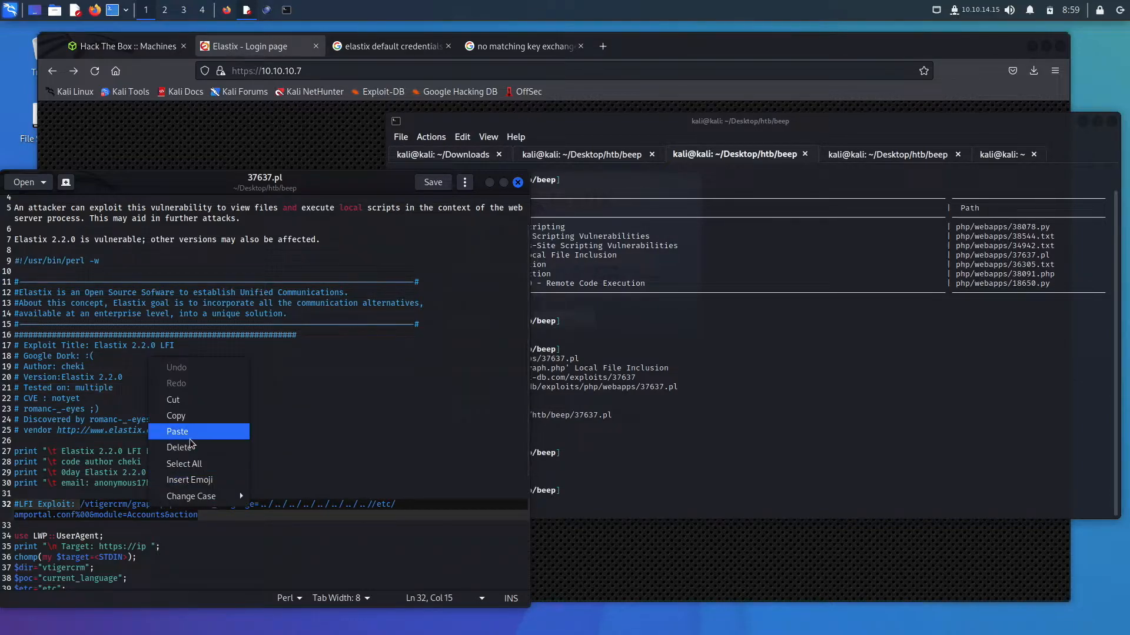
click(179, 418)
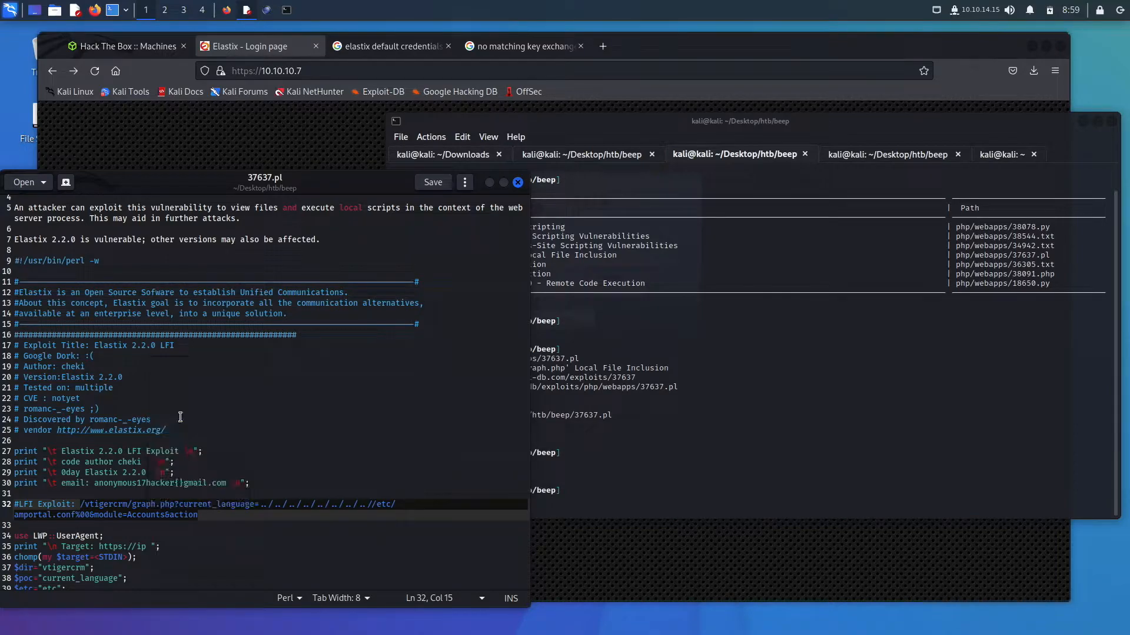
- Skim the rest of the exploit script and switch over to Firefox
scroll(down, 3)
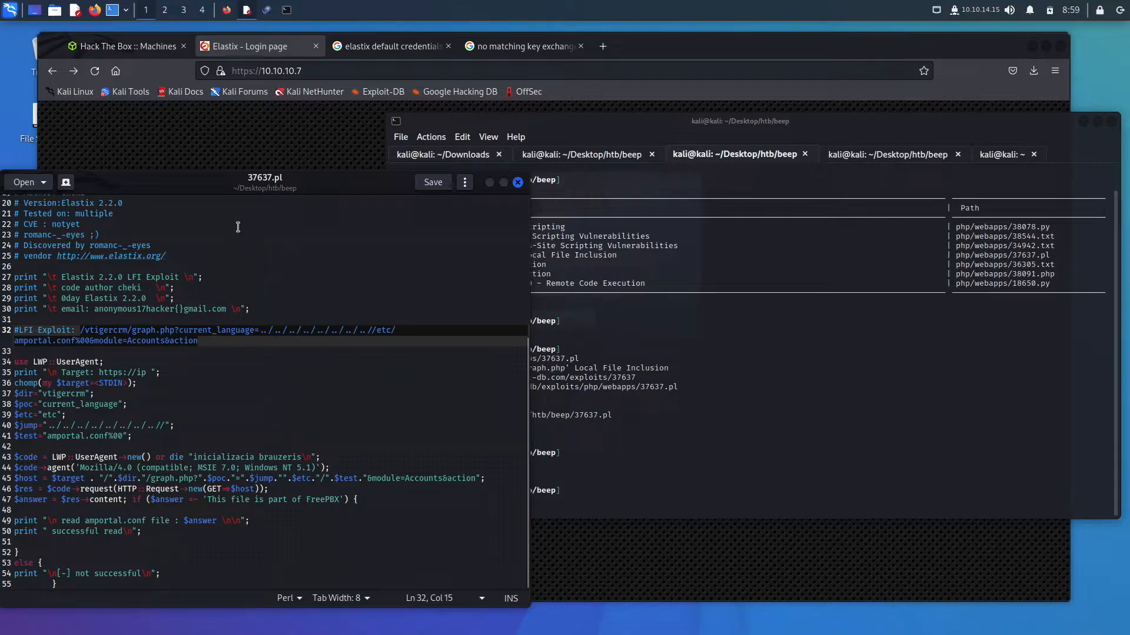
mouse_move(199, 464)
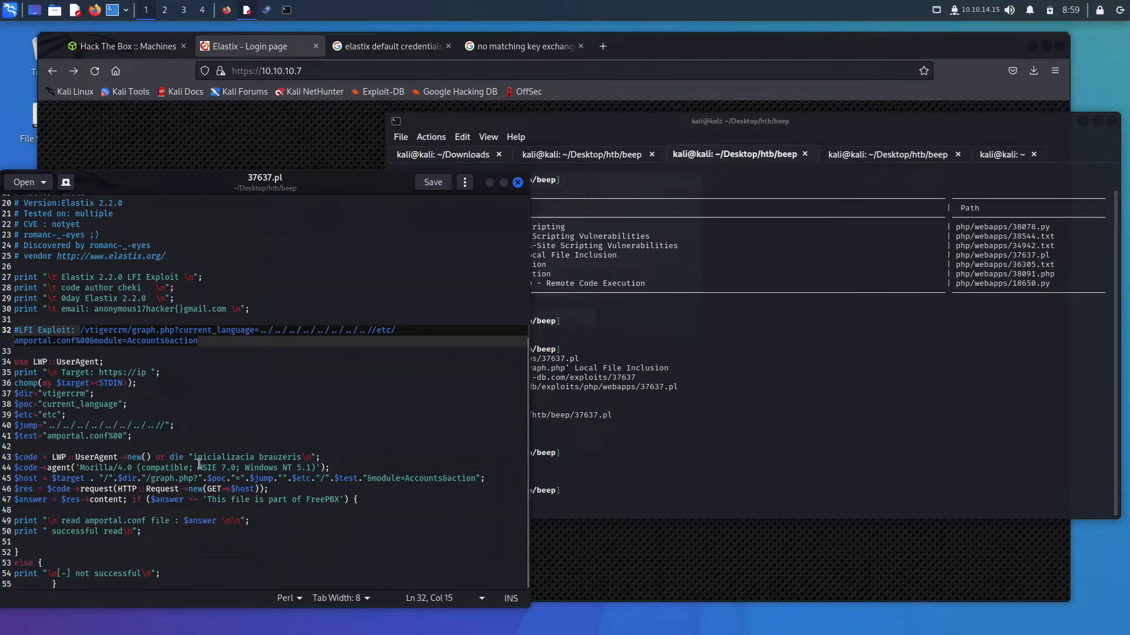
scroll(up, 3)
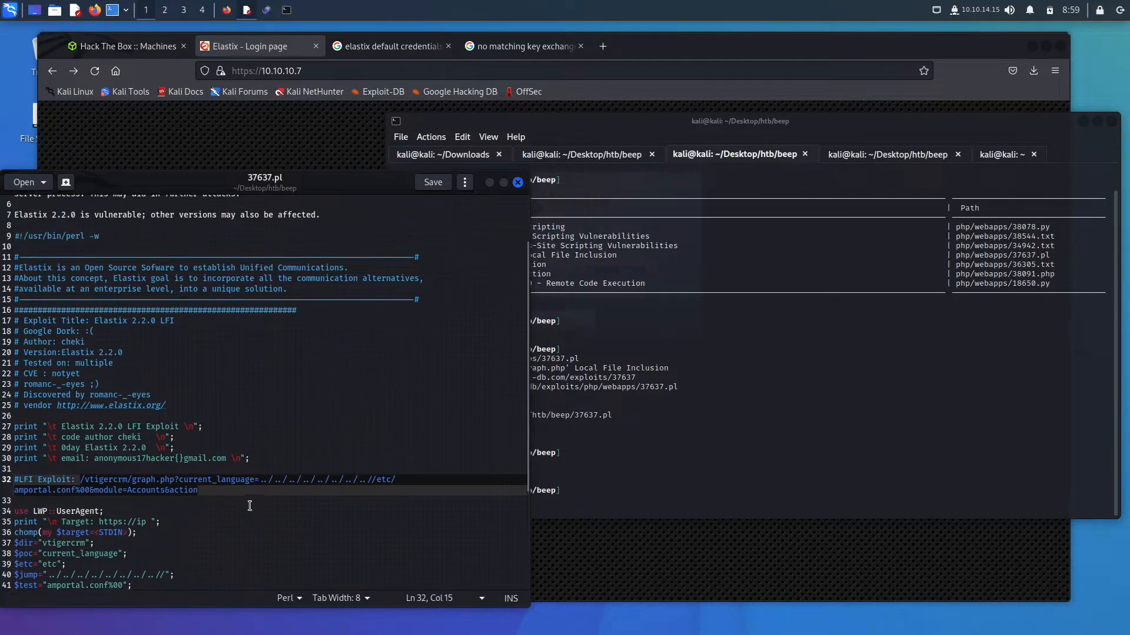
mouse_move(334, 133)
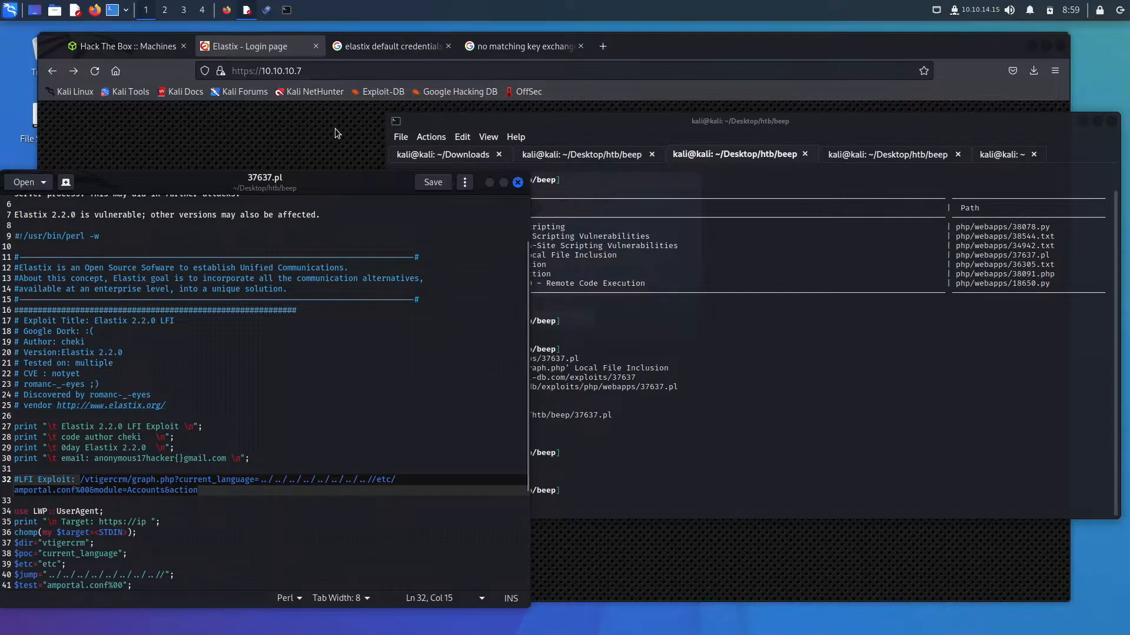
click(289, 71)
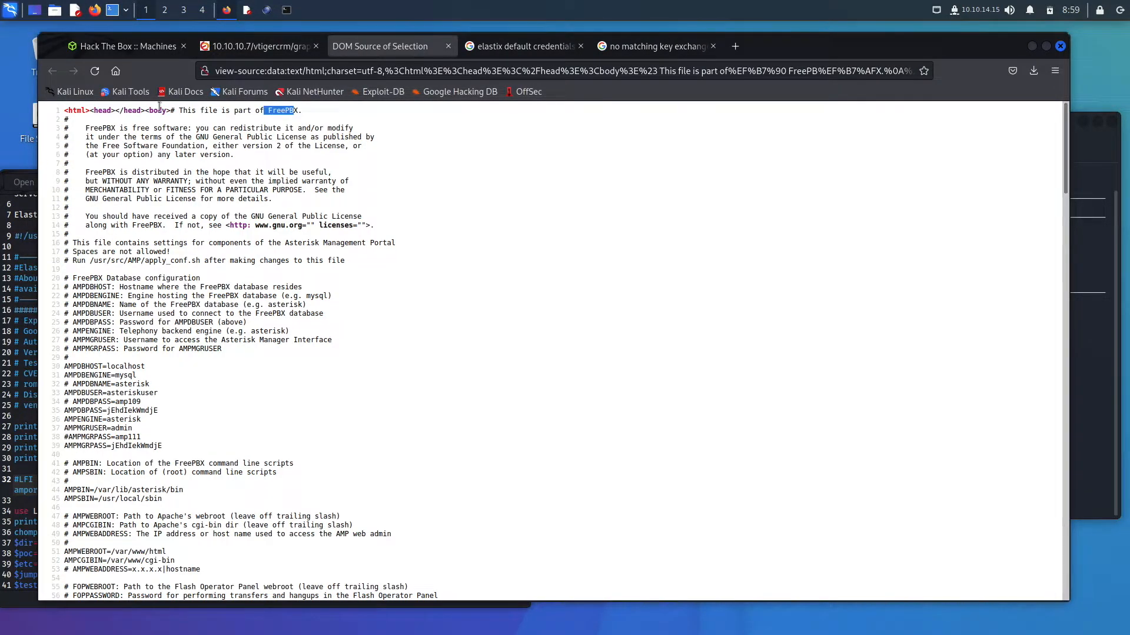
mouse_move(168, 363)
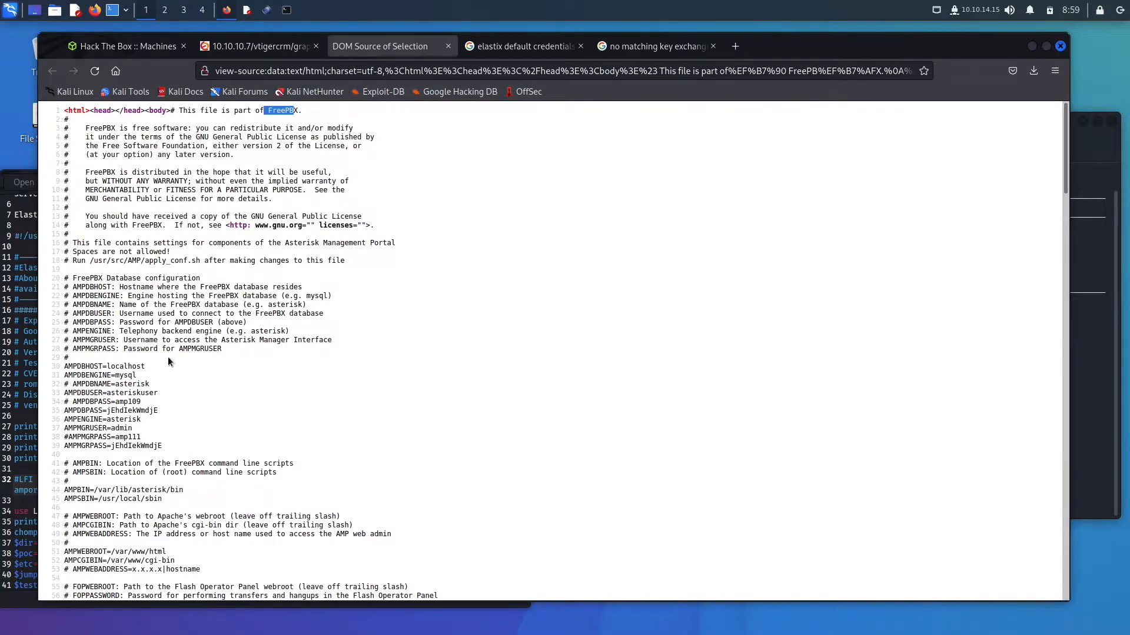
- Review the leaked amportal.conf source and select the AMPDBPASS and AMPMGRPASS password values
scroll(down, 3)
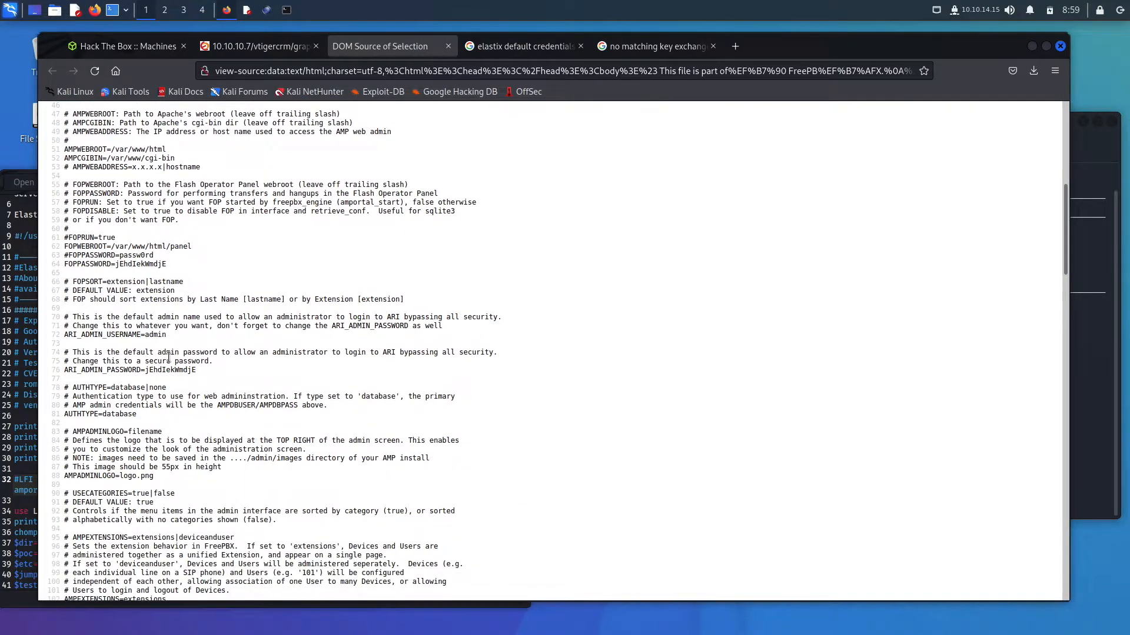
scroll(up, 3)
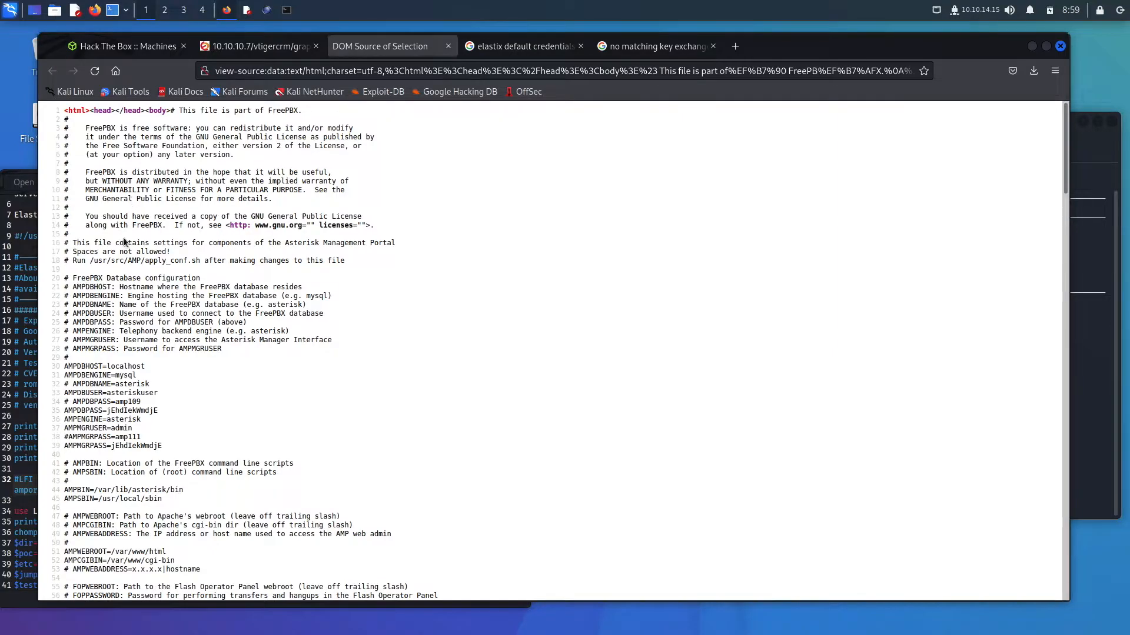
mouse_move(300, 354)
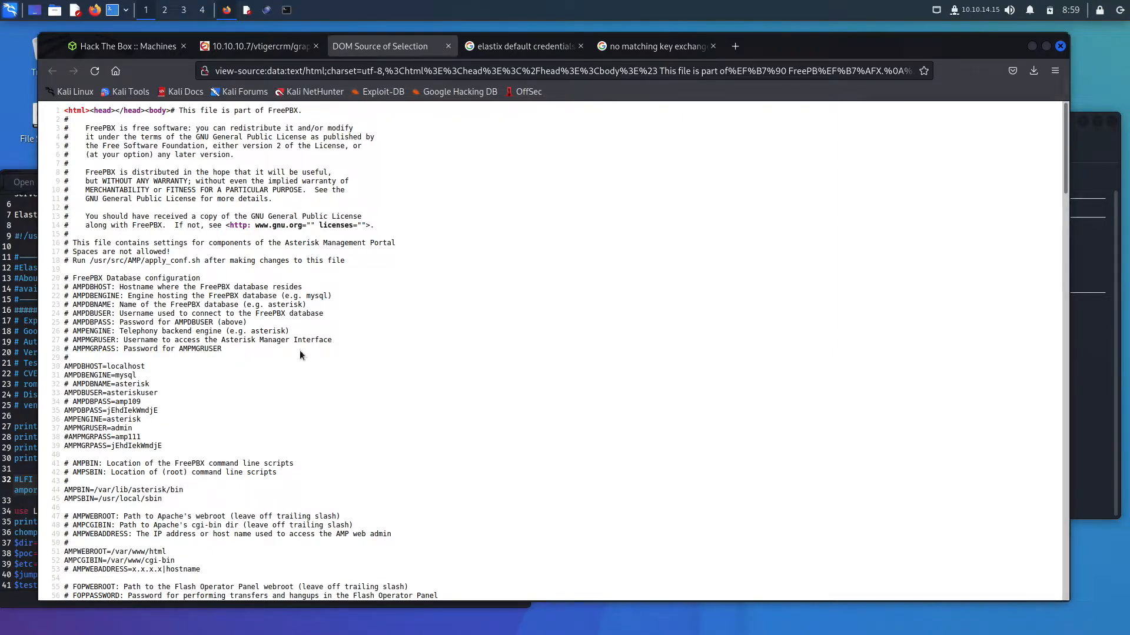
double_click(274, 331)
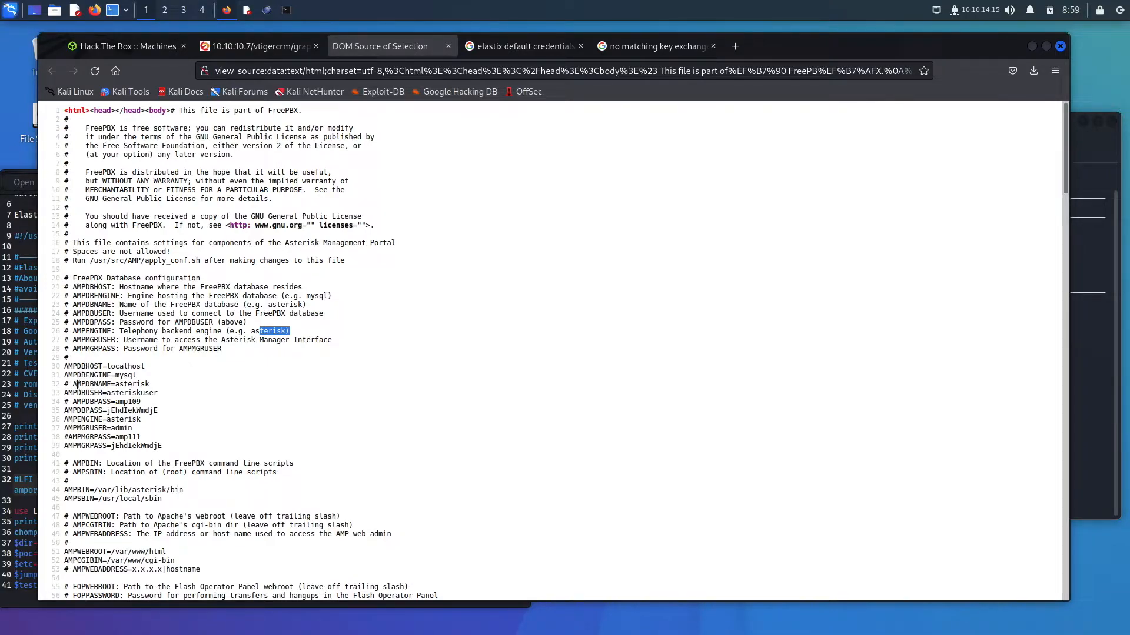
double_click(133, 383)
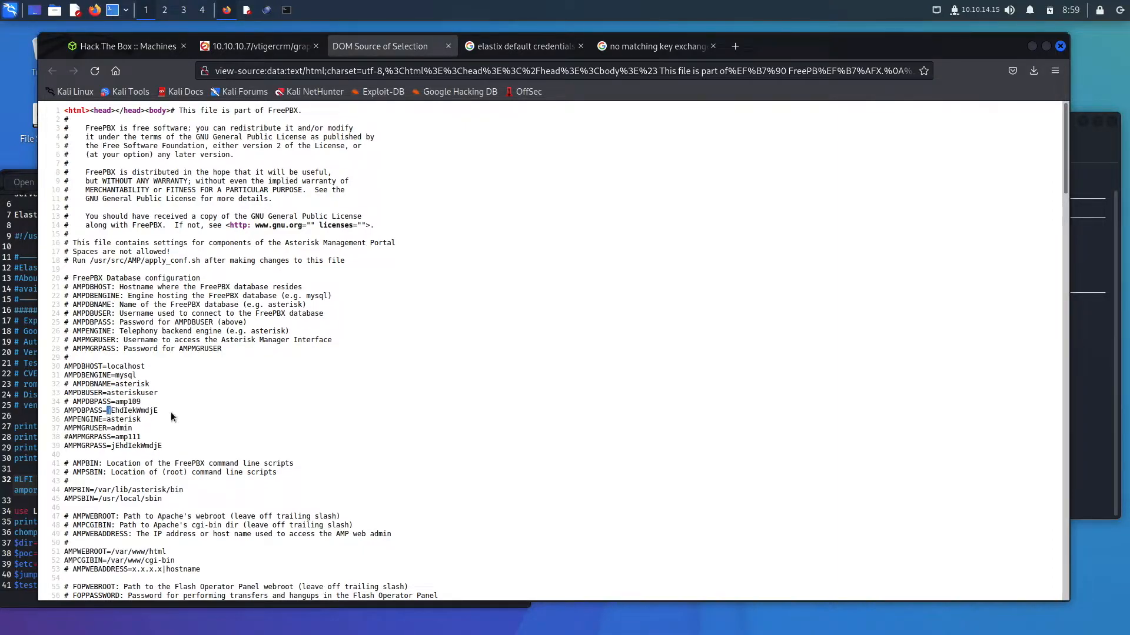
double_click(132, 409)
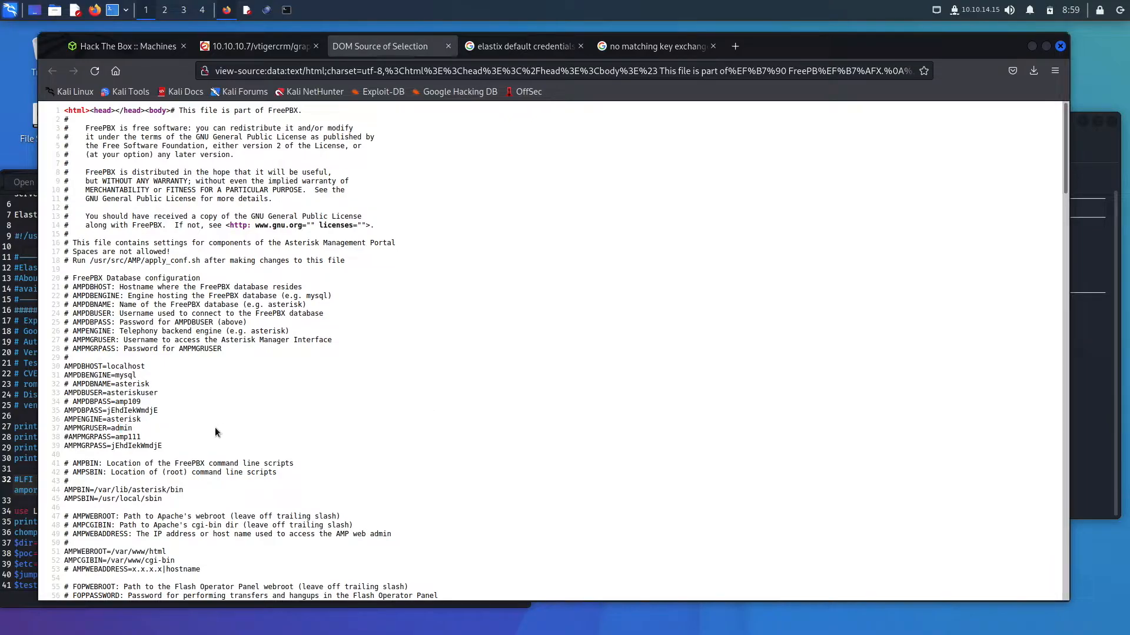
mouse_move(175, 463)
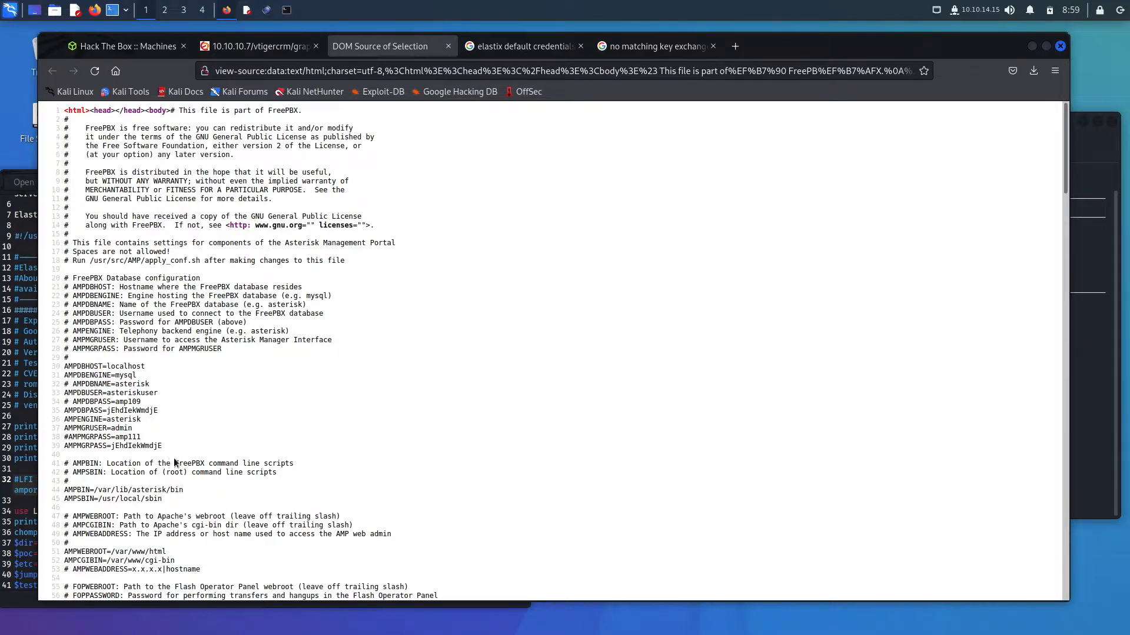
mouse_move(342, 391)
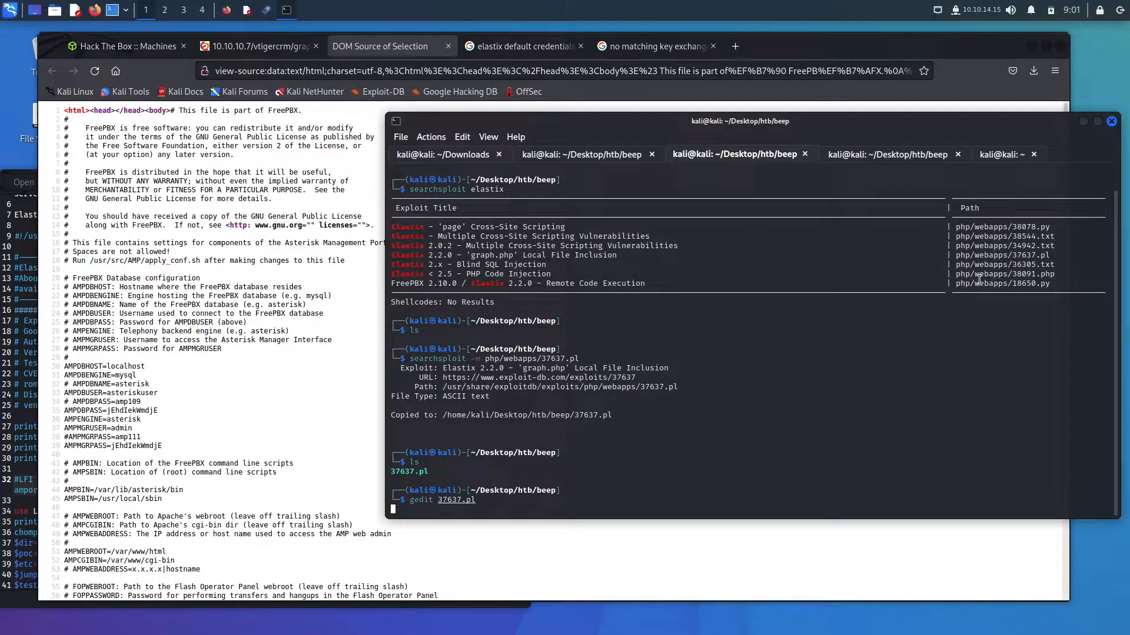
- Stop gedit, review the root SSH login with diffie-hellman-group1-sha1 allowed, and look up the key exchange error
key(ctrl+c)
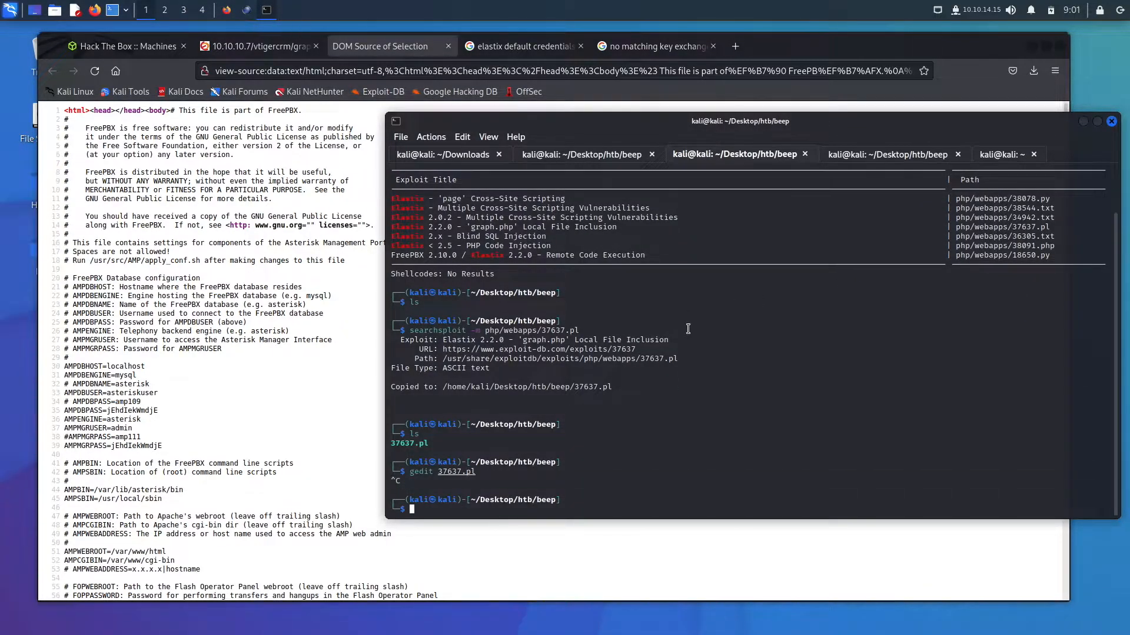
mouse_move(150, 447)
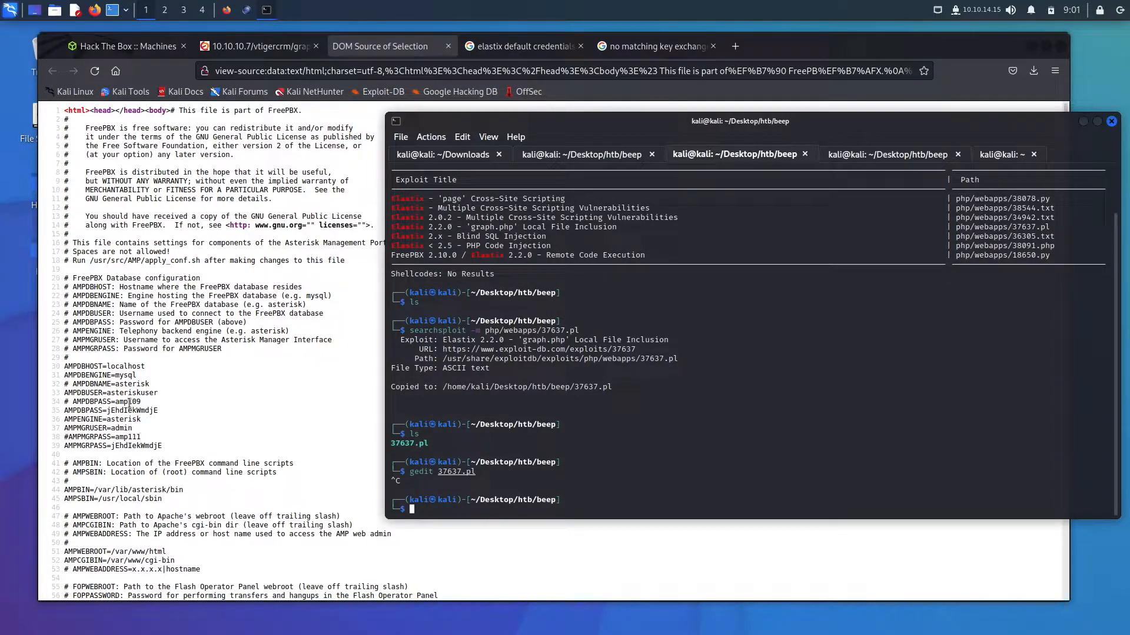
mouse_move(285, 454)
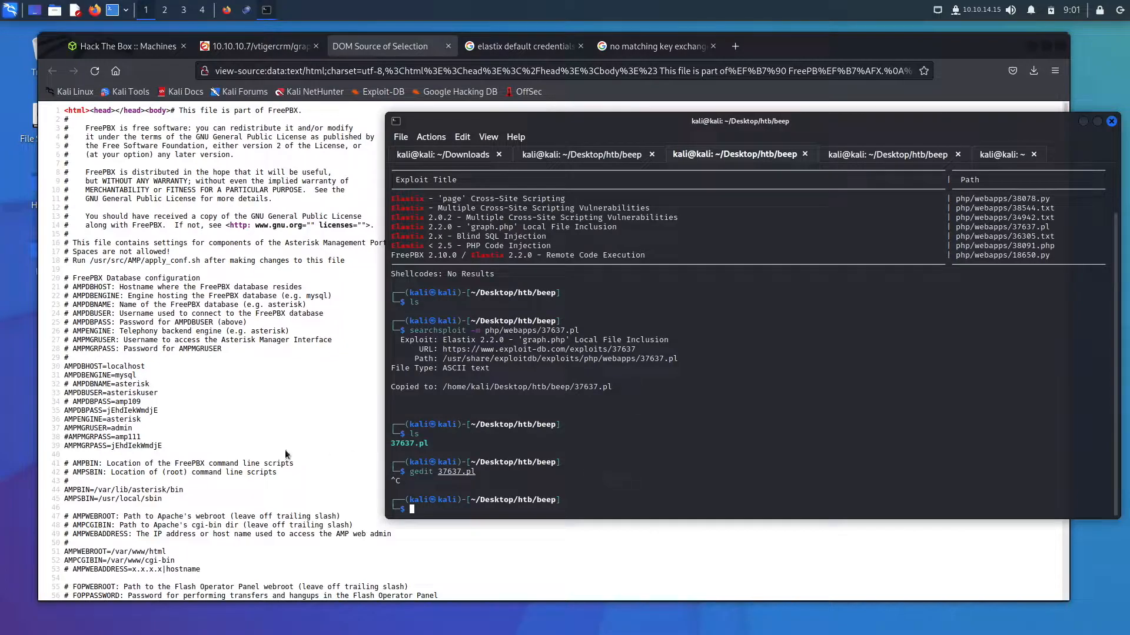
mouse_move(199, 413)
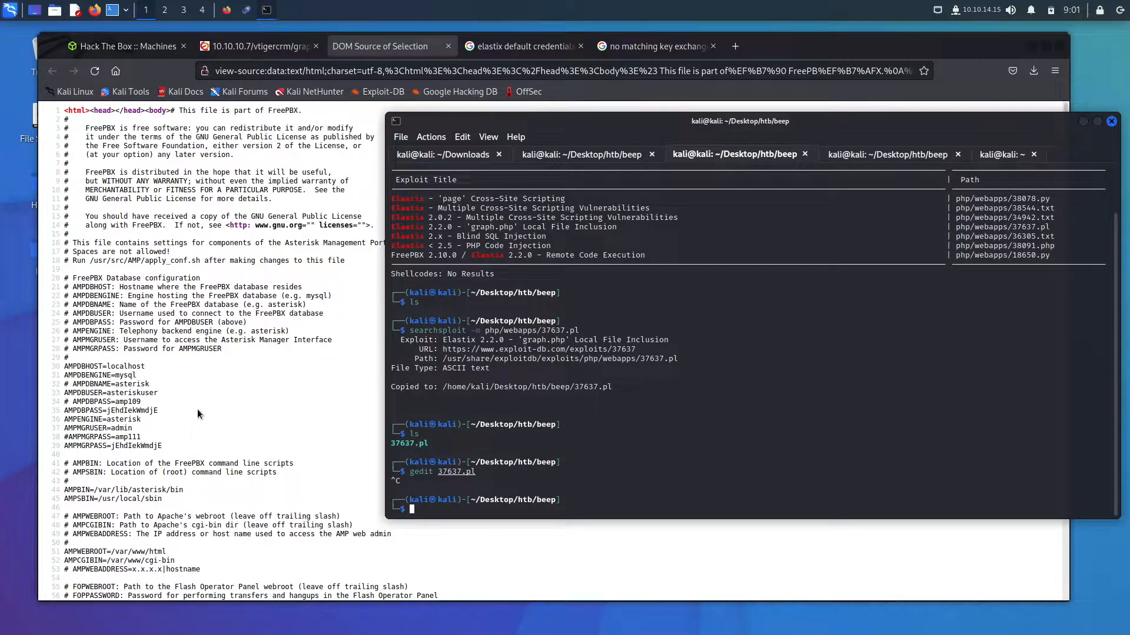
mouse_move(685, 434)
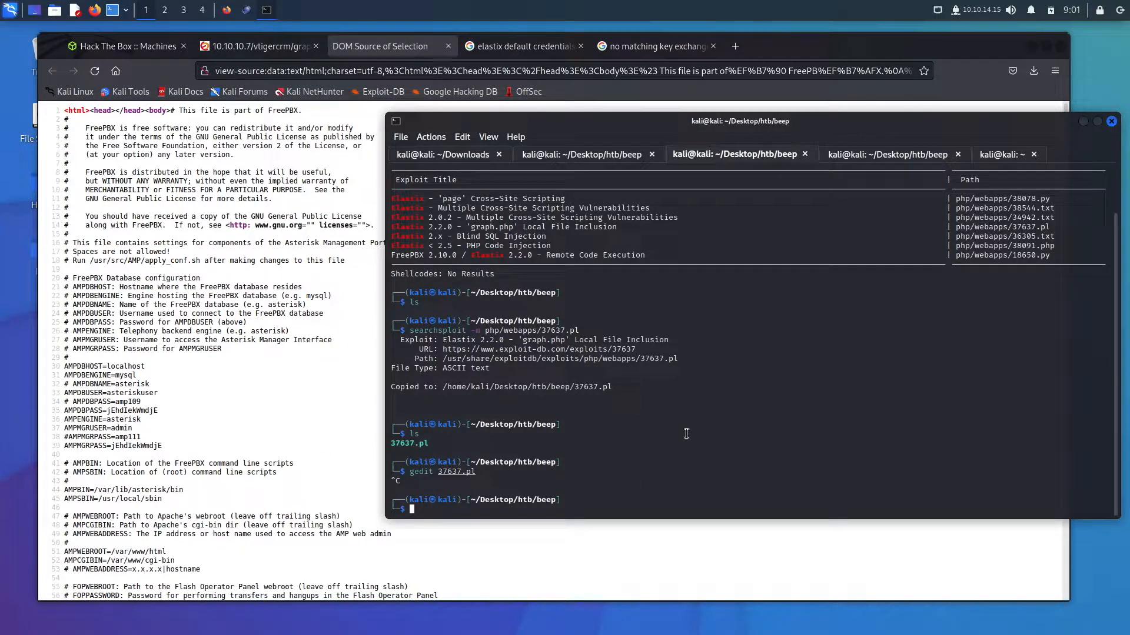
mouse_move(977, 180)
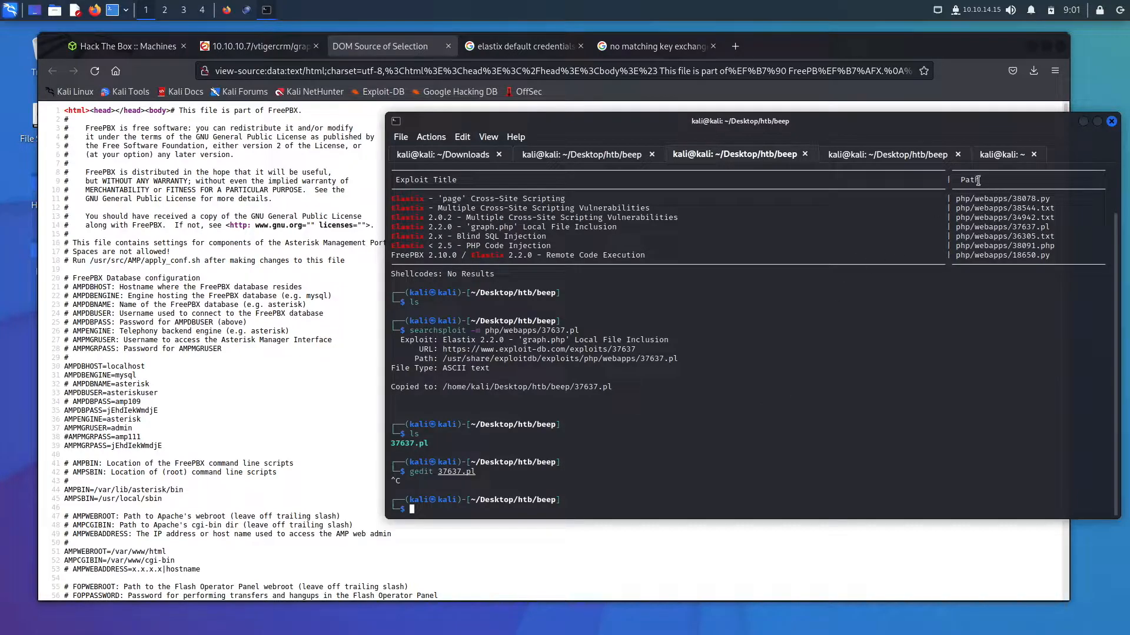
click(886, 154)
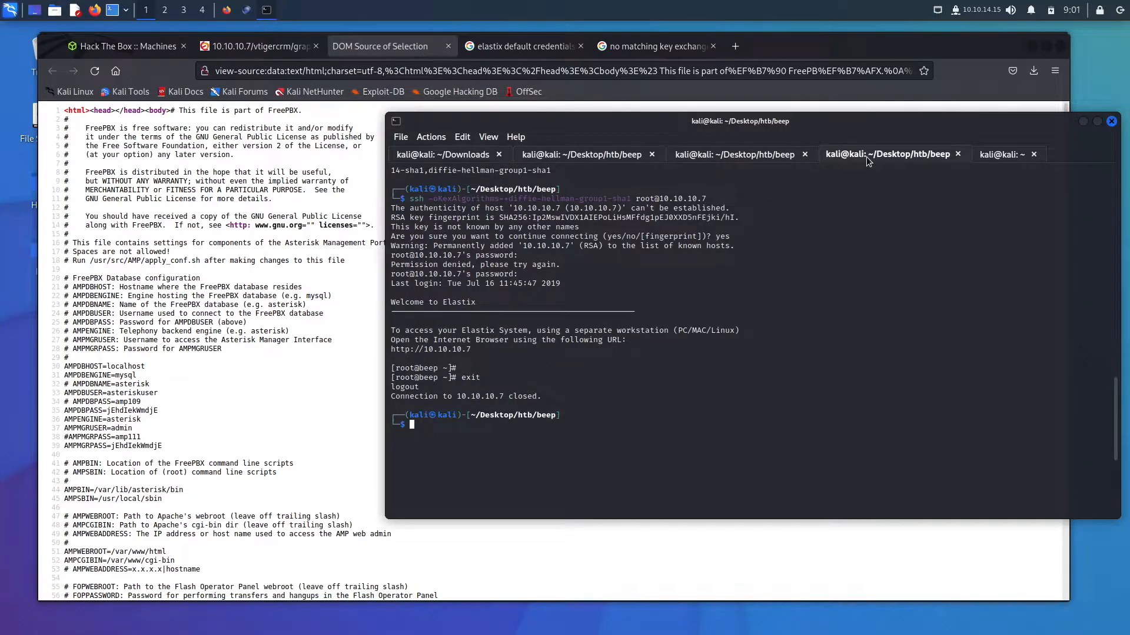
mouse_move(591, 301)
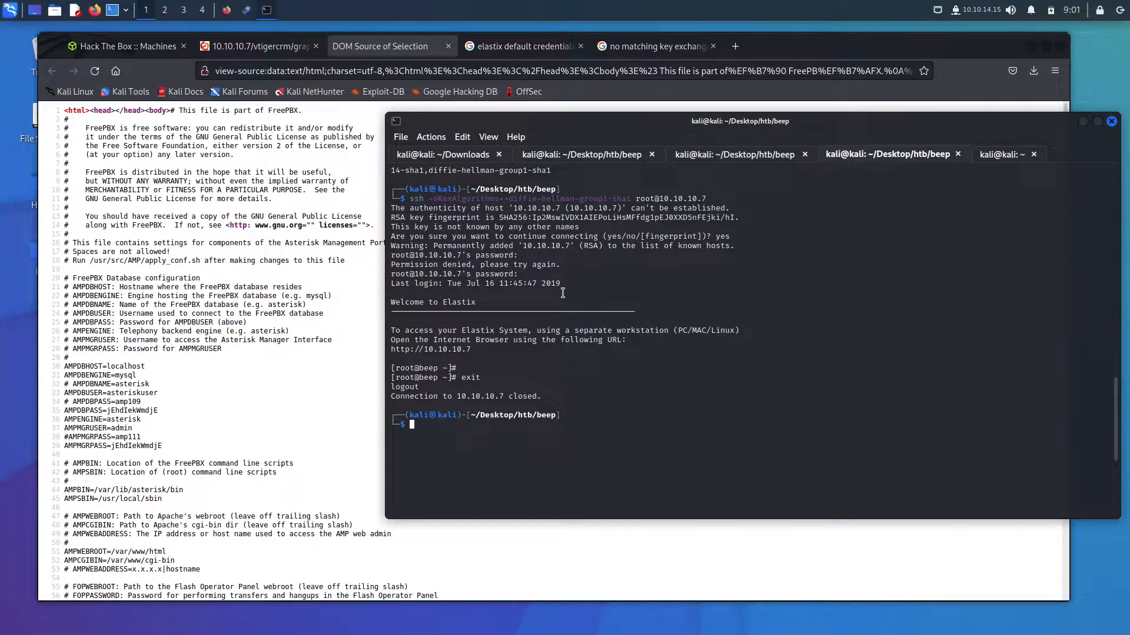
mouse_move(520, 300)
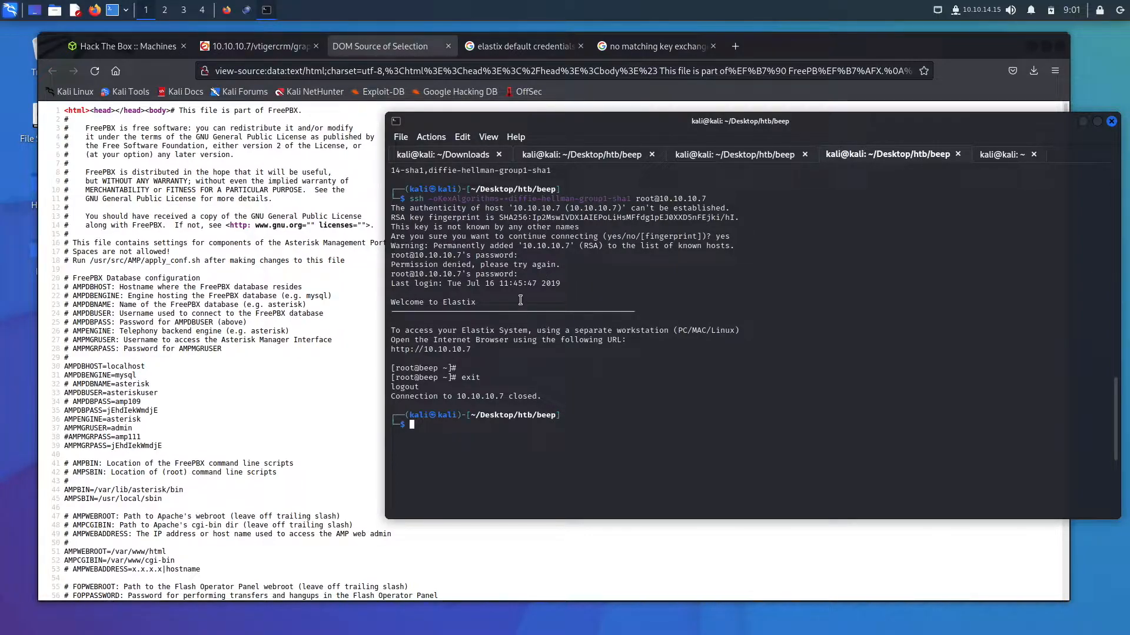
mouse_move(408, 198)
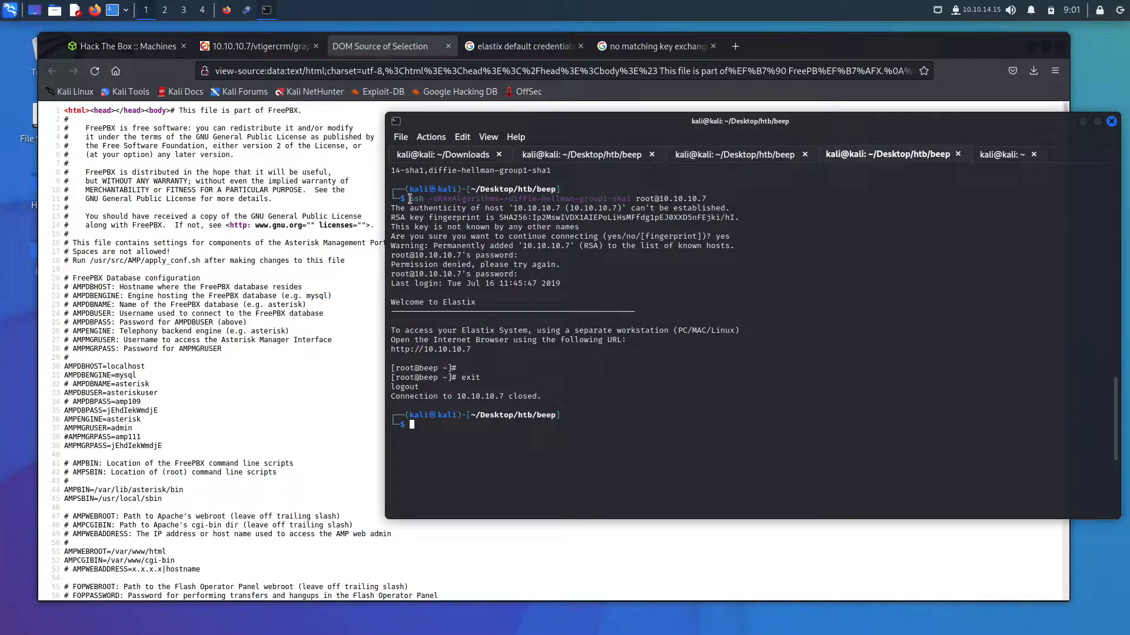
scroll(up, 3)
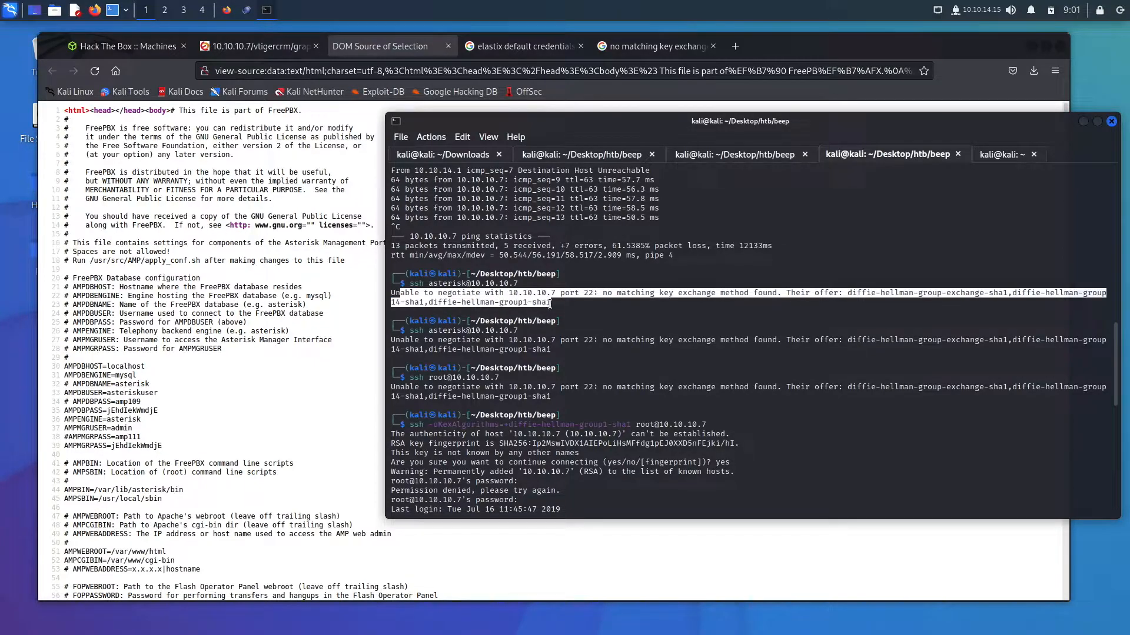
click(547, 317)
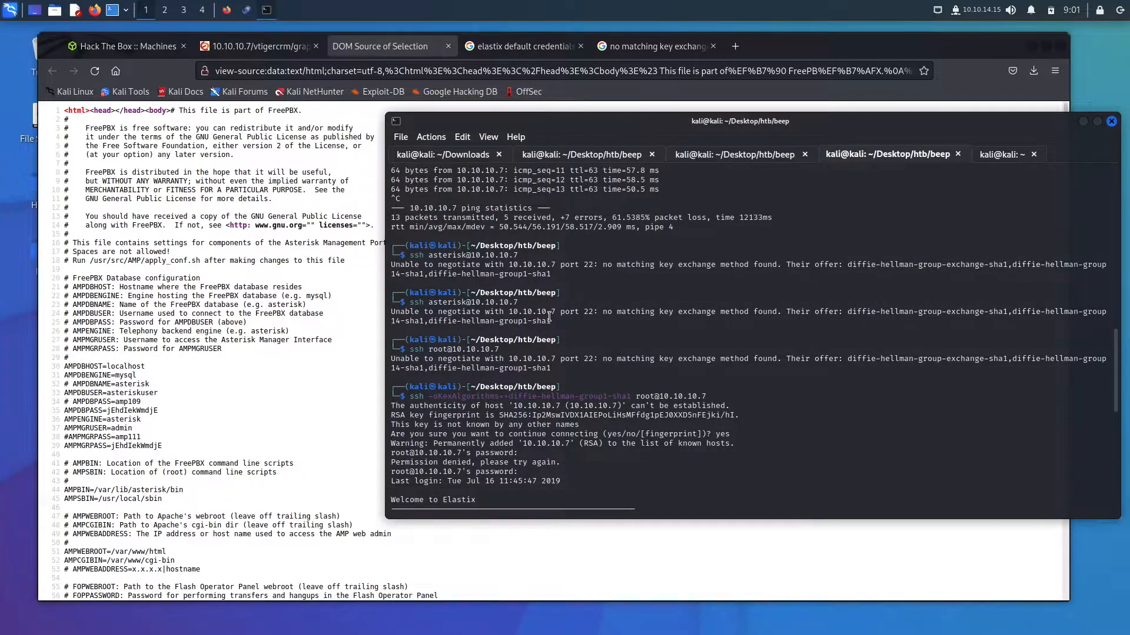
scroll(down, 3)
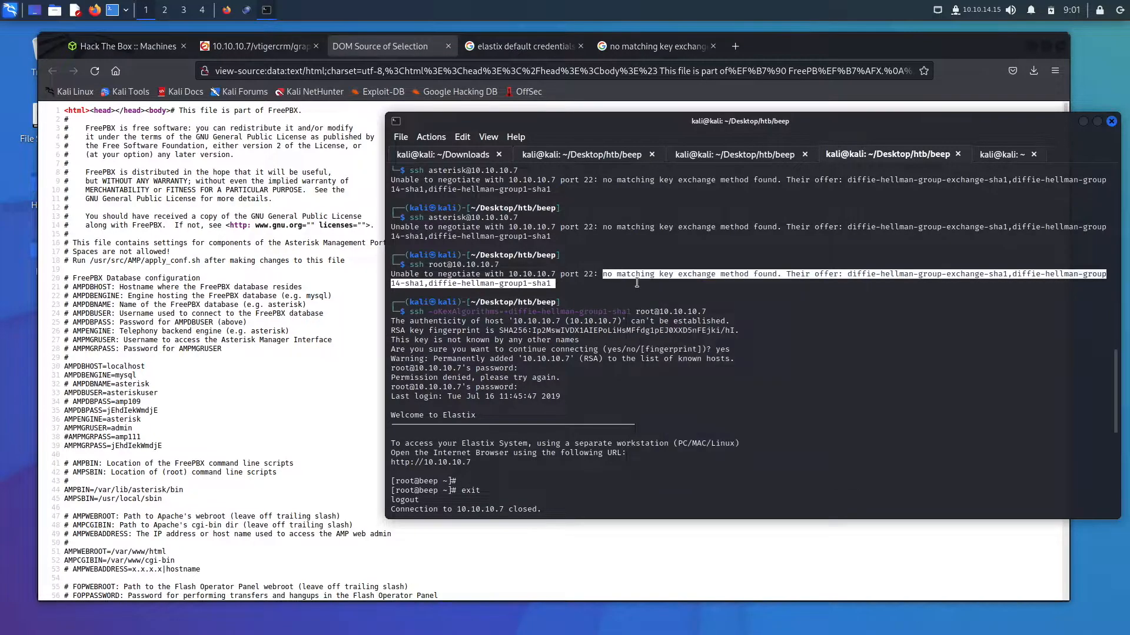
click(656, 46)
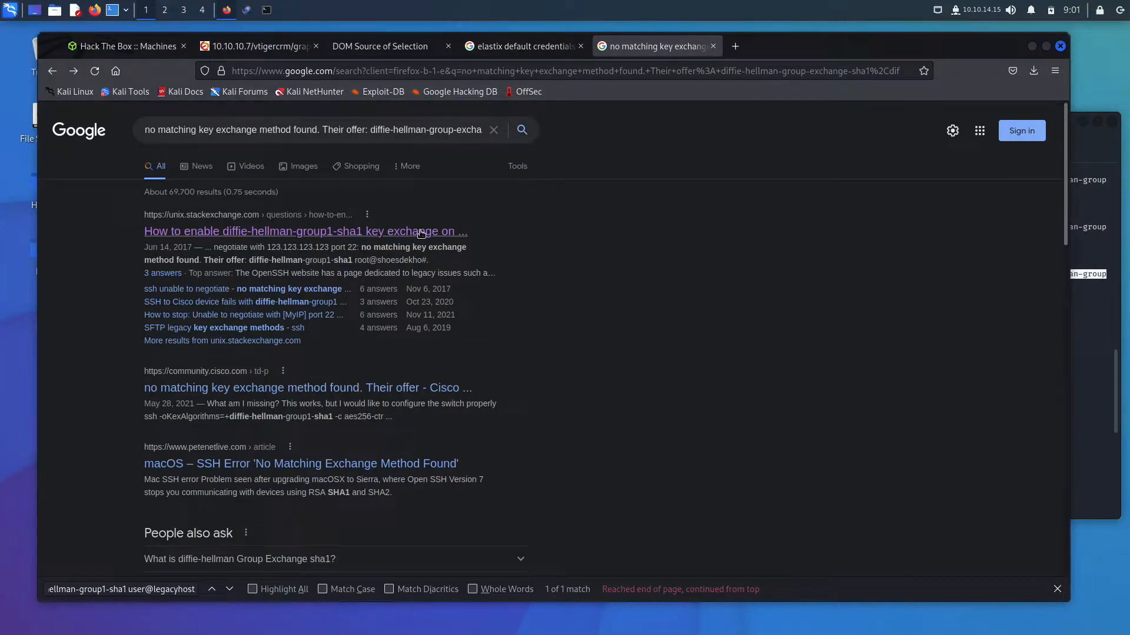
- Read the Unix Stack Exchange answer on enabling the group1-sha1 key exchange
click(306, 232)
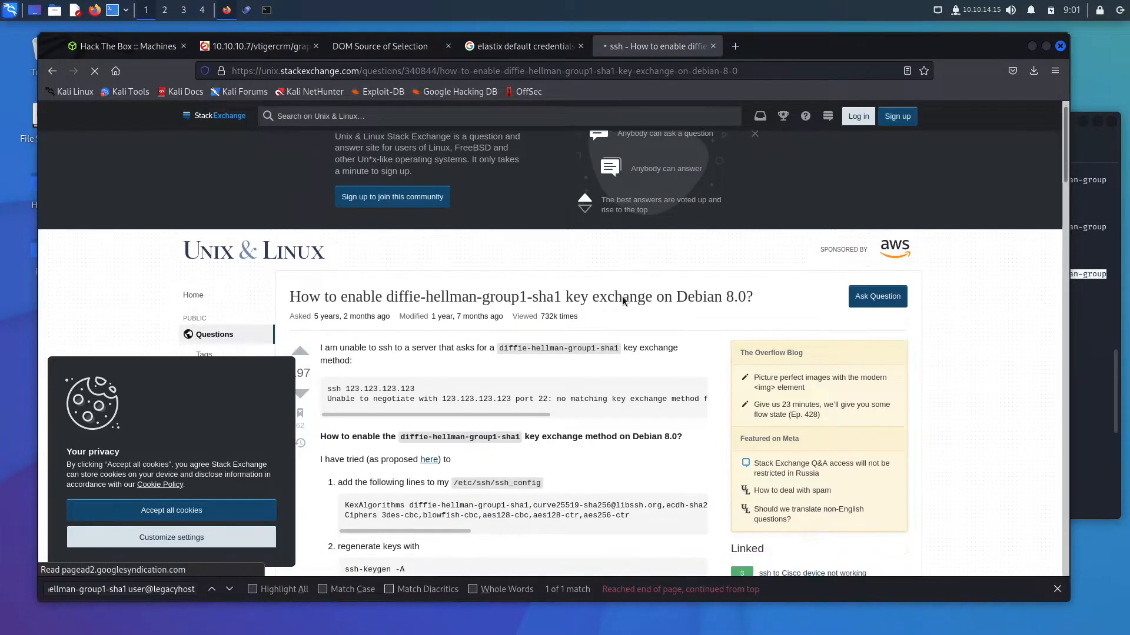
scroll(down, 3)
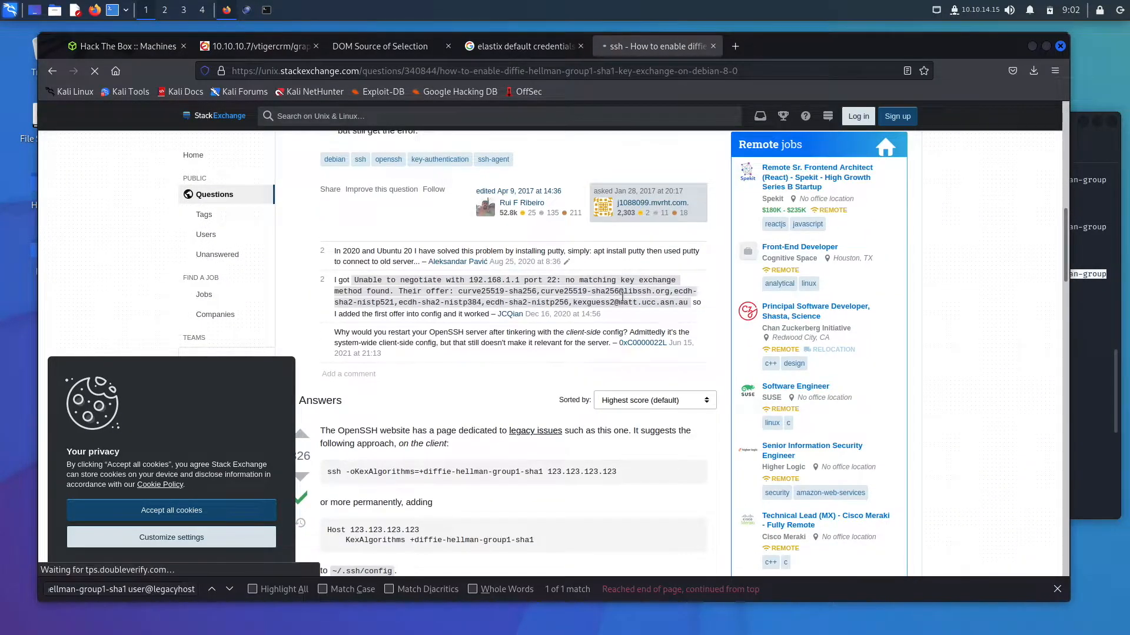
scroll(down, 3)
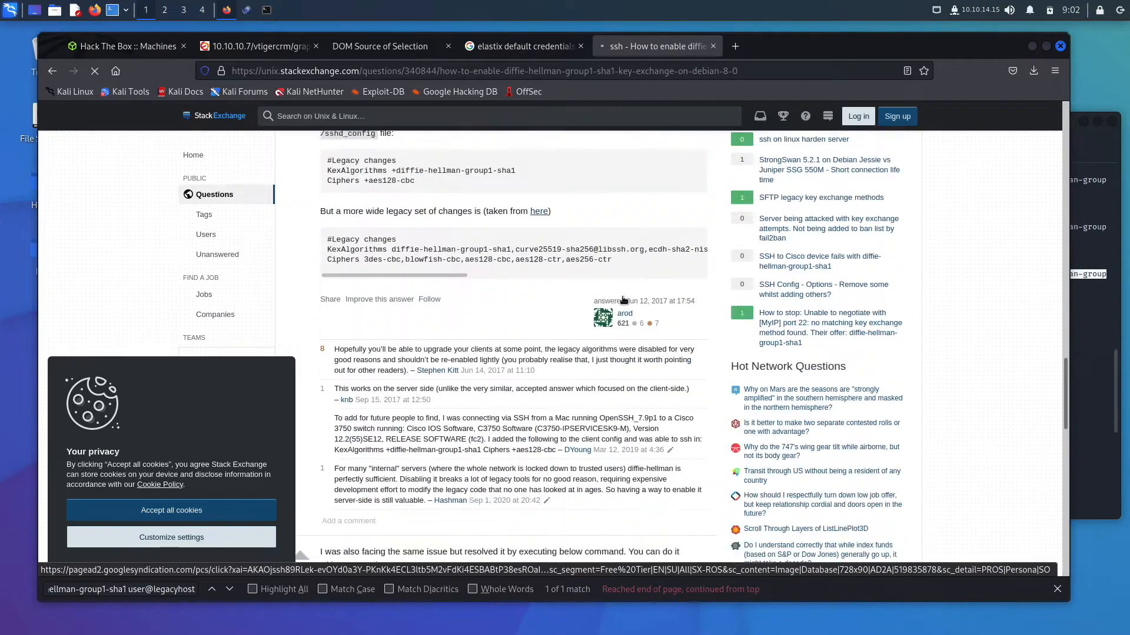
scroll(down, 3)
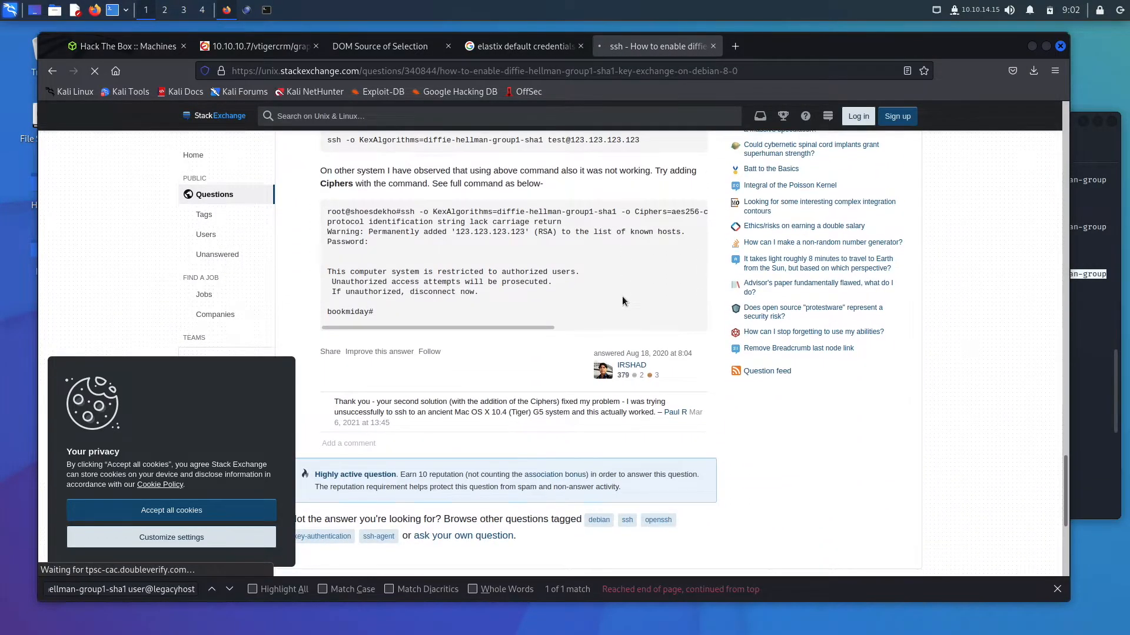
scroll(up, 3)
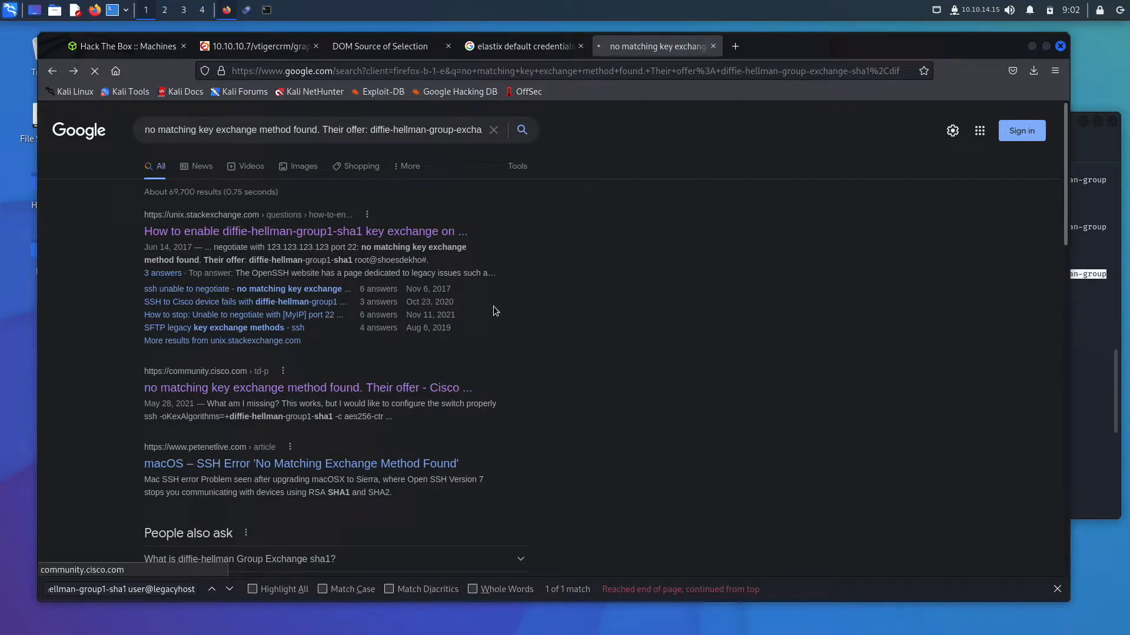
- Read through the Cisco Community thread on the 'no matching key exchange method' KexAlgorithms workaround
click(307, 387)
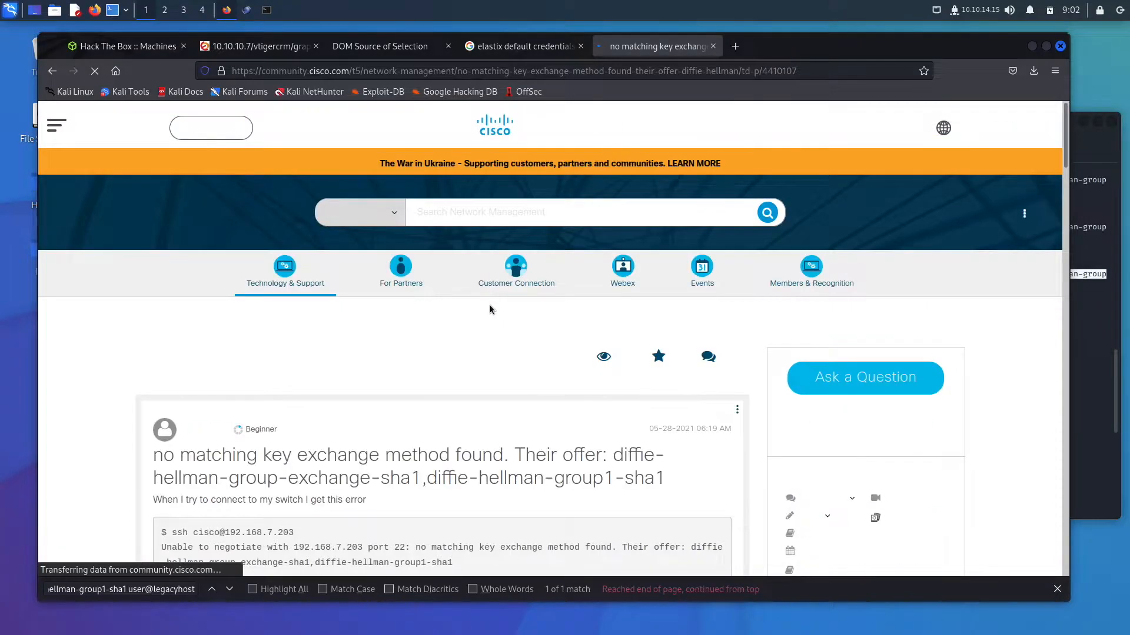
scroll(down, 3)
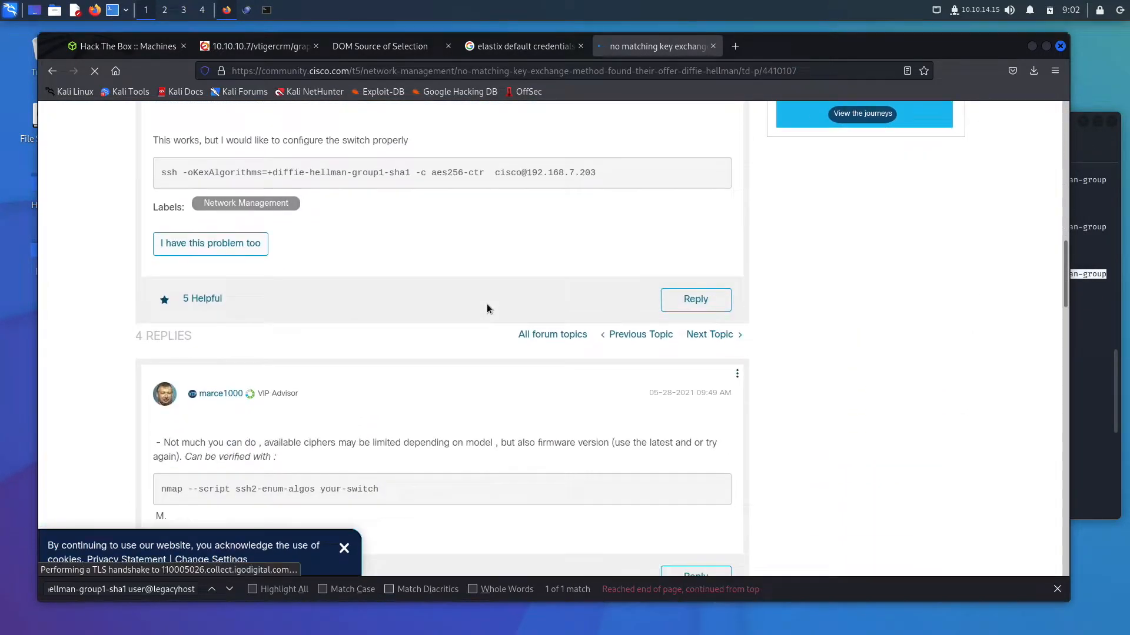
scroll(down, 3)
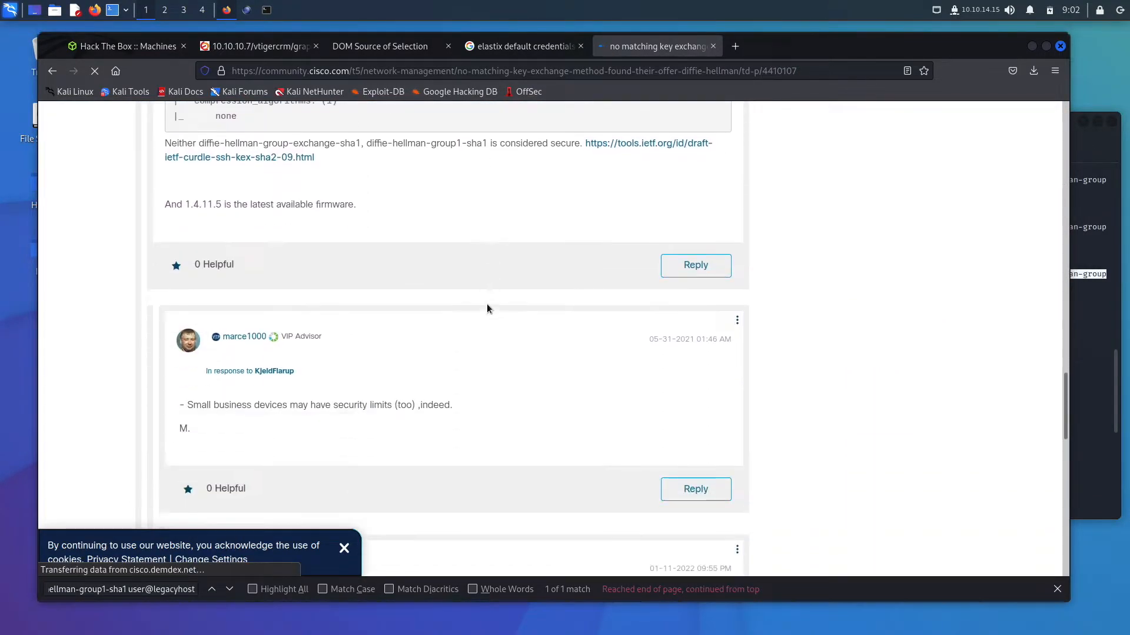
scroll(down, 3)
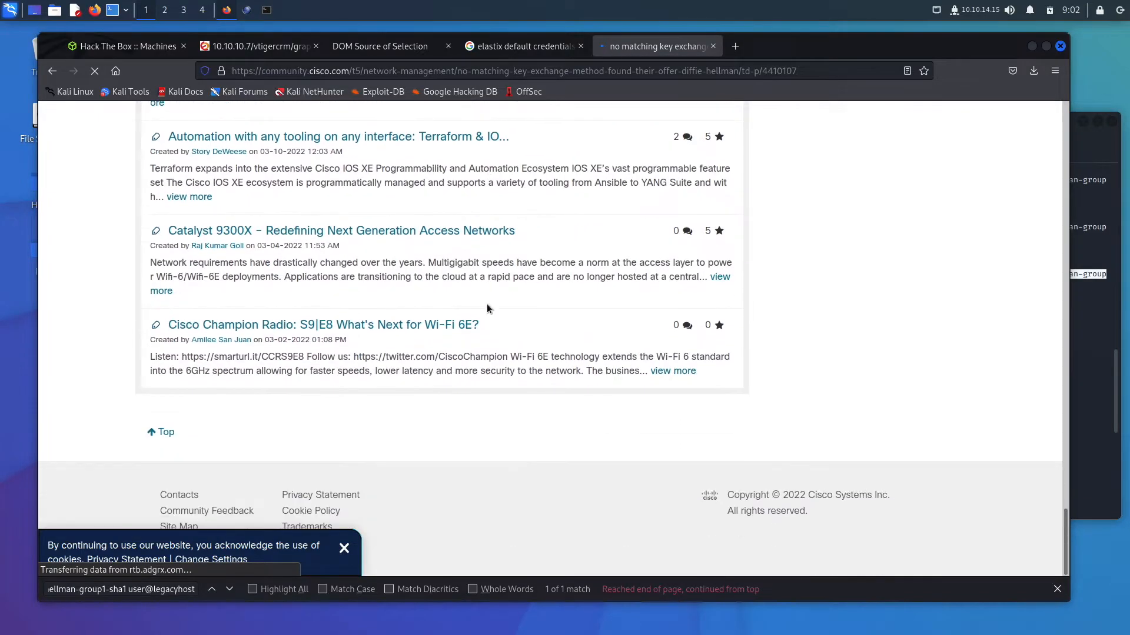
scroll(up, 3)
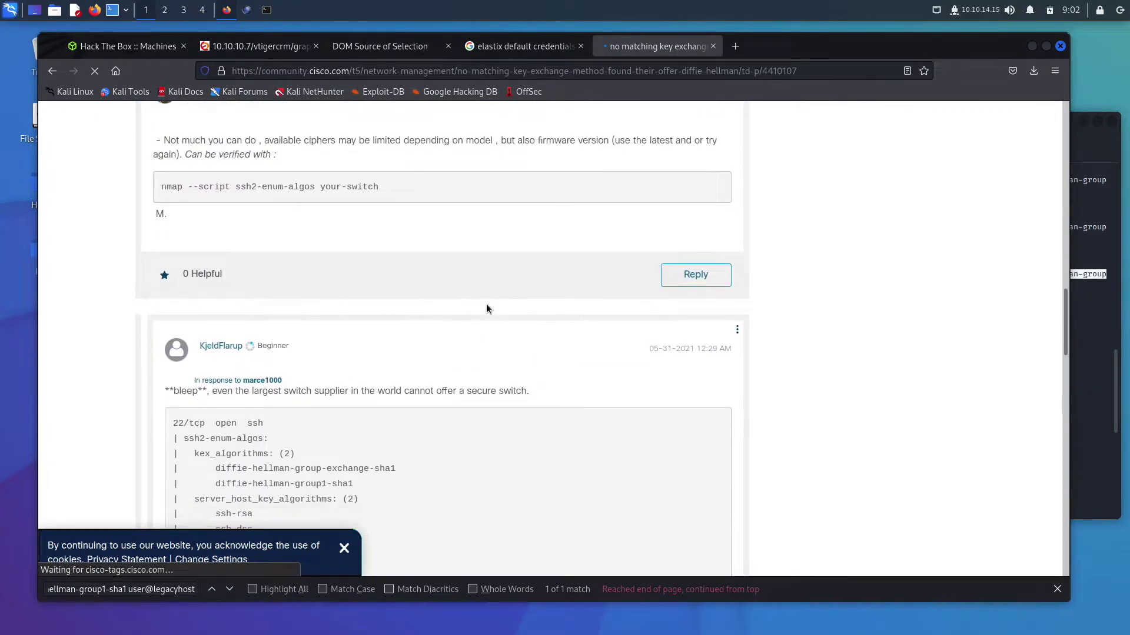
scroll(down, 3)
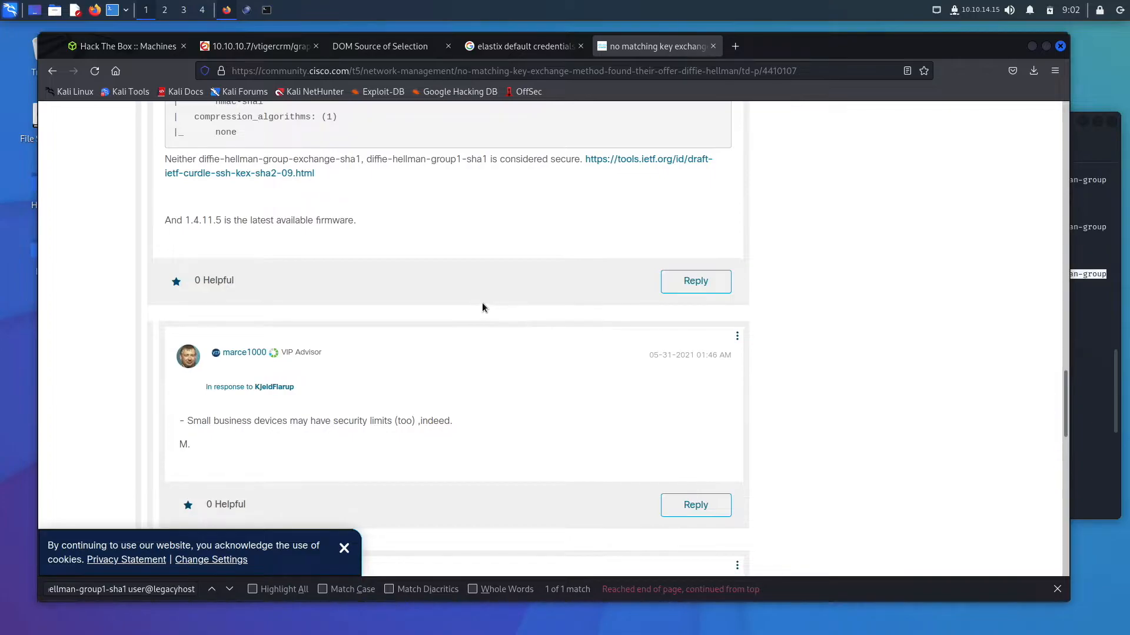
scroll(up, 3)
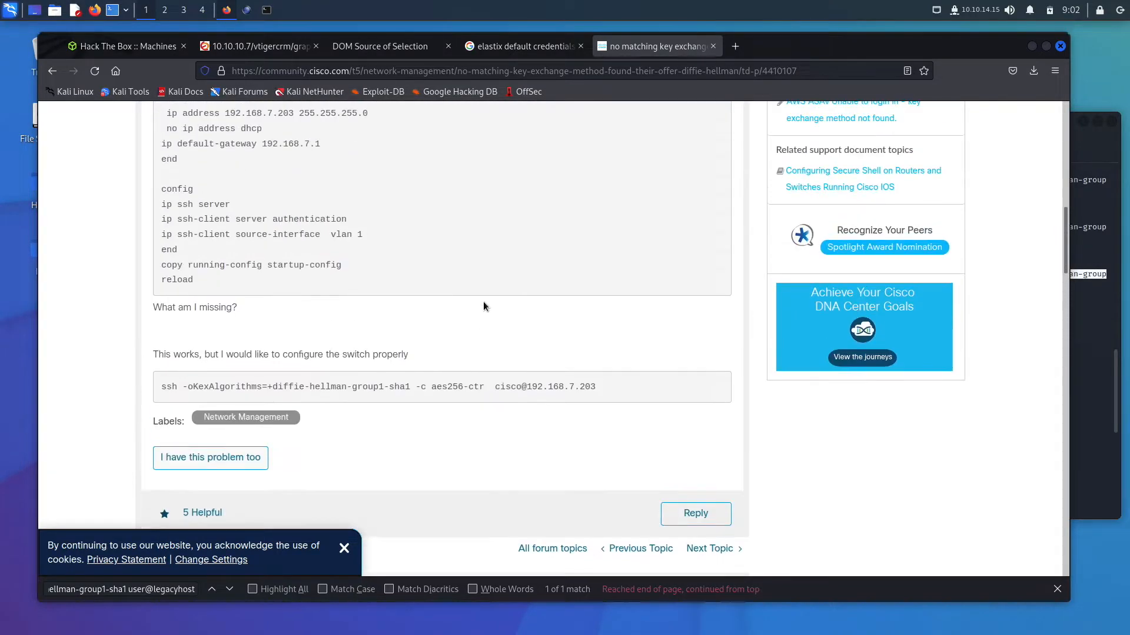
scroll(up, 3)
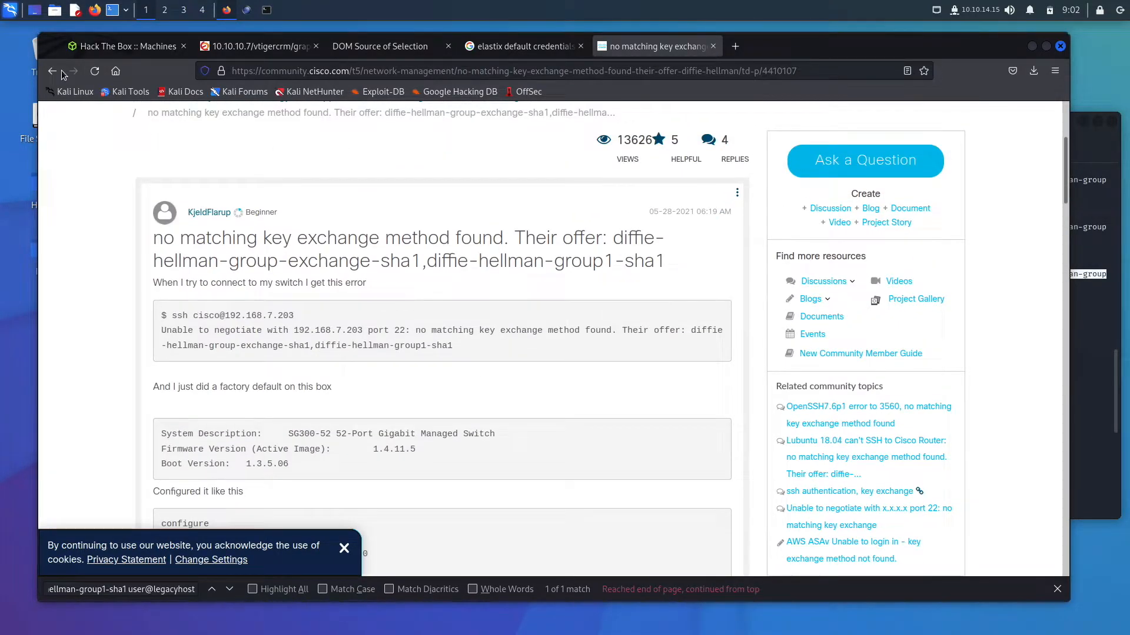
click(52, 71)
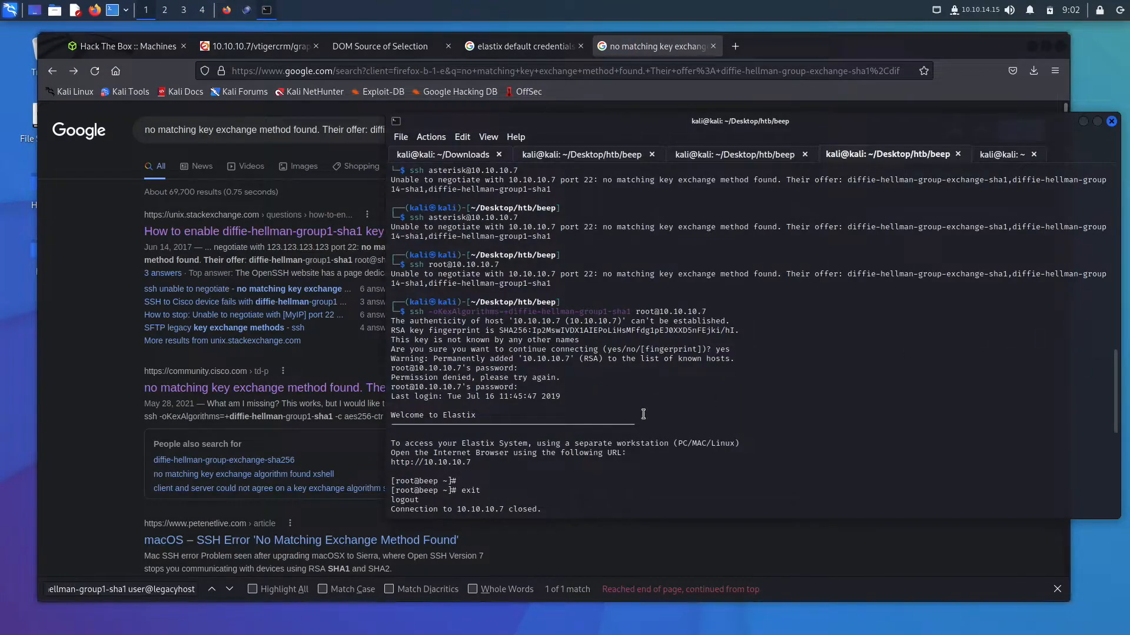
double_click(416, 310)
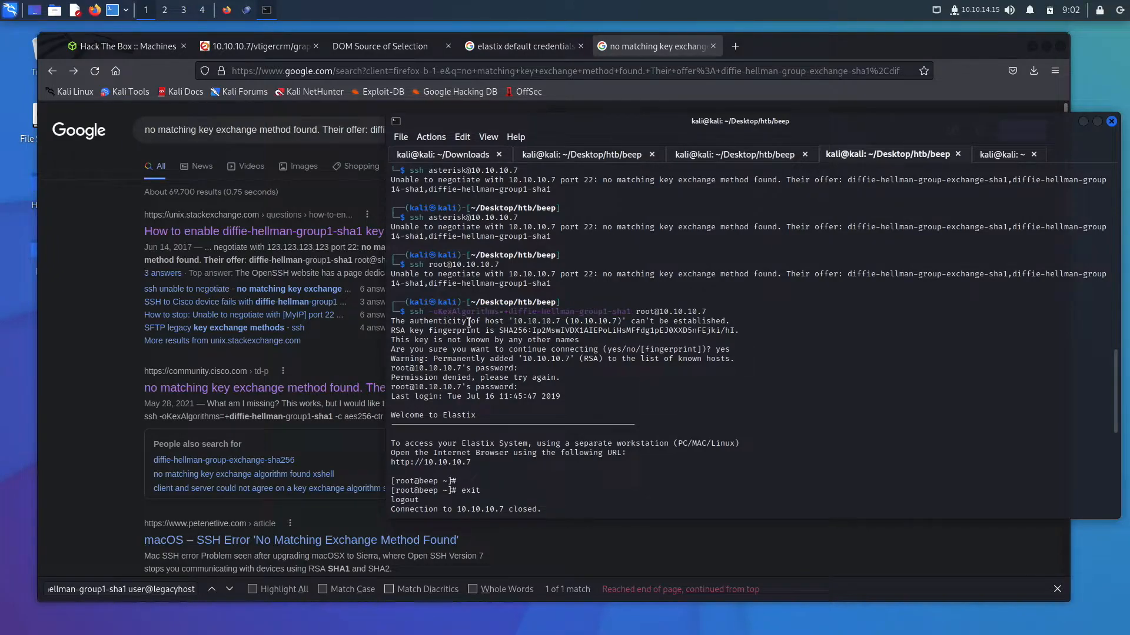
mouse_move(587, 376)
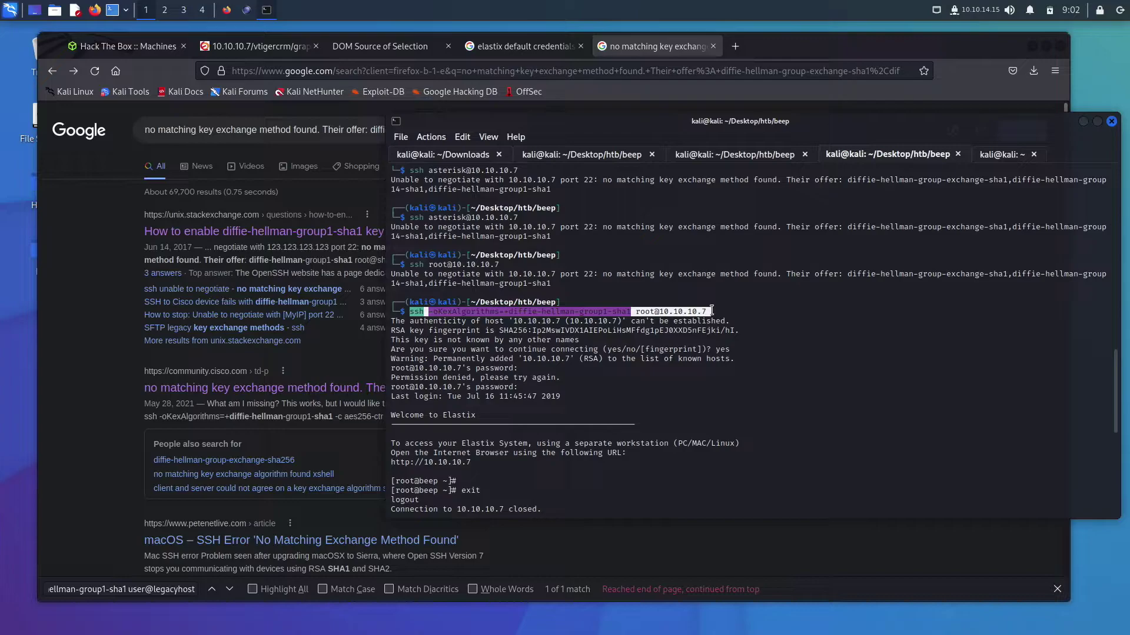
right_click(706, 309)
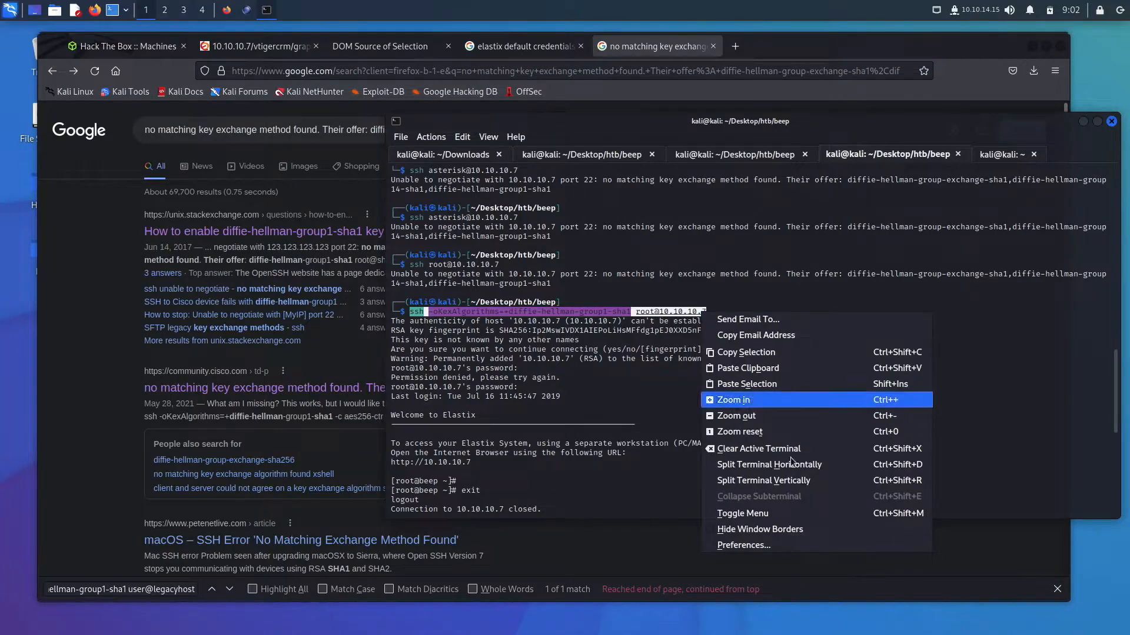
mouse_move(746, 352)
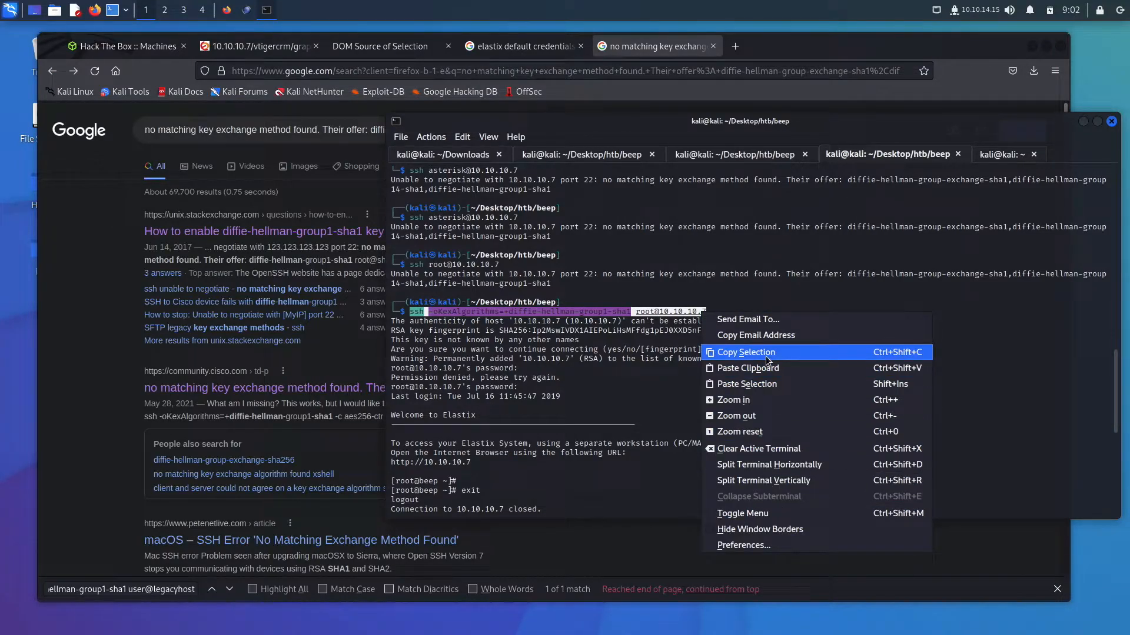
click(746, 351)
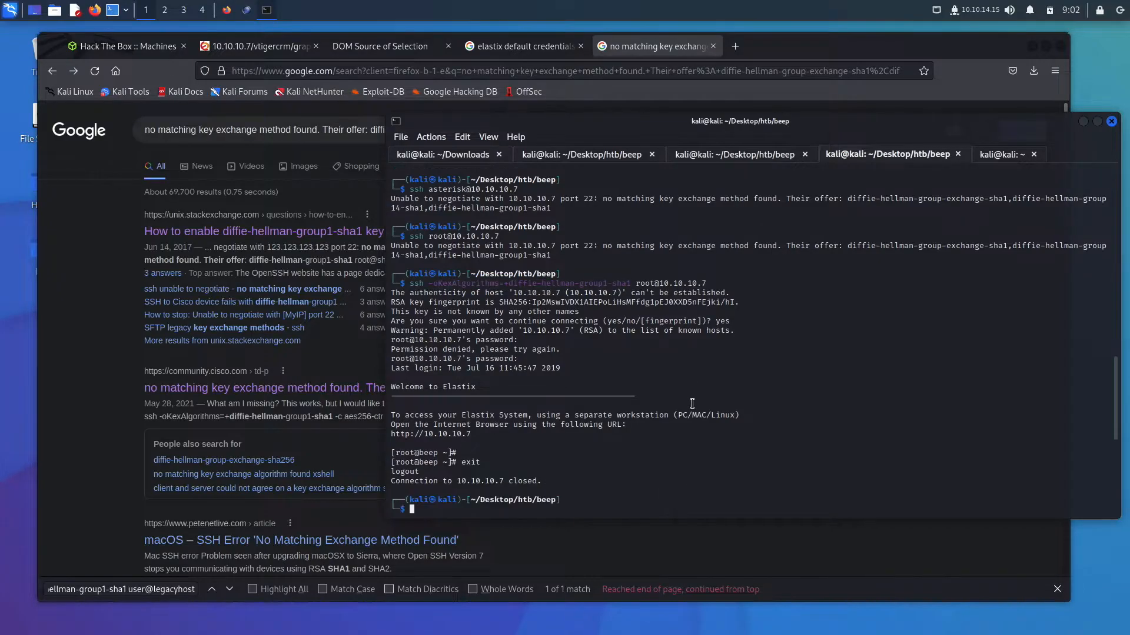
- Paste and rerun the root SSH login to reach the password prompt, then bring back the leaked amportal.conf page
right_click(662, 447)
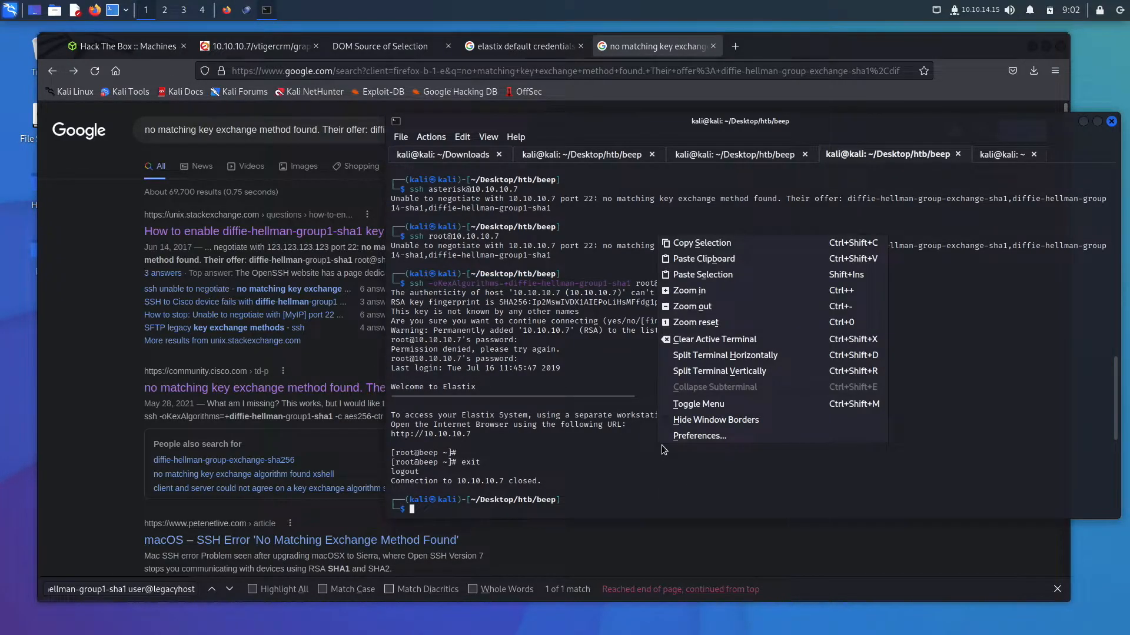
click(701, 259)
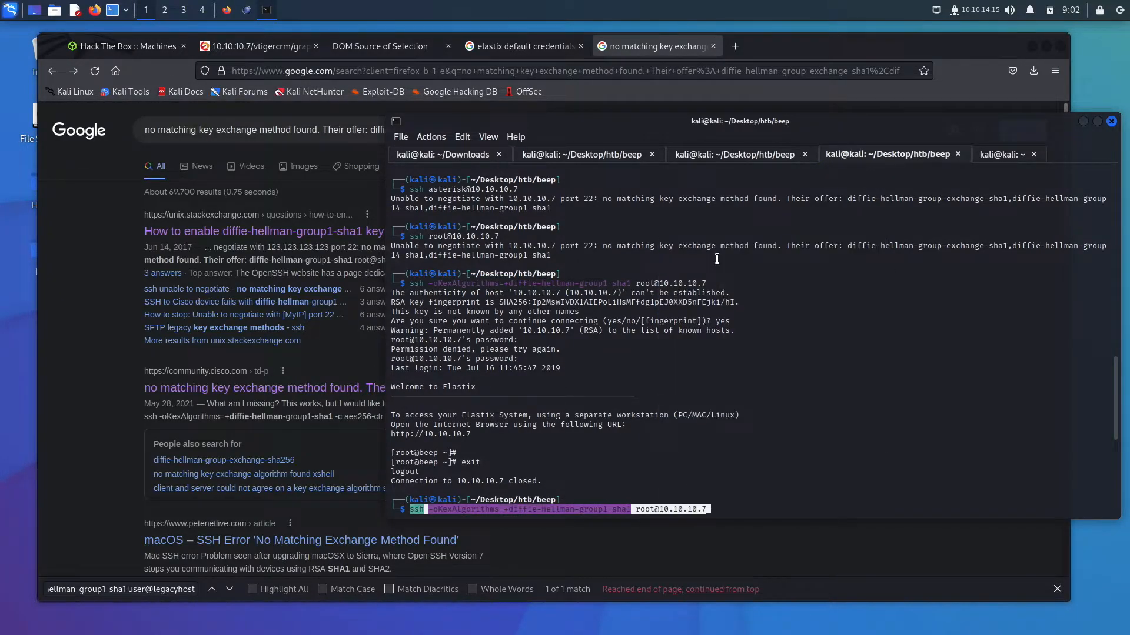
key(Return)
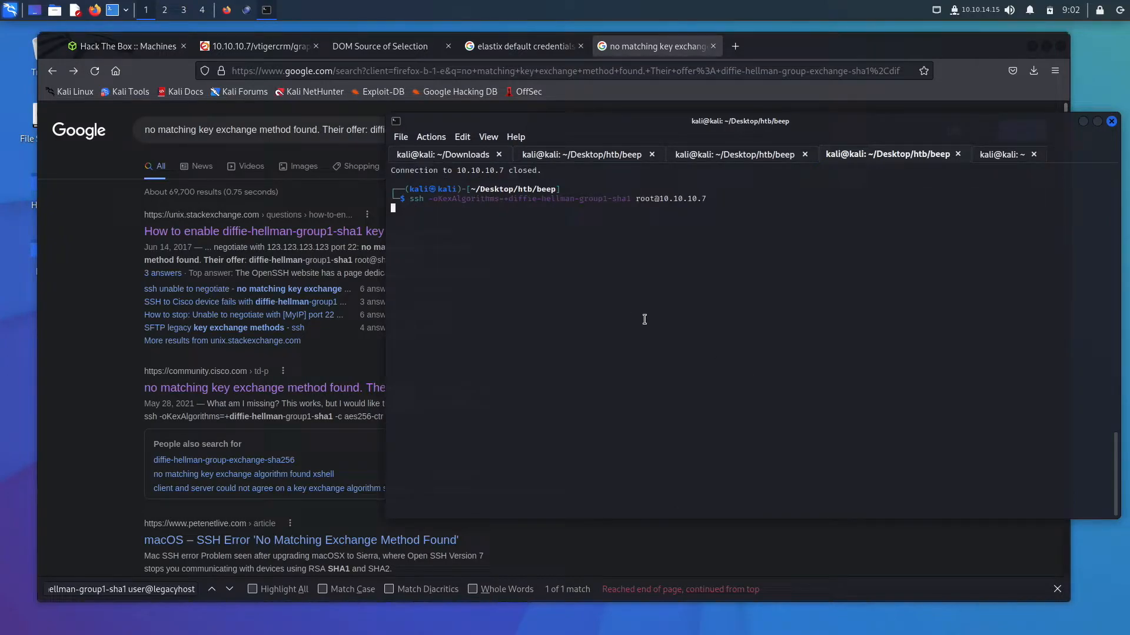
key(Return)
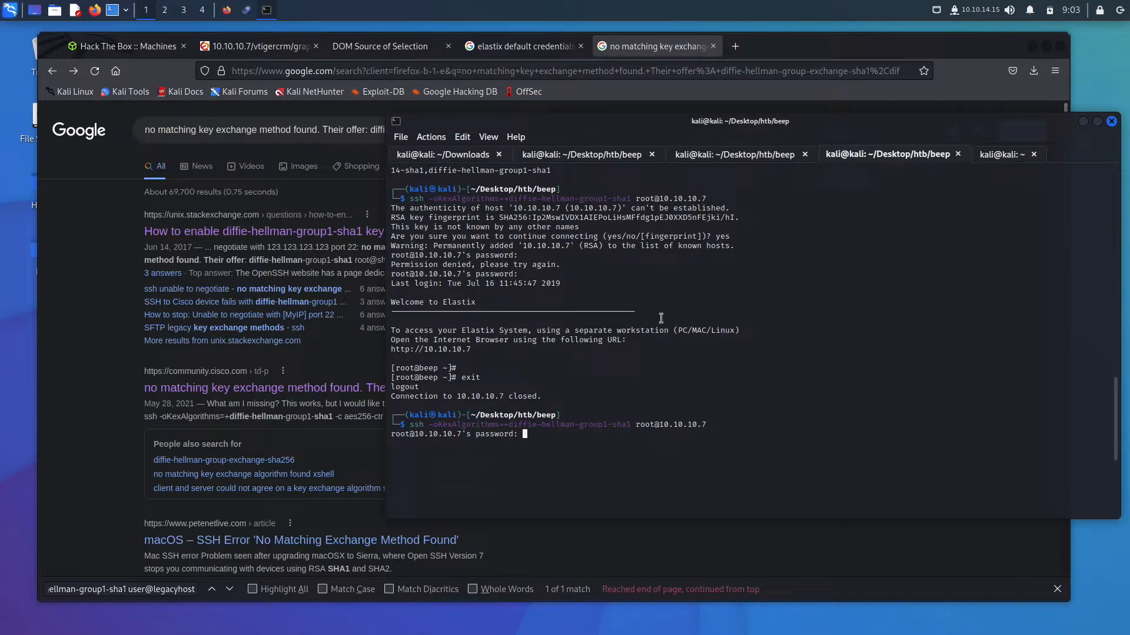
mouse_move(360, 165)
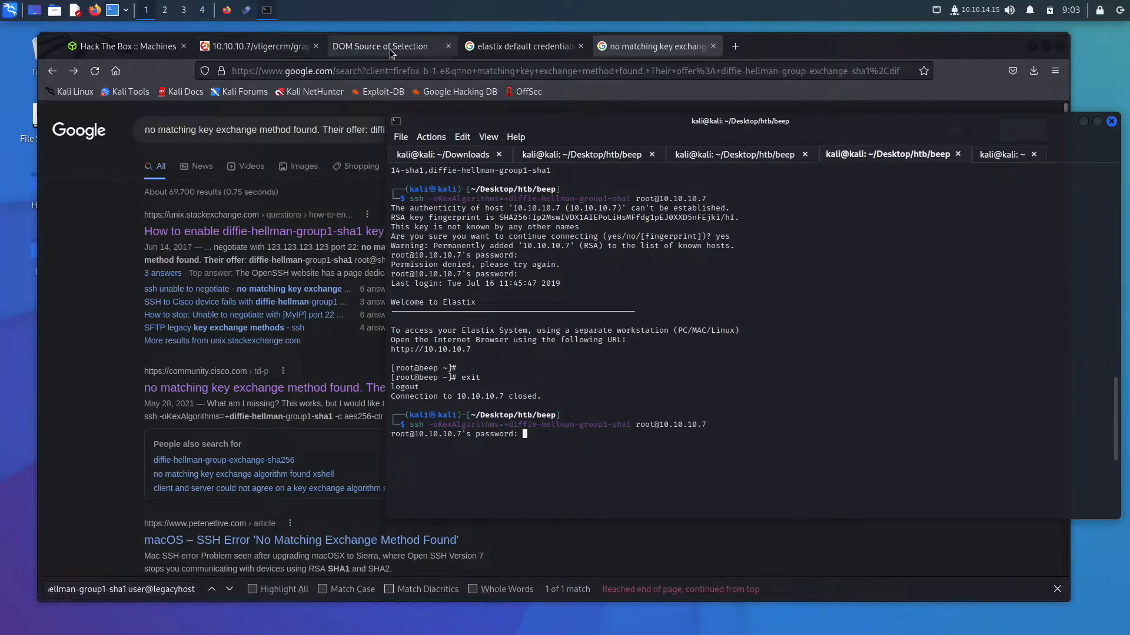
click(380, 46)
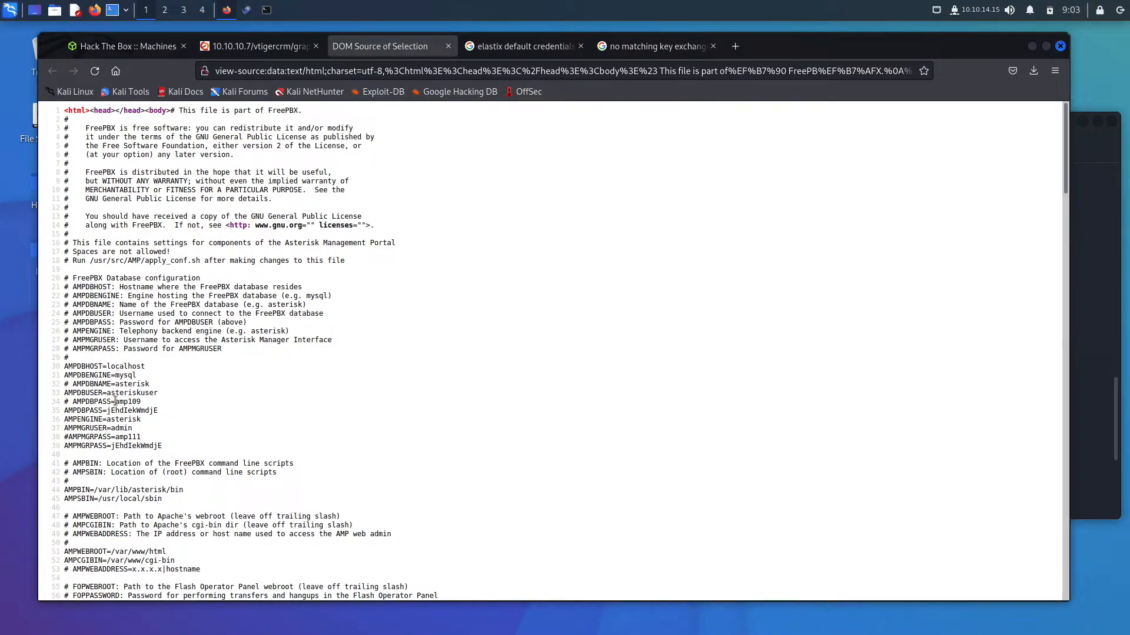
- SSH into 10.10.10.7 as root using the copied AMPDBPASS password, confirm uid=0, then type exit
right_click(130, 410)
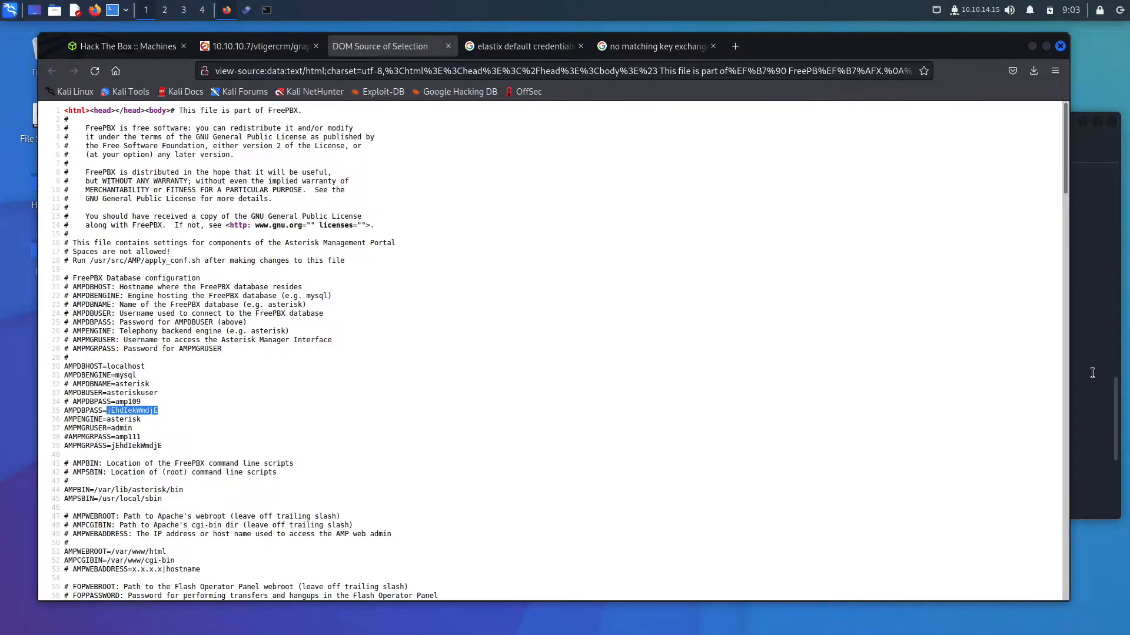
right_click(526, 434)
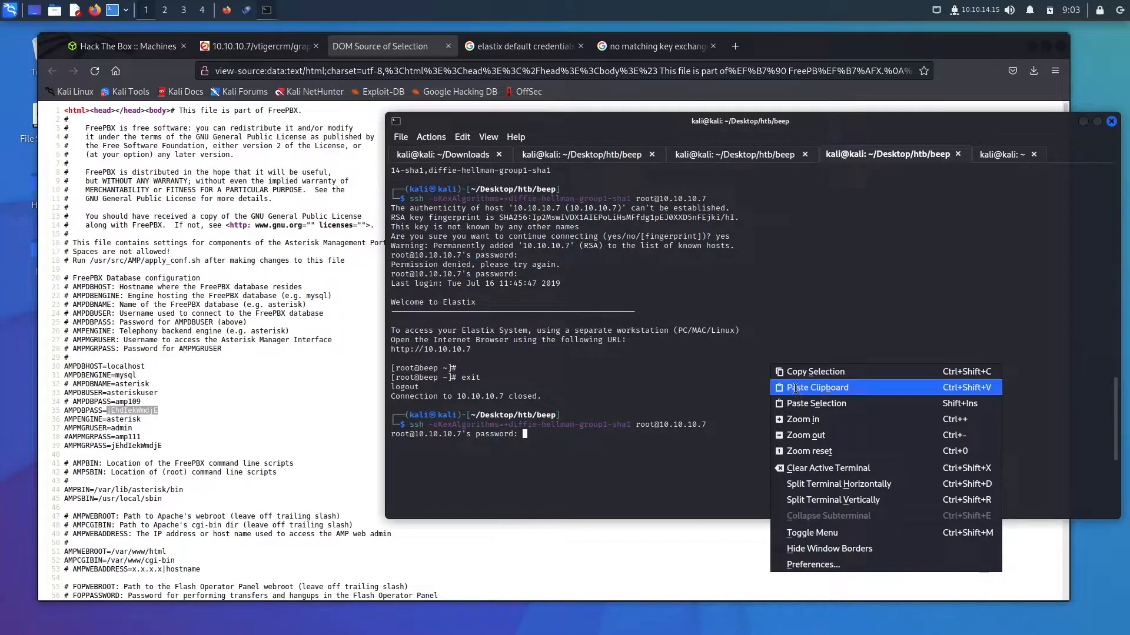
click(816, 387)
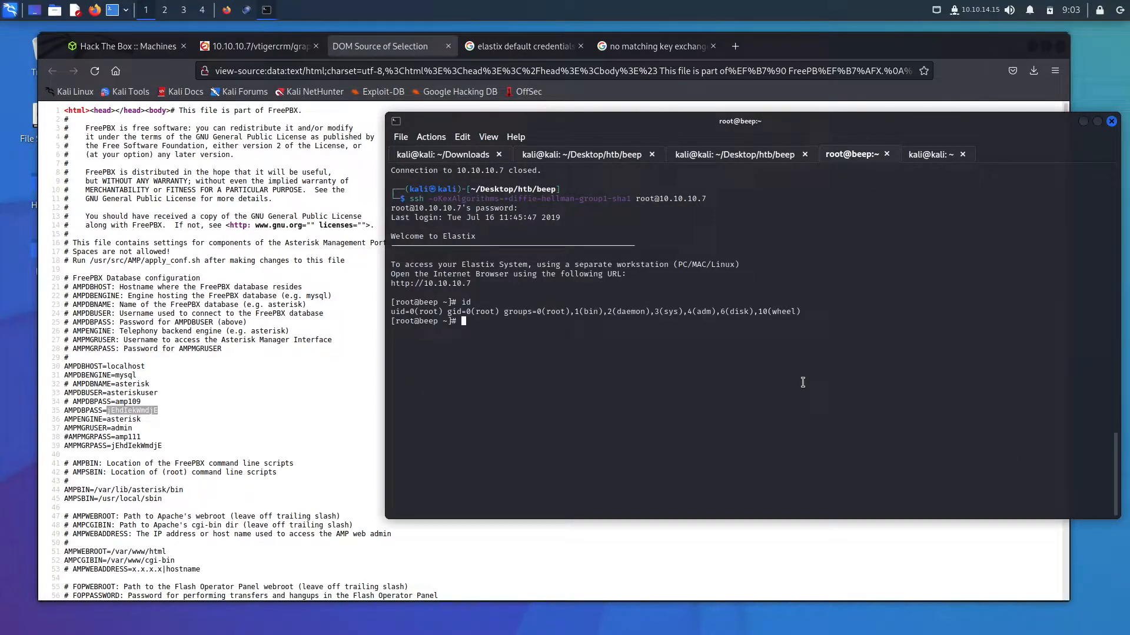
mouse_move(720, 381)
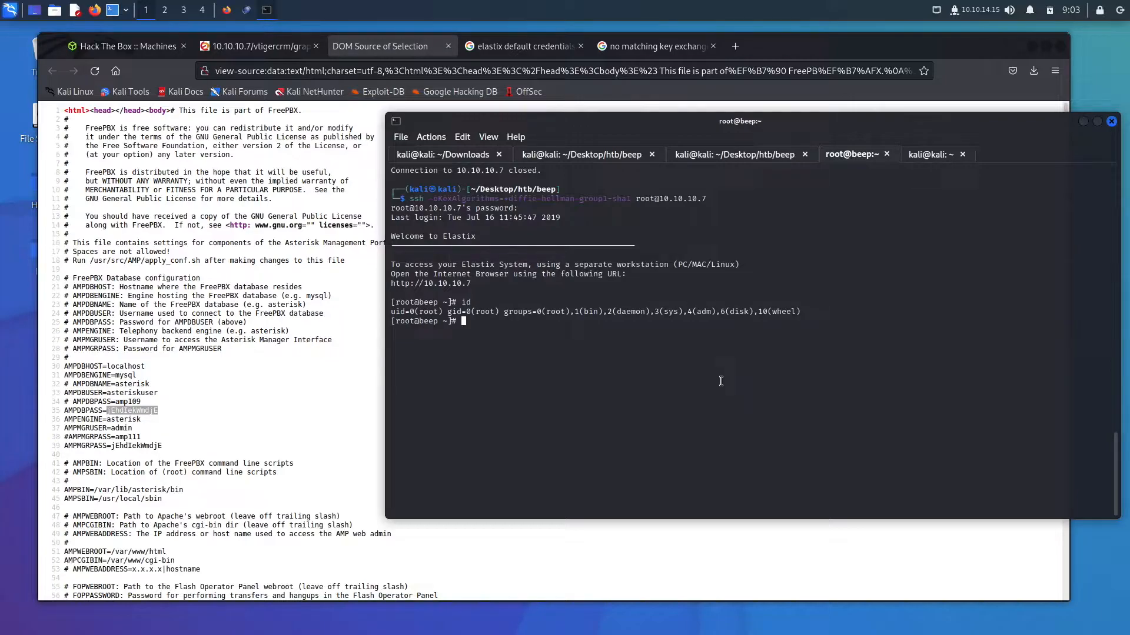
mouse_move(634, 365)
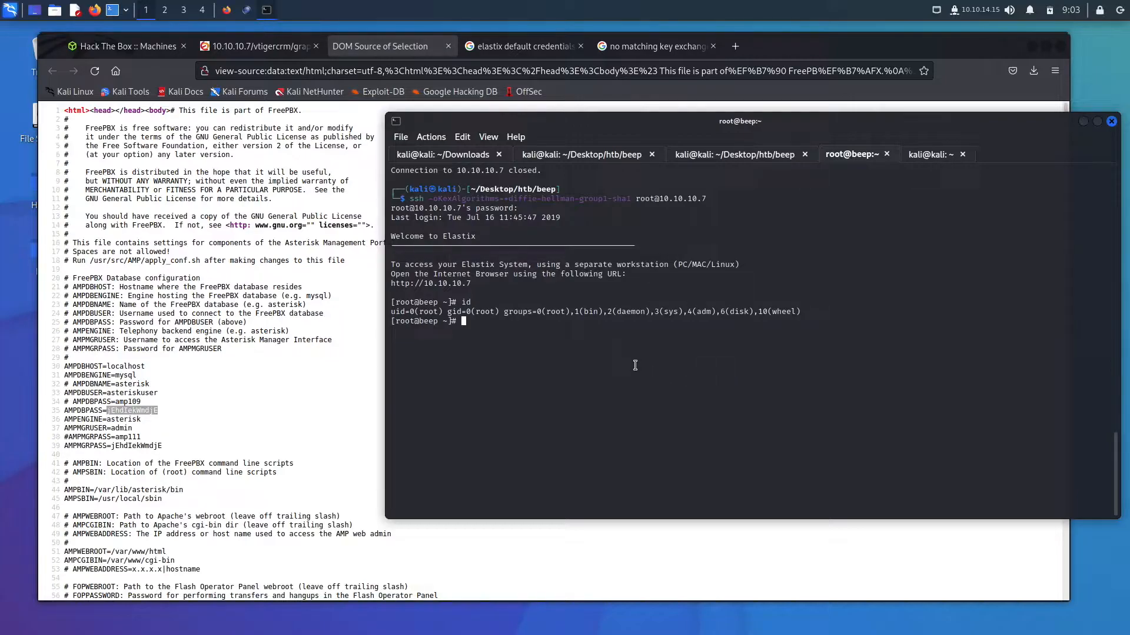
mouse_move(550, 364)
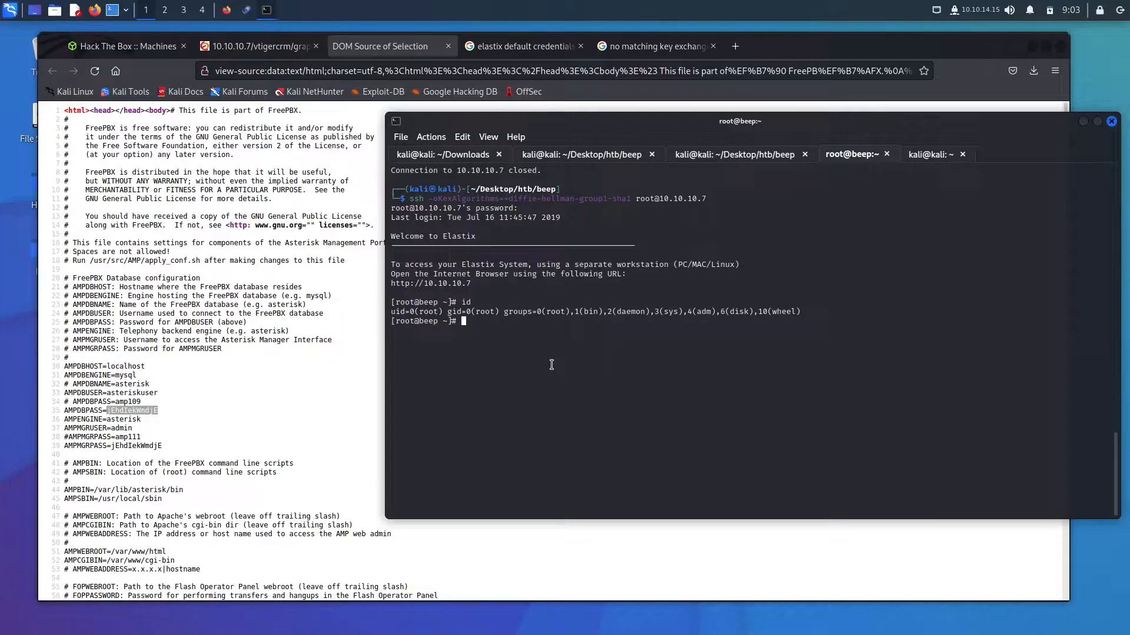
mouse_move(612, 306)
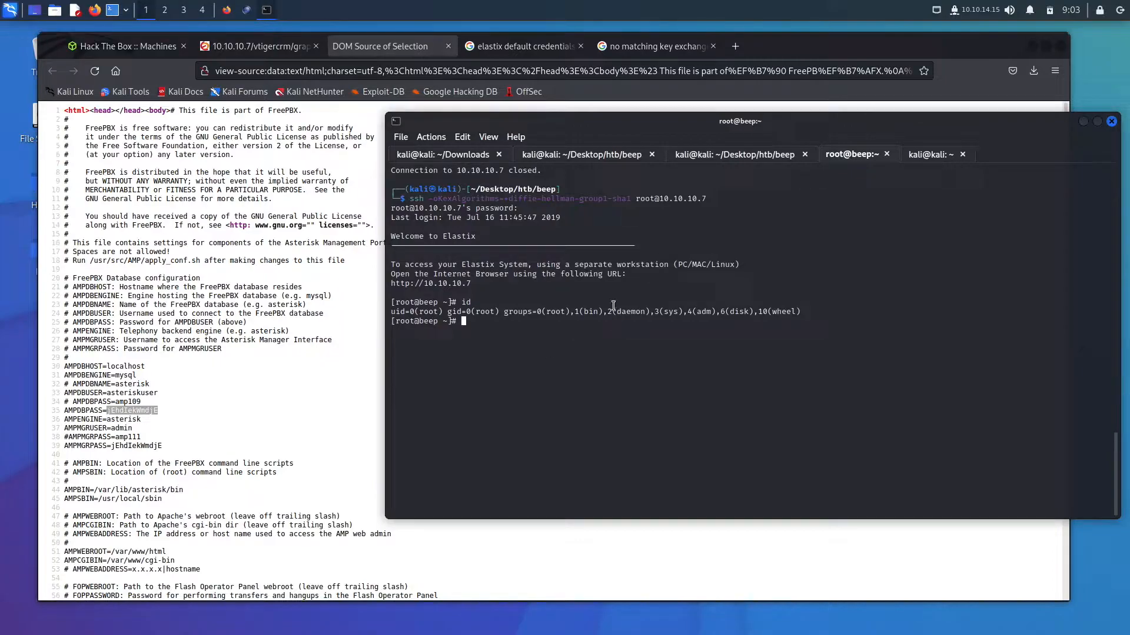
text(exit)
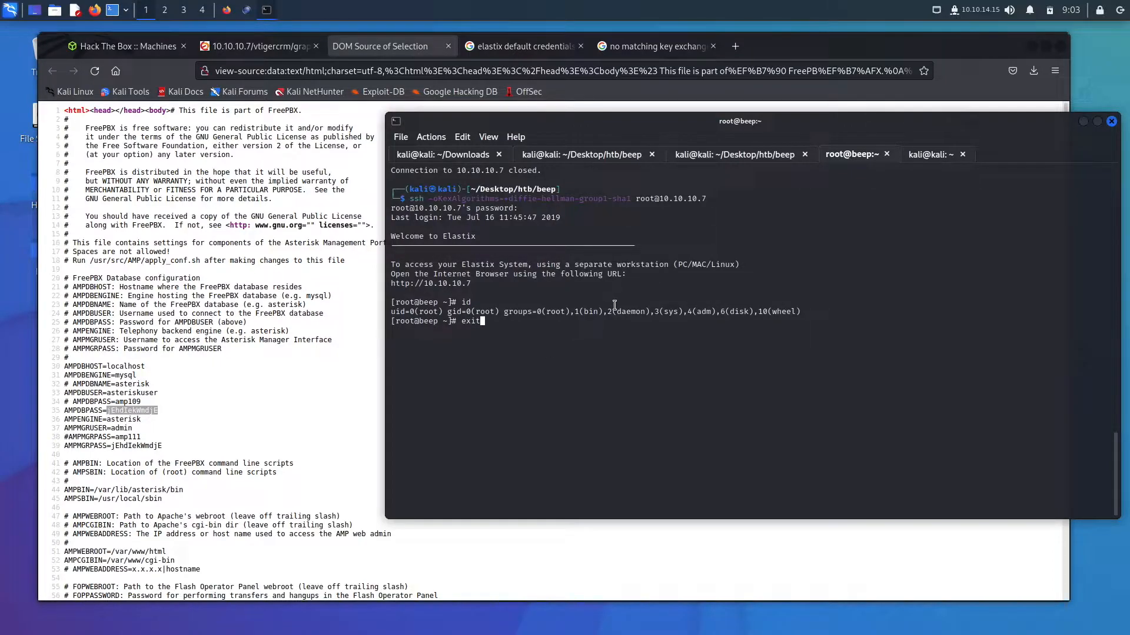
- Leave the root SSH session and review the full nmap output up to Webmin on port 10000
key(Return)
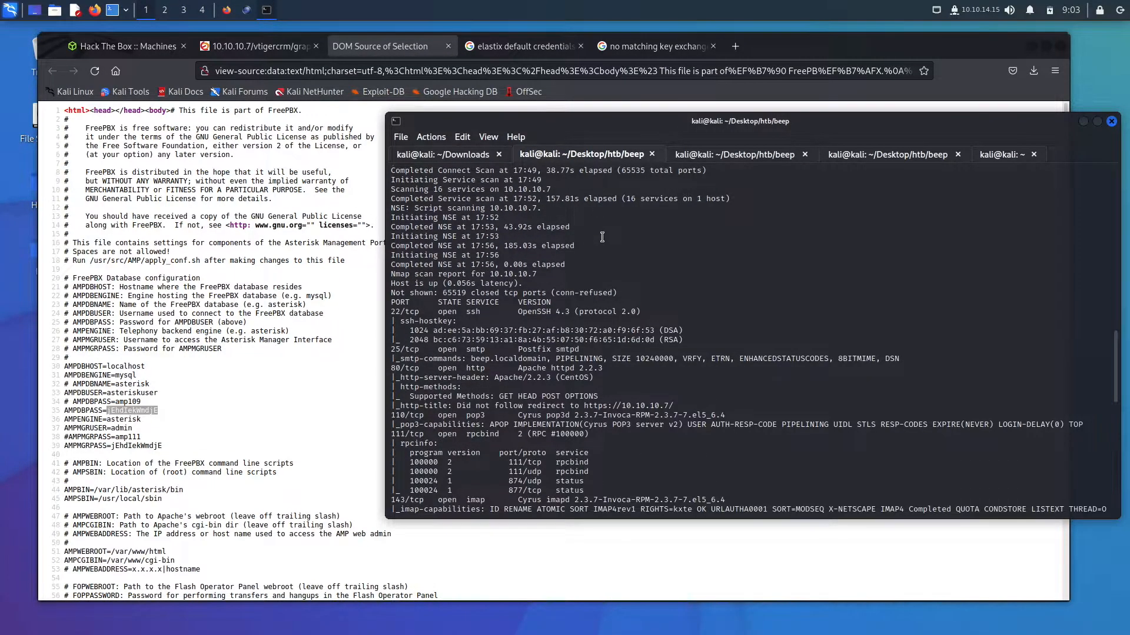
scroll(down, 3)
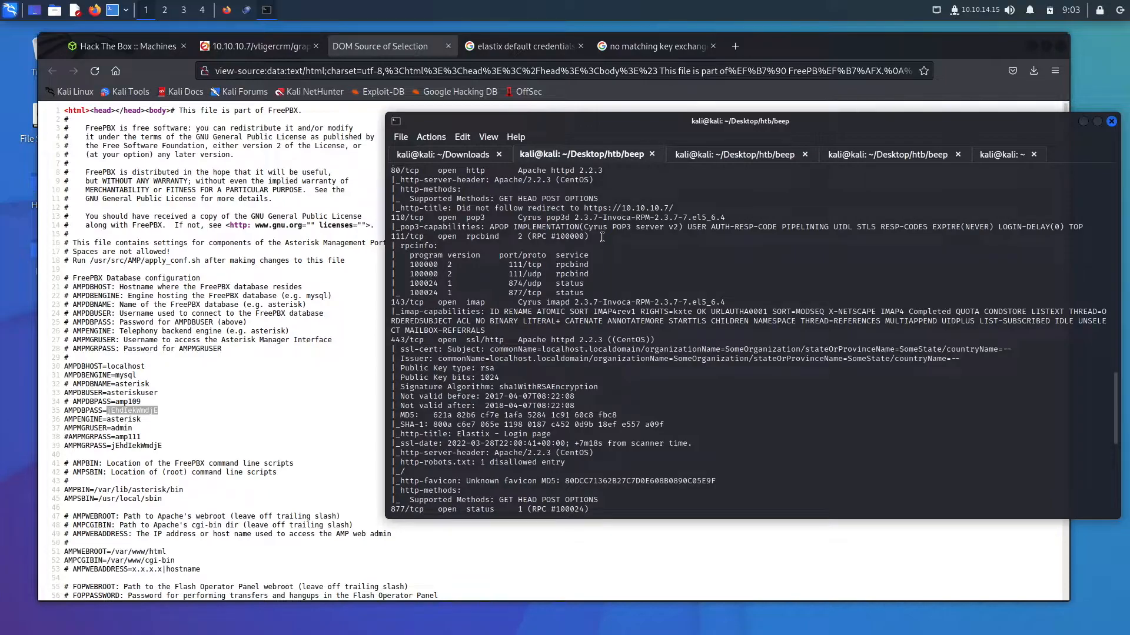
mouse_move(633, 338)
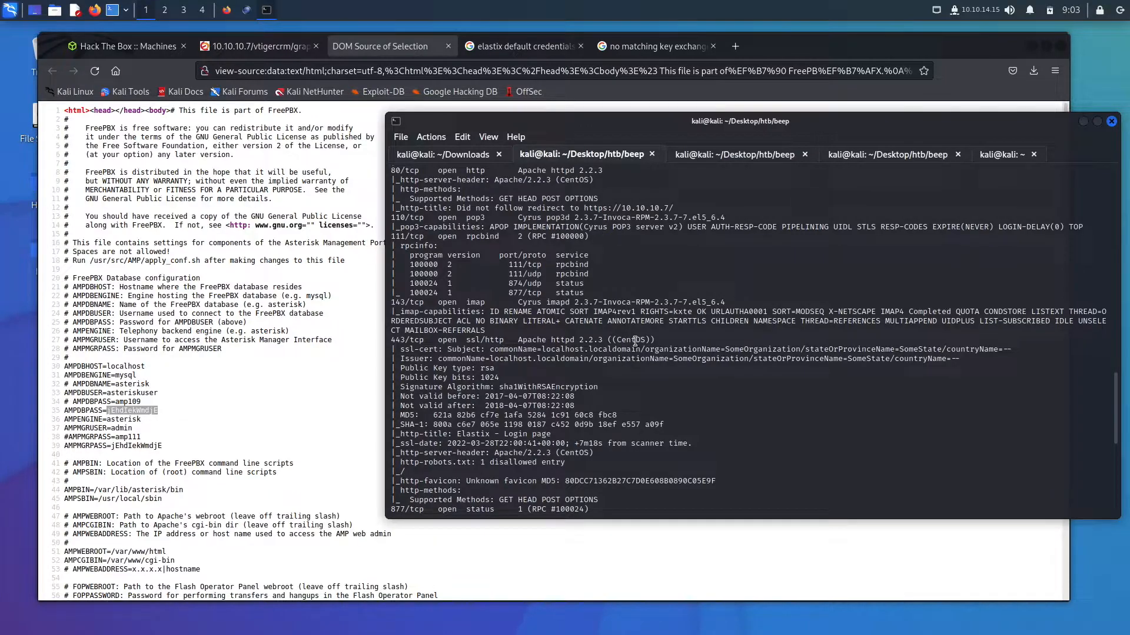
scroll(down, 3)
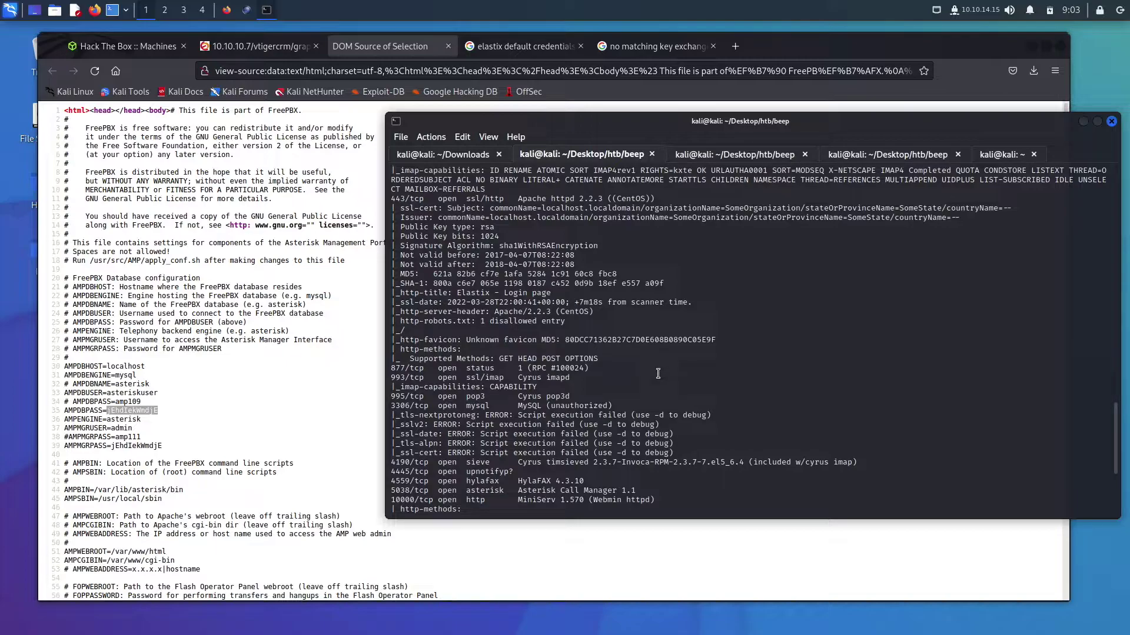
mouse_move(669, 474)
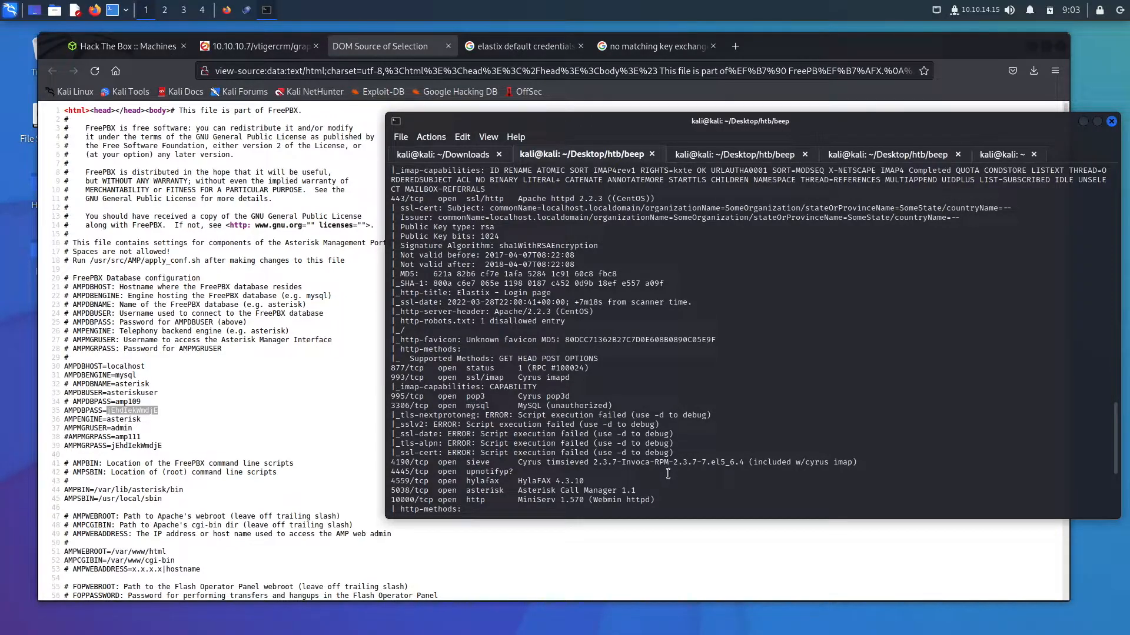
scroll(down, 3)
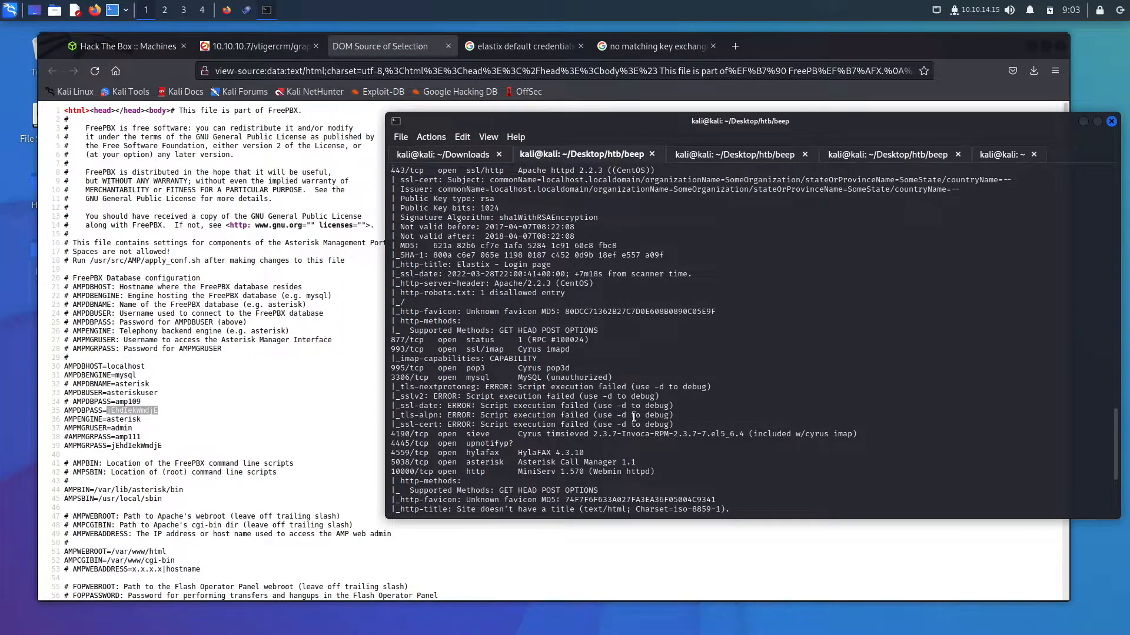
scroll(down, 3)
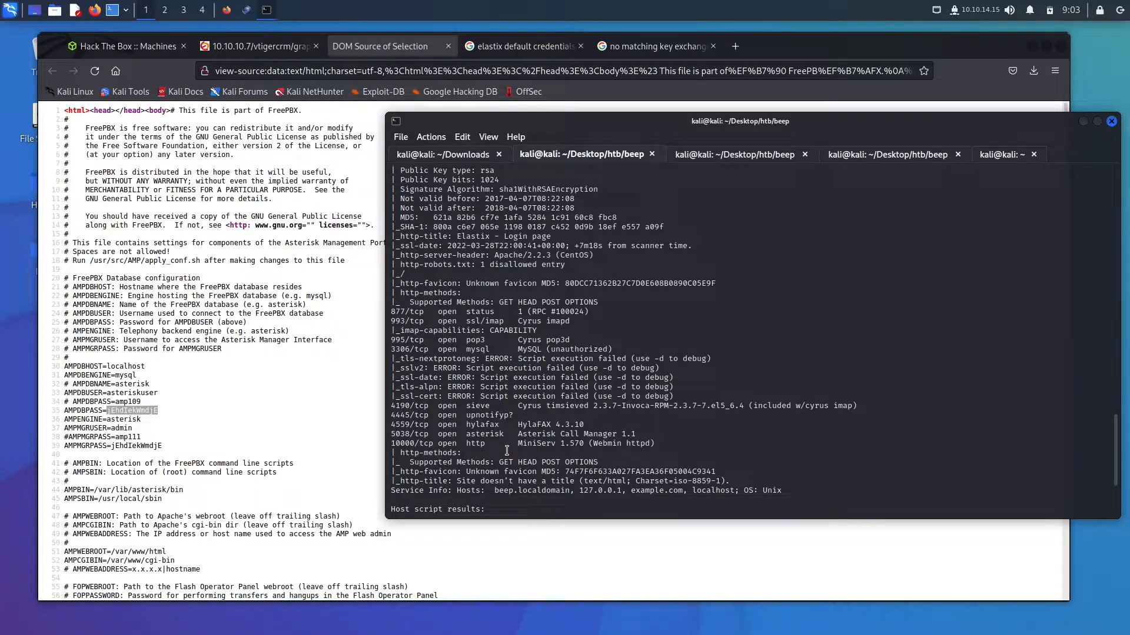
scroll(up, 3)
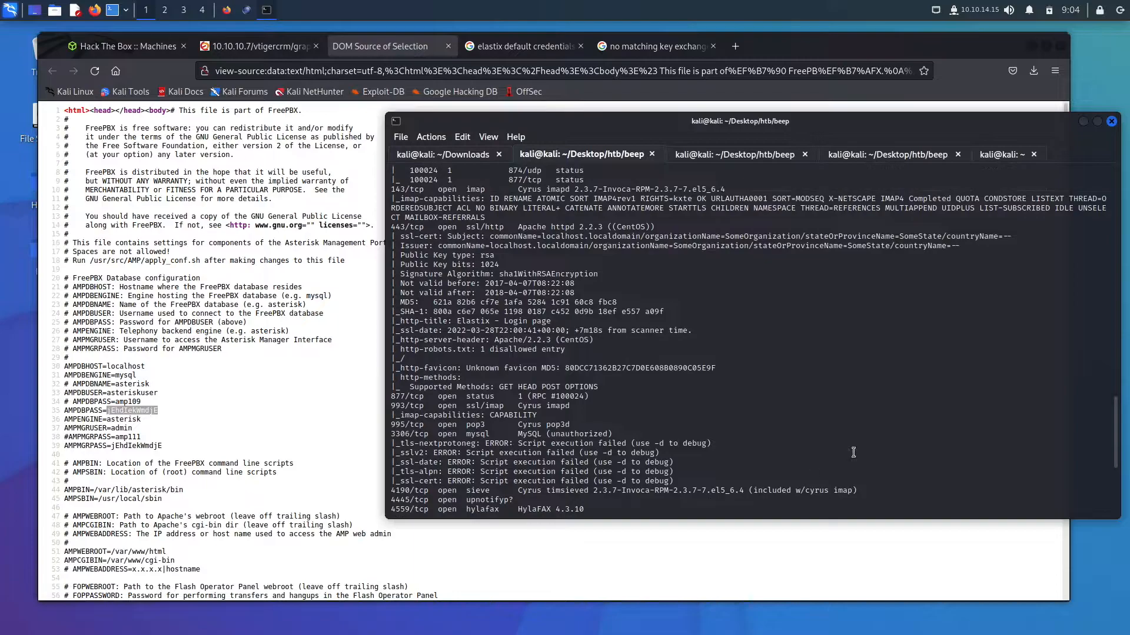
click(737, 154)
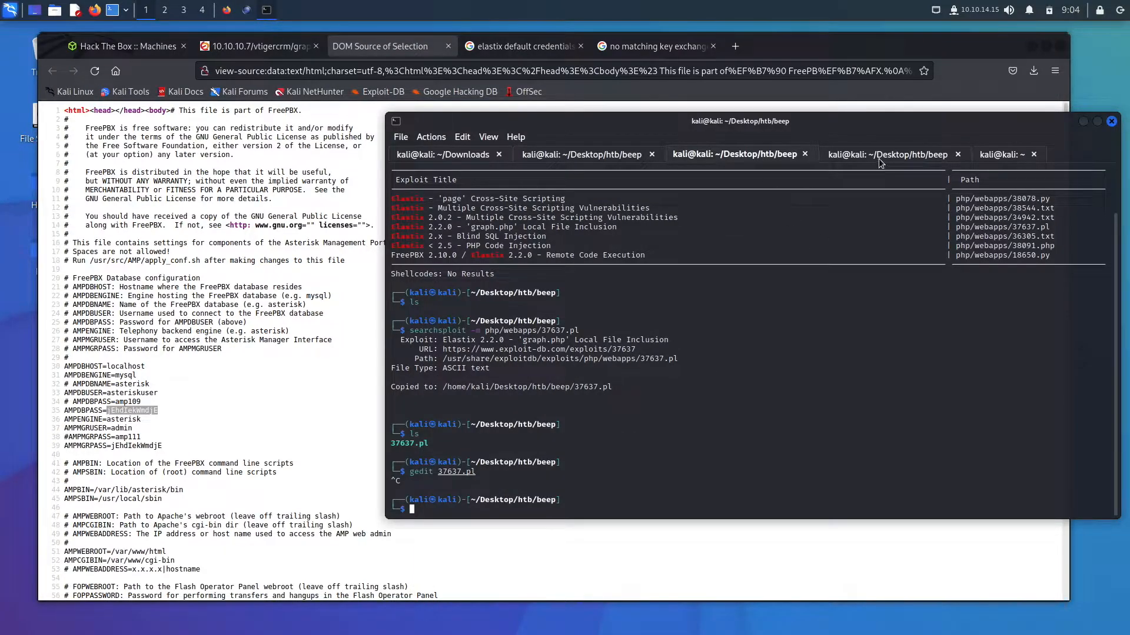
click(1002, 154)
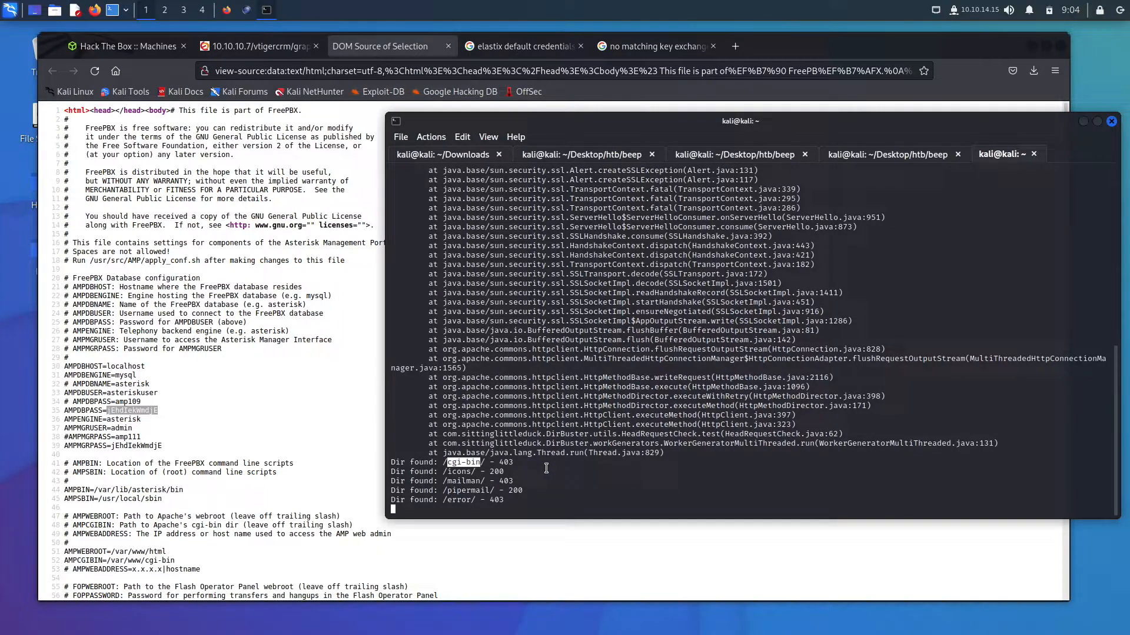
mouse_move(577, 482)
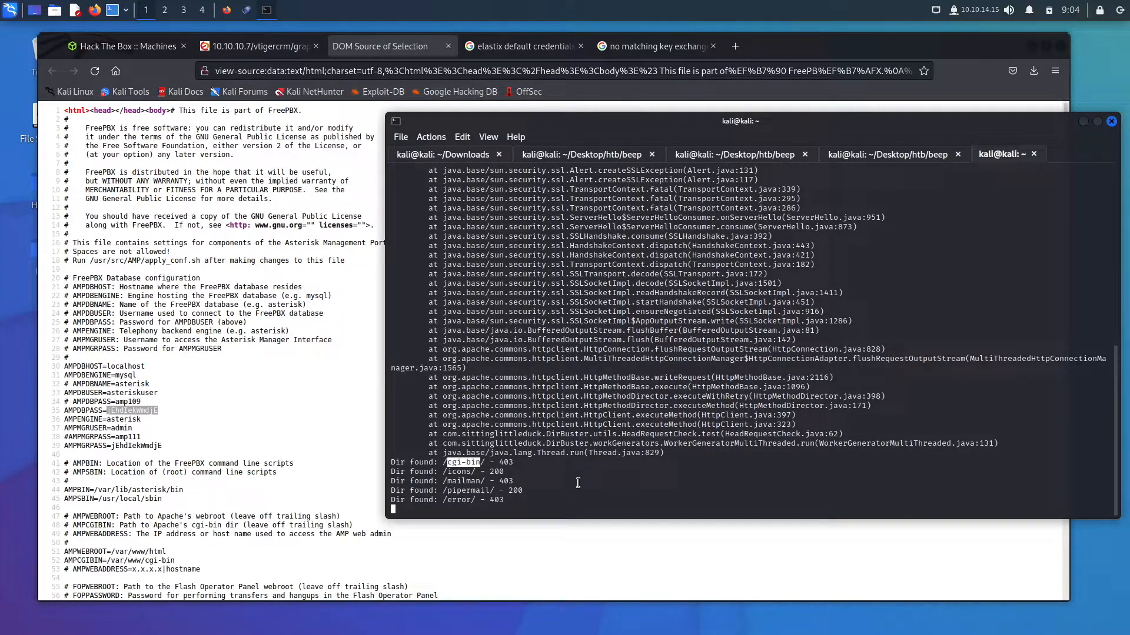
mouse_move(514, 471)
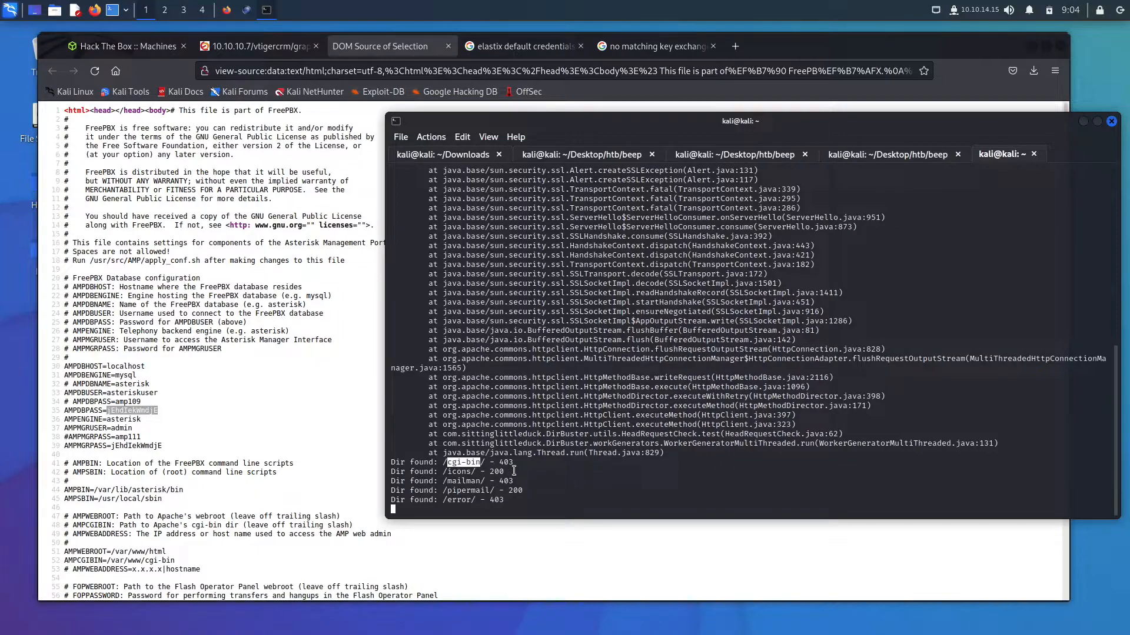
click(584, 154)
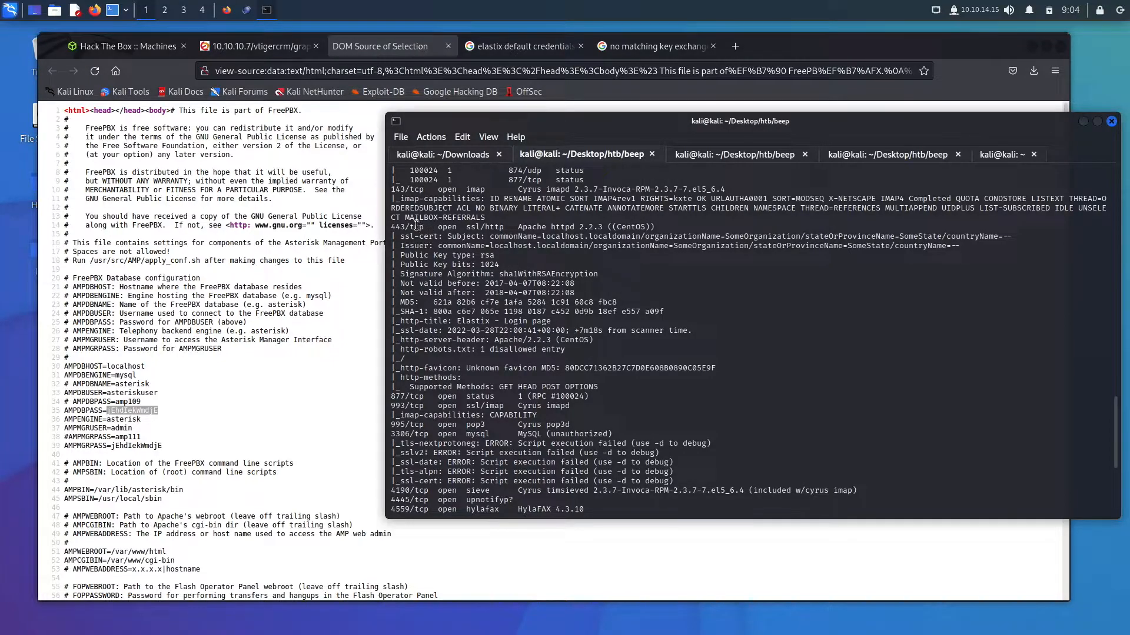
scroll(up, 3)
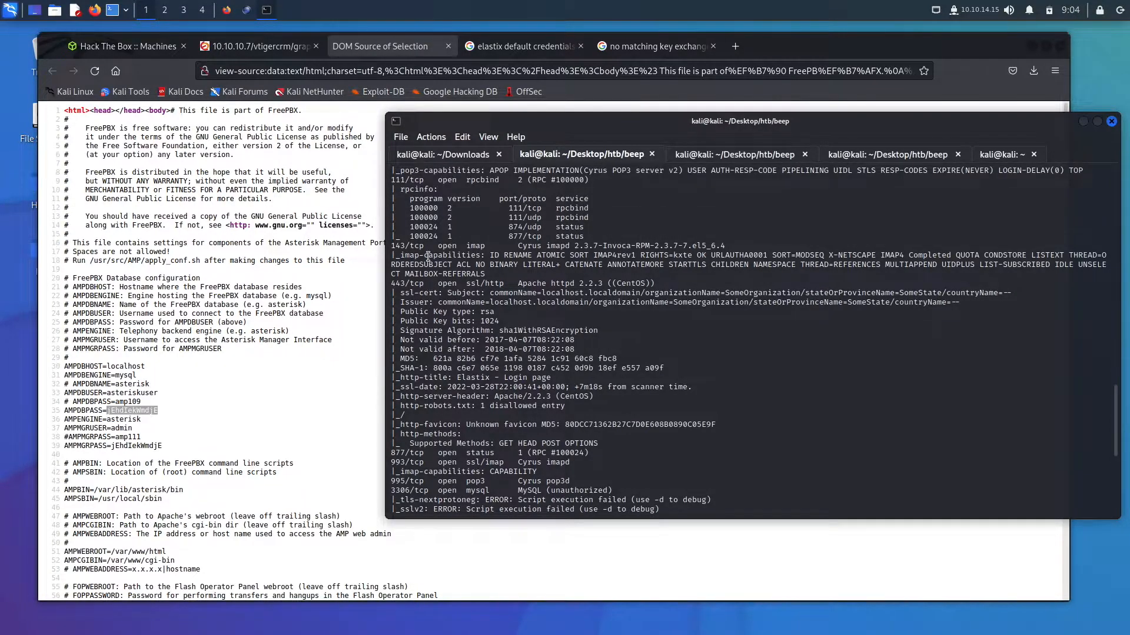
scroll(up, 3)
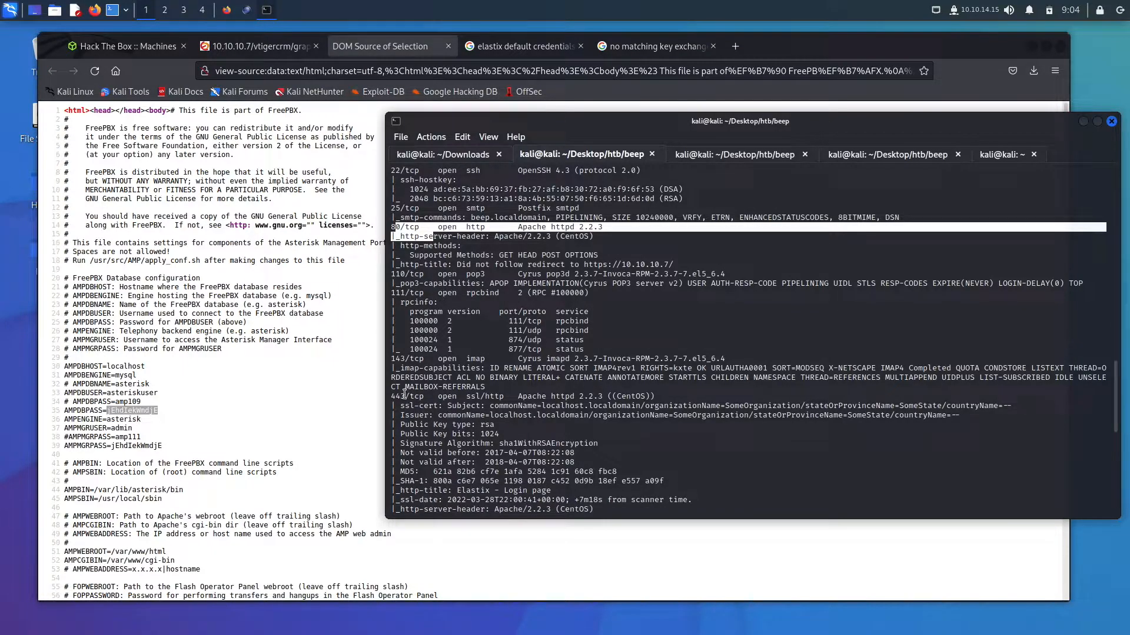
scroll(down, 3)
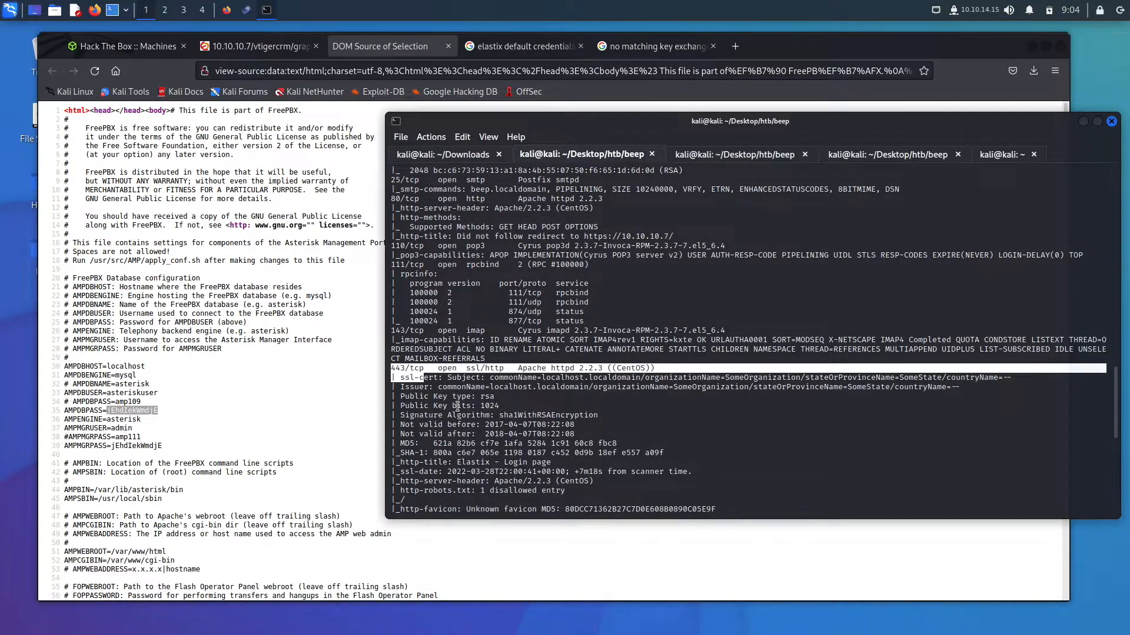
scroll(down, 3)
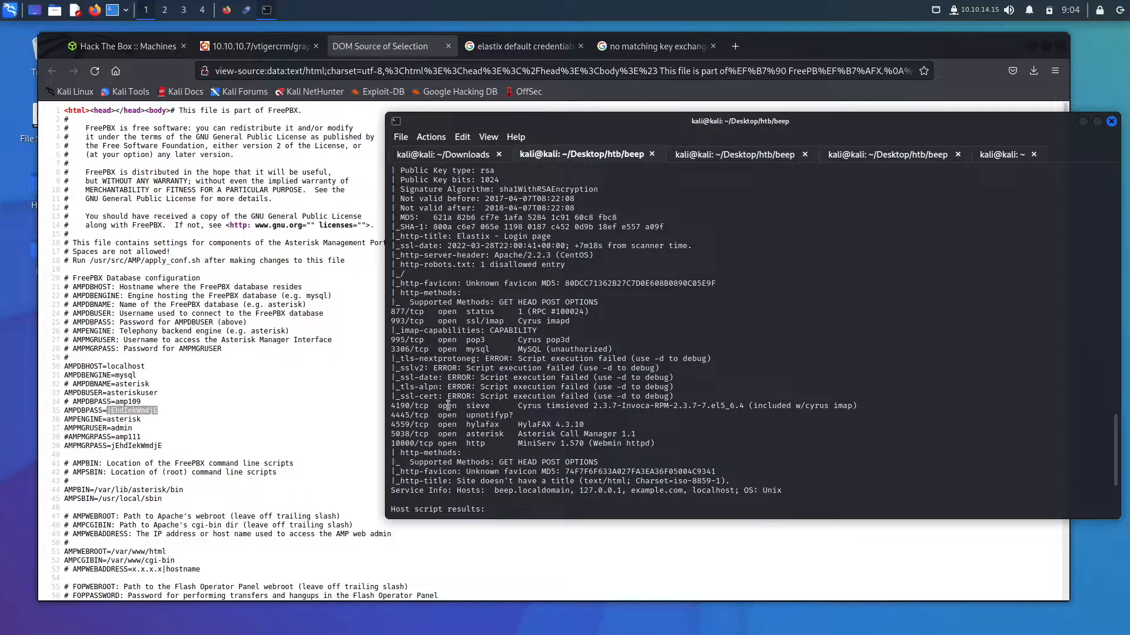
scroll(down, 3)
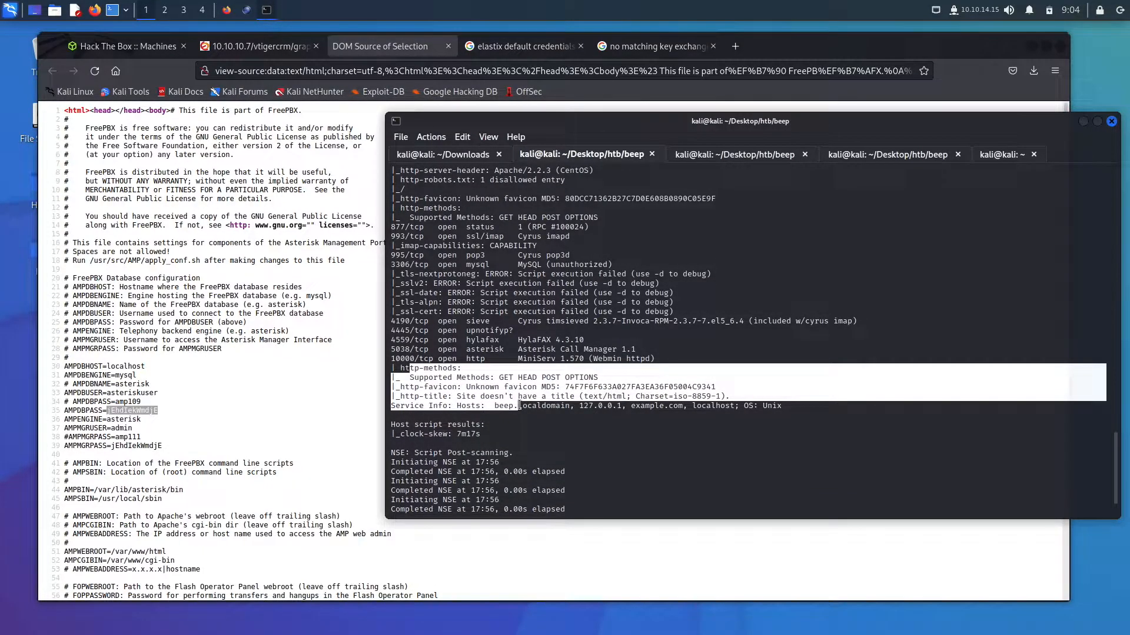
right_click(505, 367)
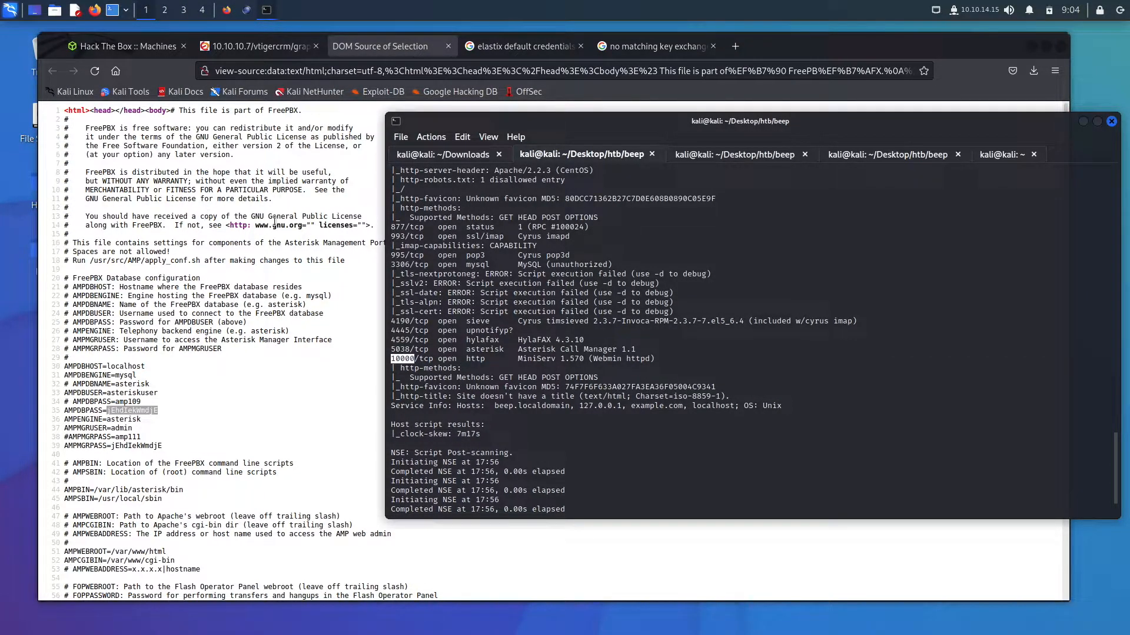
mouse_move(277, 238)
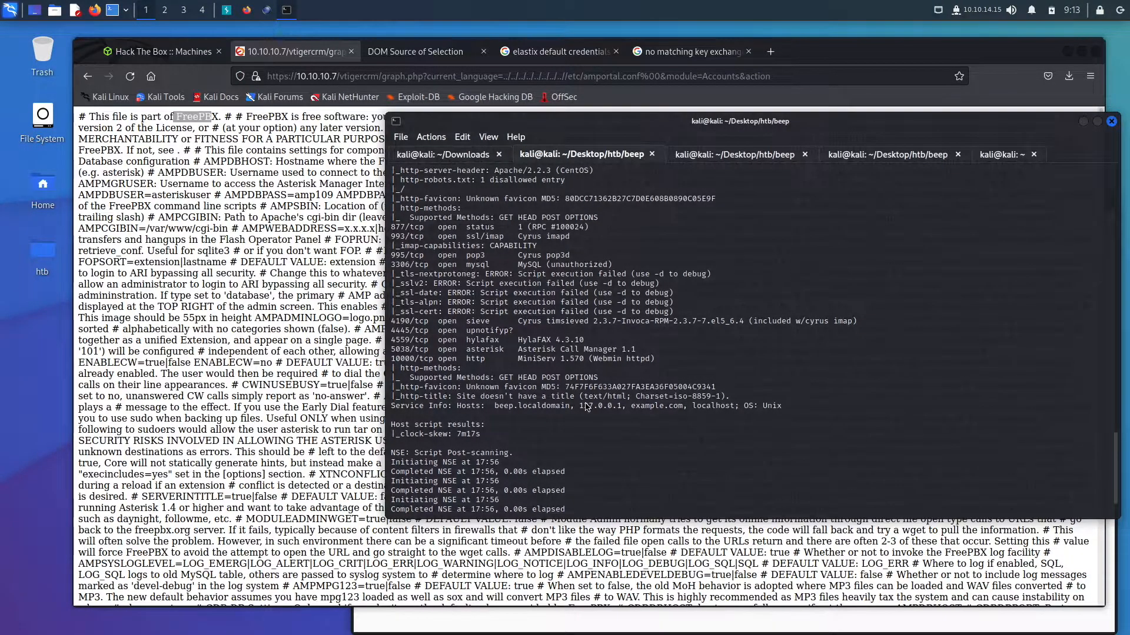
mouse_move(394, 361)
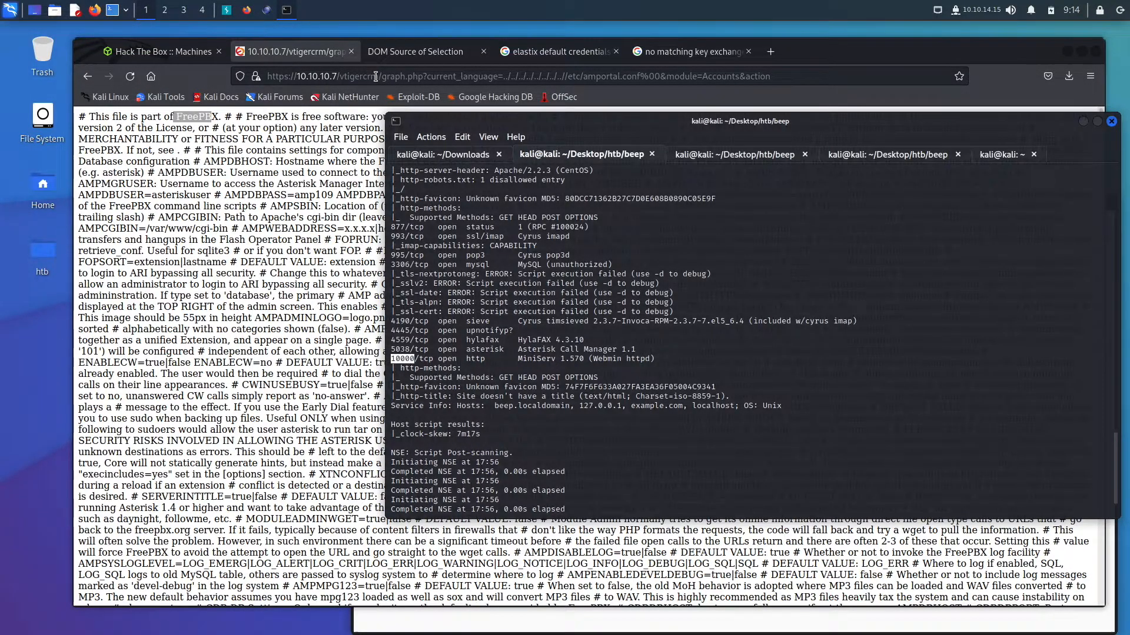
- Browse to 10.10.10.7:10000, which answers 'Bad Request' saying the server runs in SSL mode
click(504, 76)
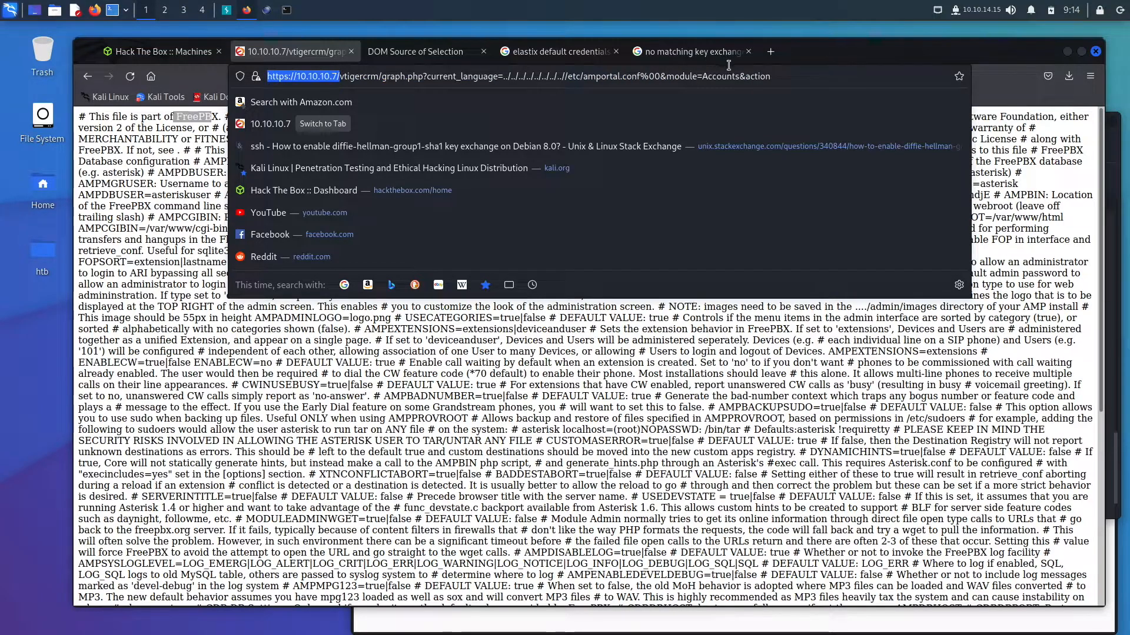
text(https://10.10.10.7:)
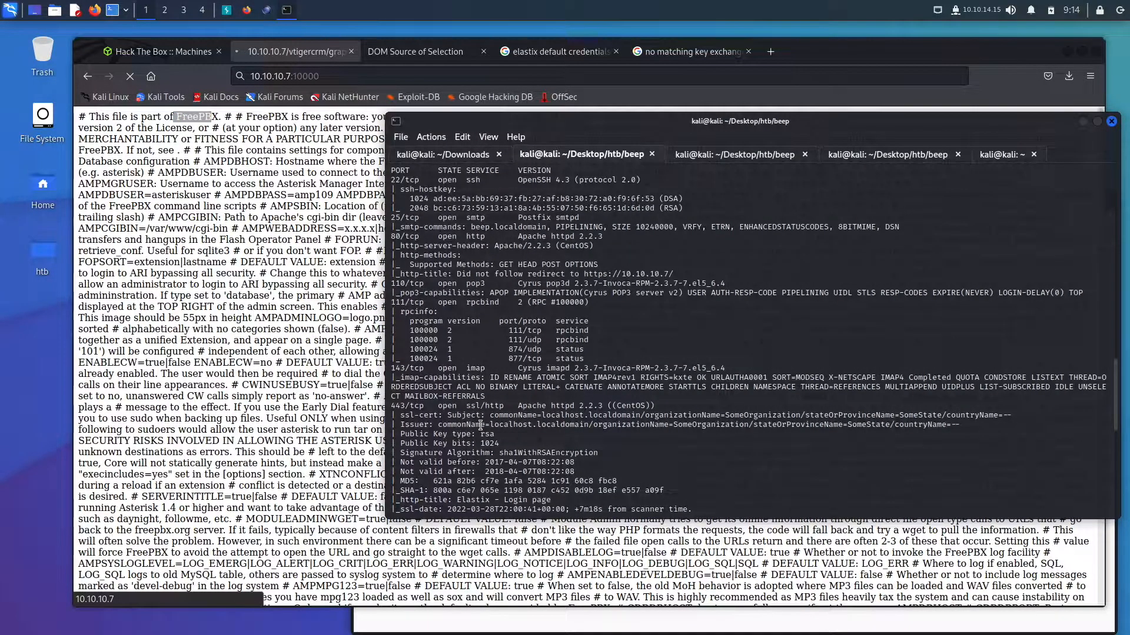
scroll(down, 3)
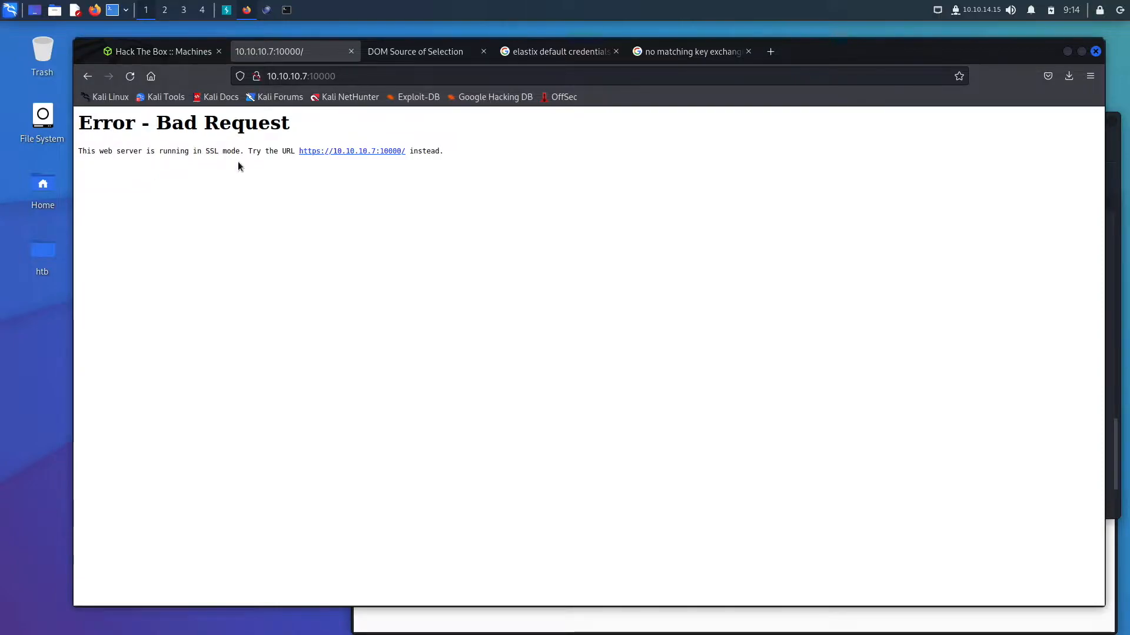
mouse_move(288, 181)
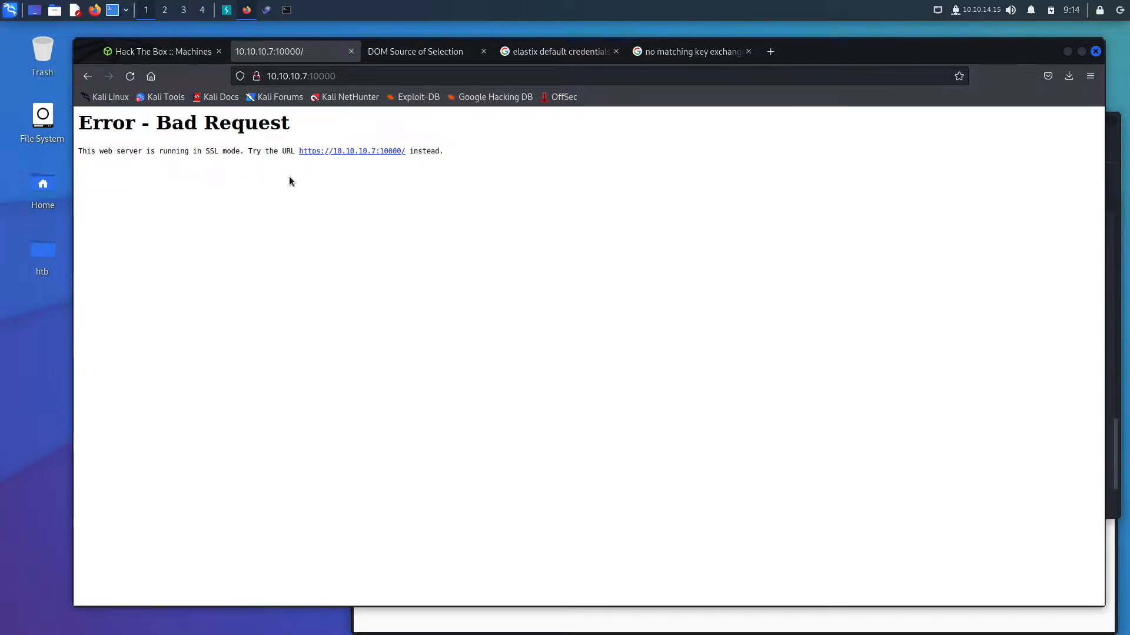
- Follow the https link and accept the certificate risk to reach the Webmin login page
click(352, 150)
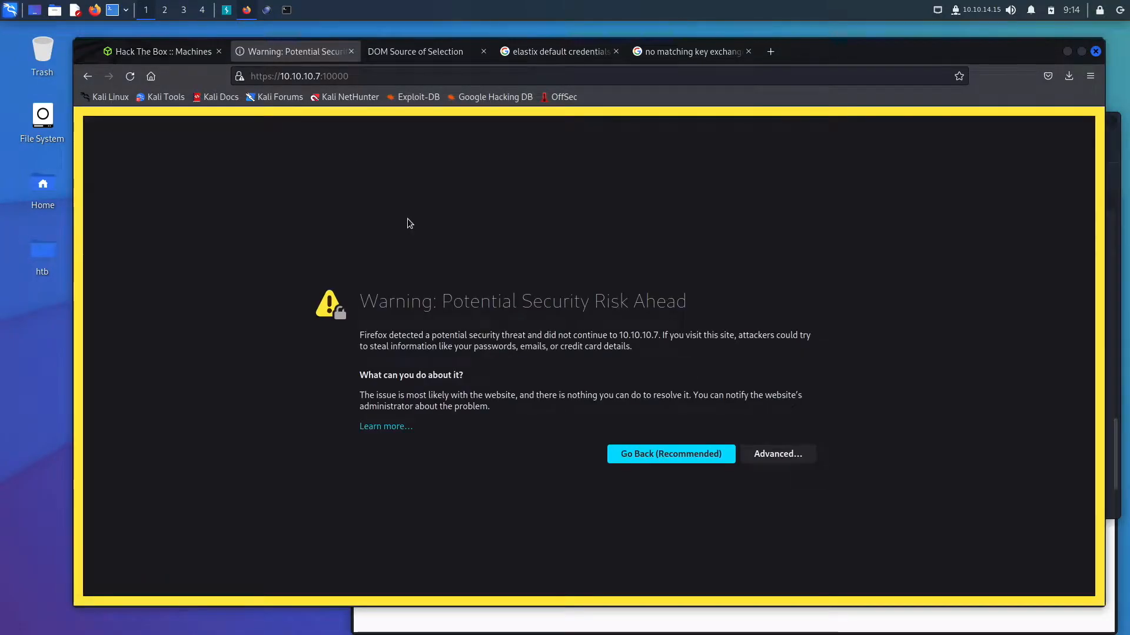
click(777, 454)
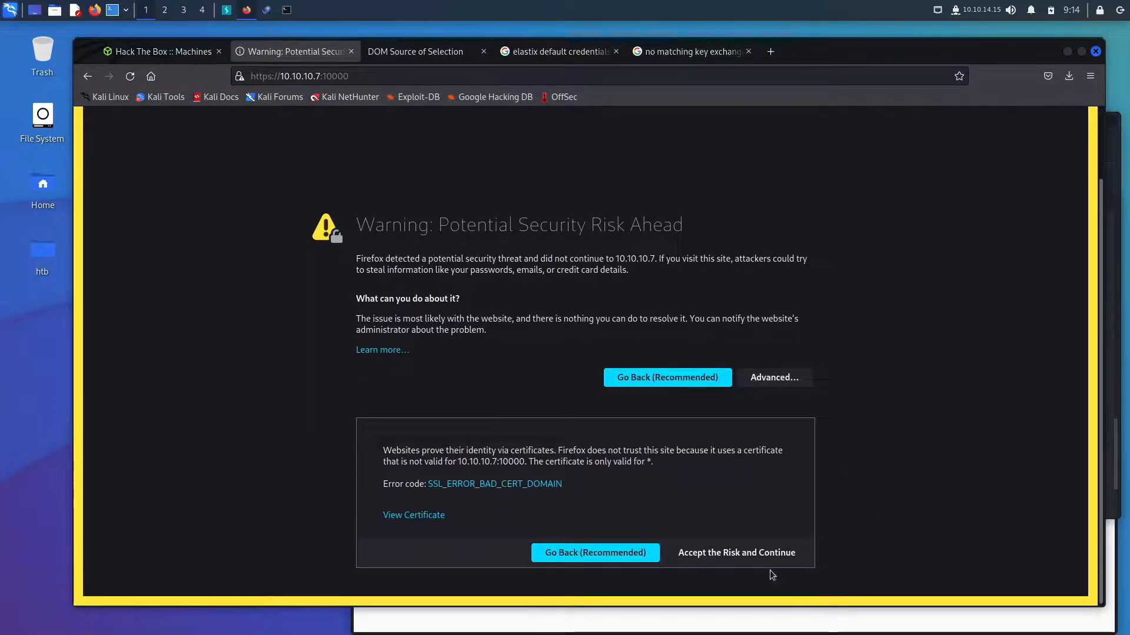
click(735, 553)
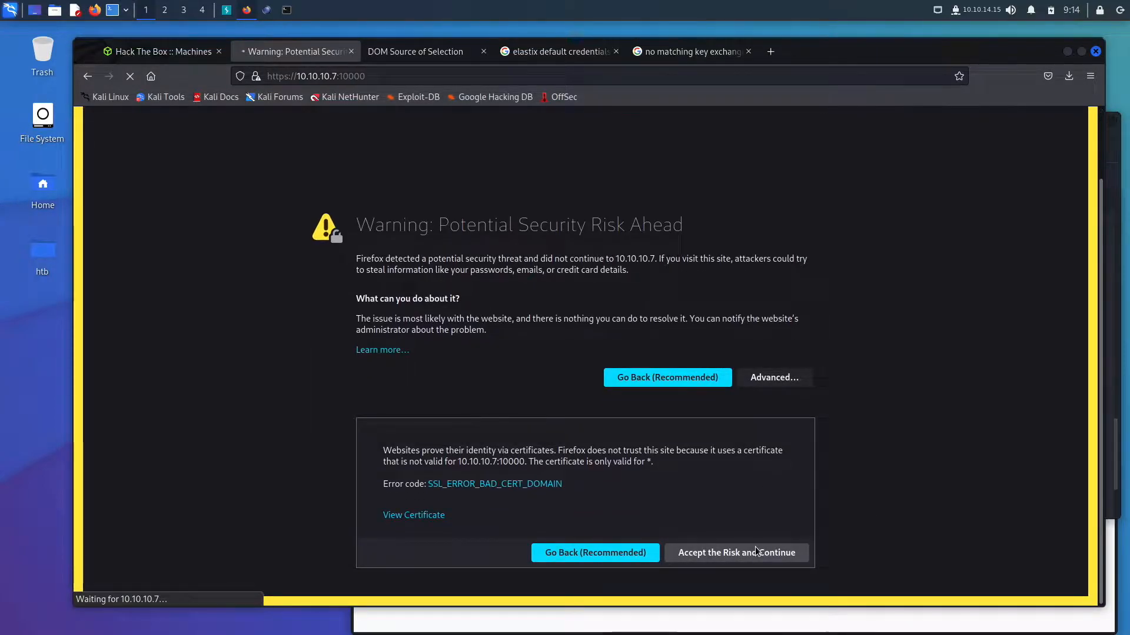
click(734, 553)
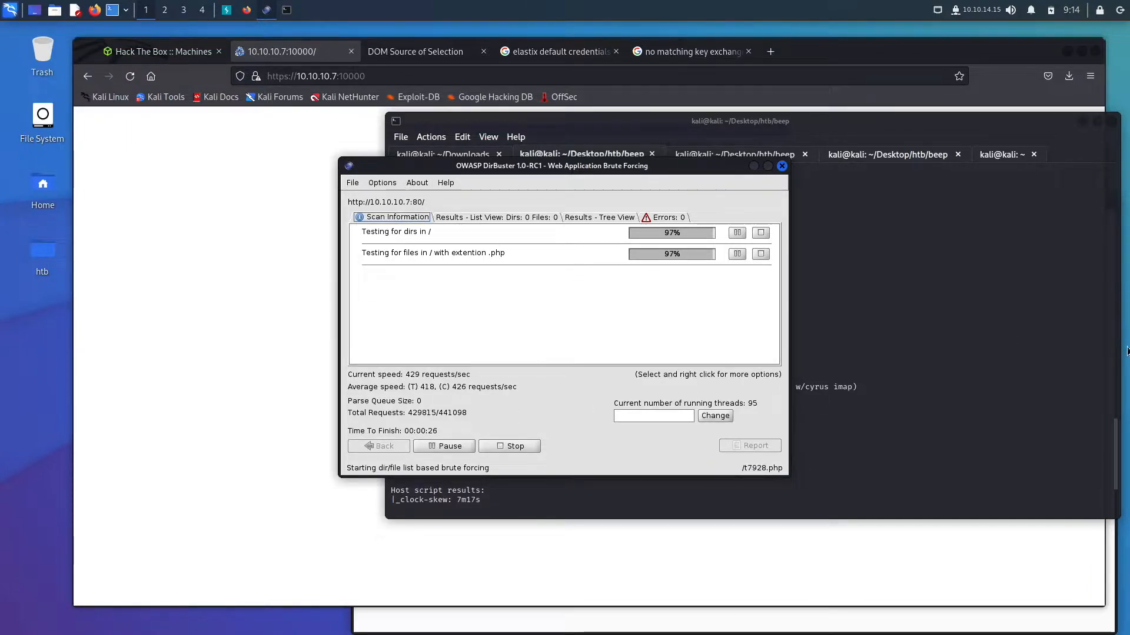
click(1002, 153)
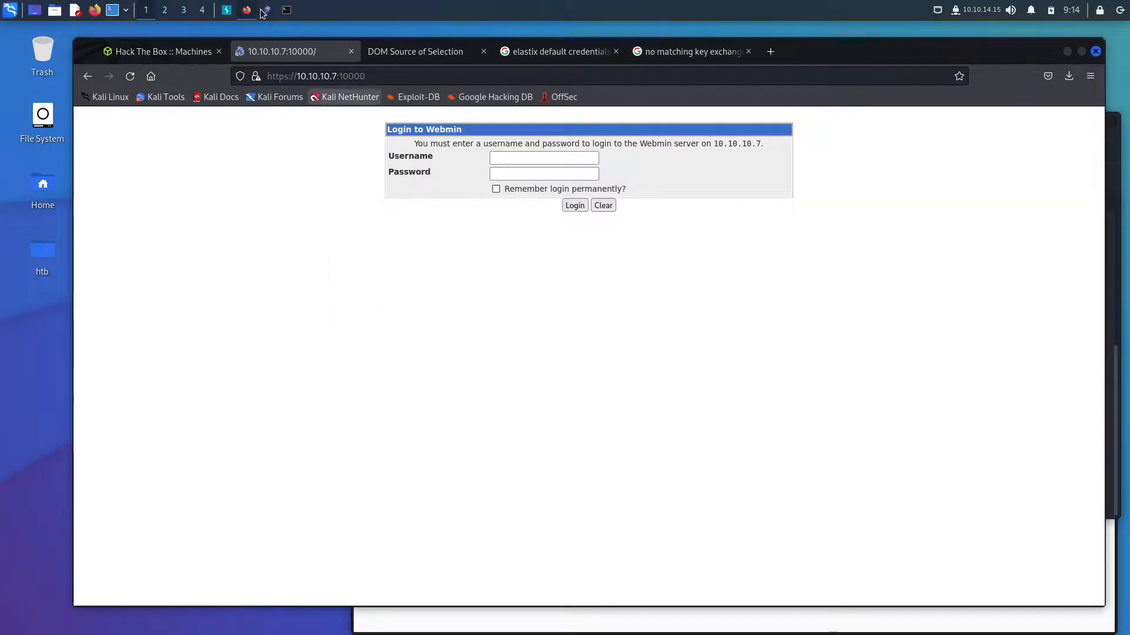
click(226, 9)
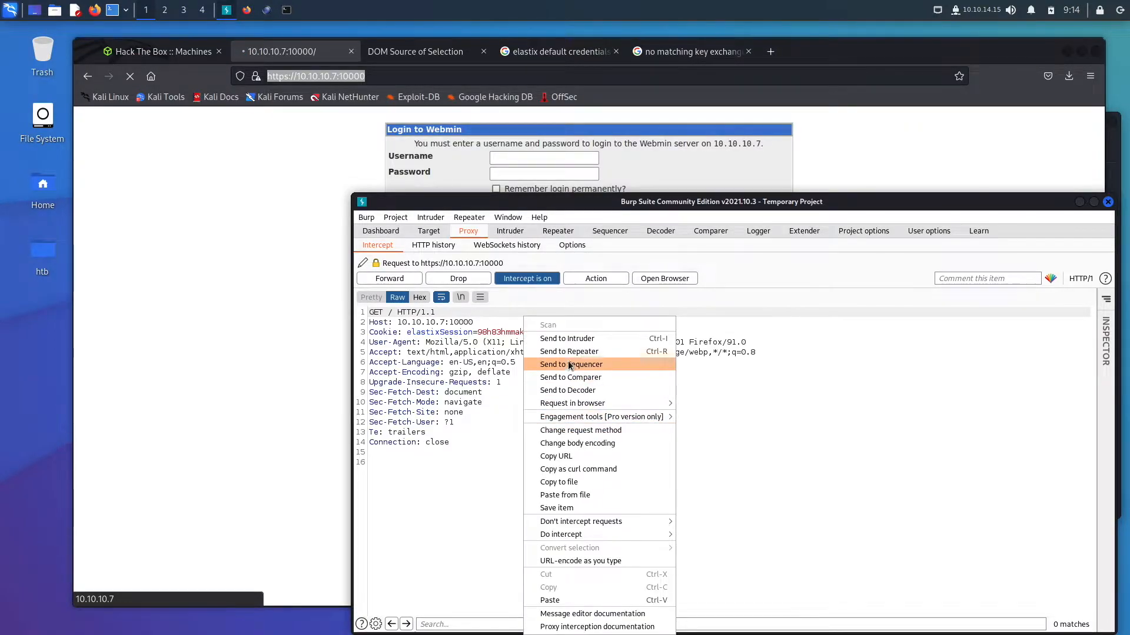
click(570, 352)
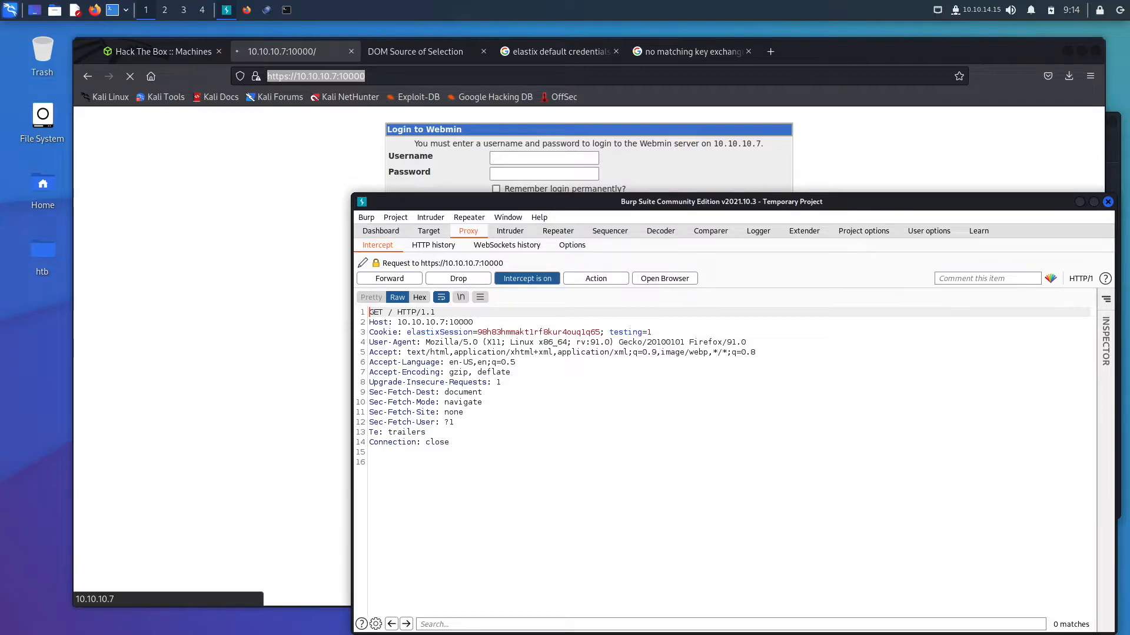
mouse_move(683, 425)
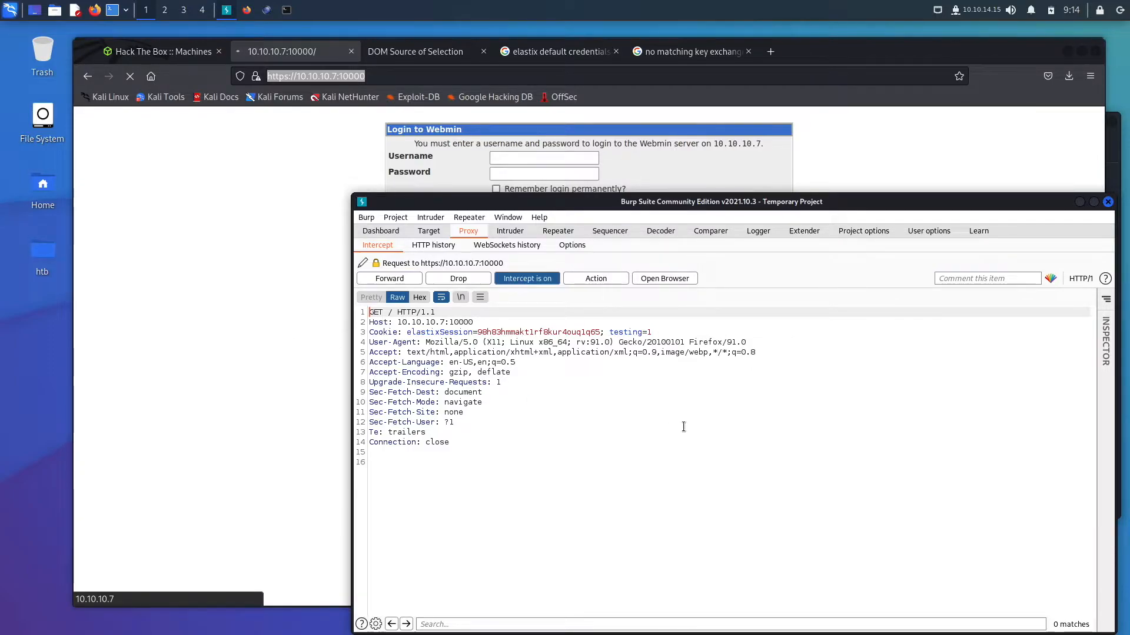
click(527, 278)
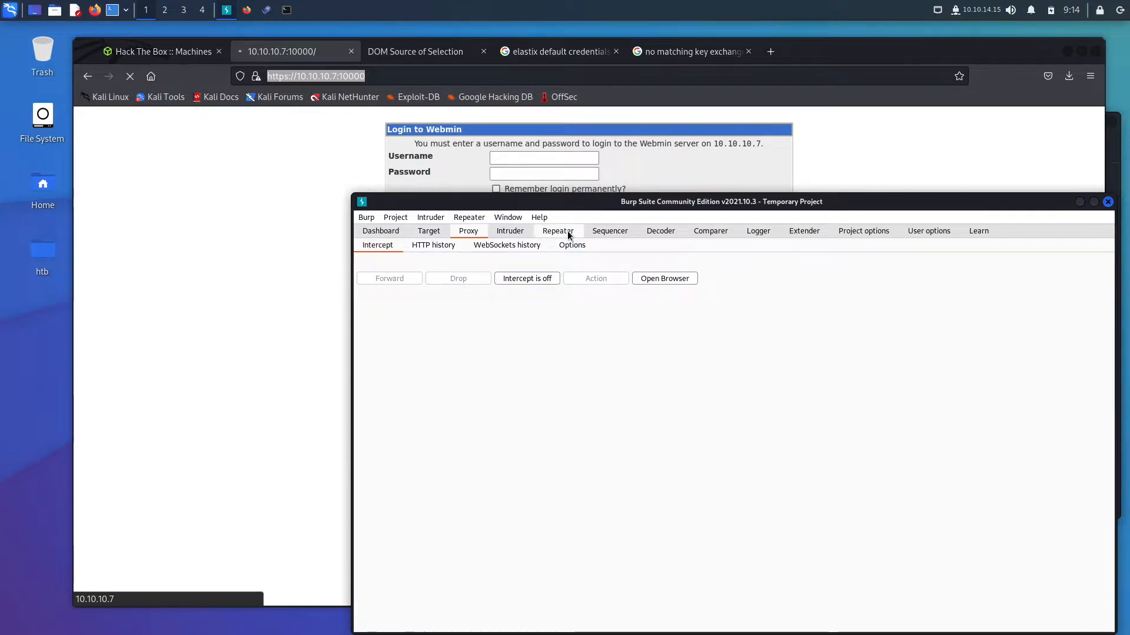
- In Repeater, swap the User-Agent for a Shellshock reverse-shell payload and send the request
click(557, 231)
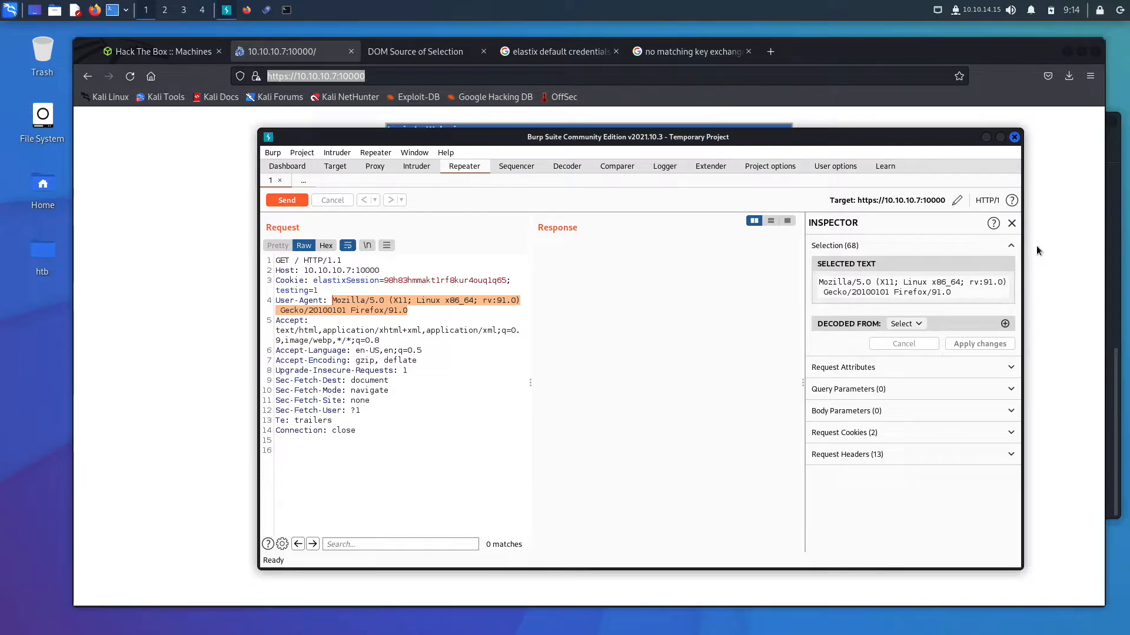
click(286, 200)
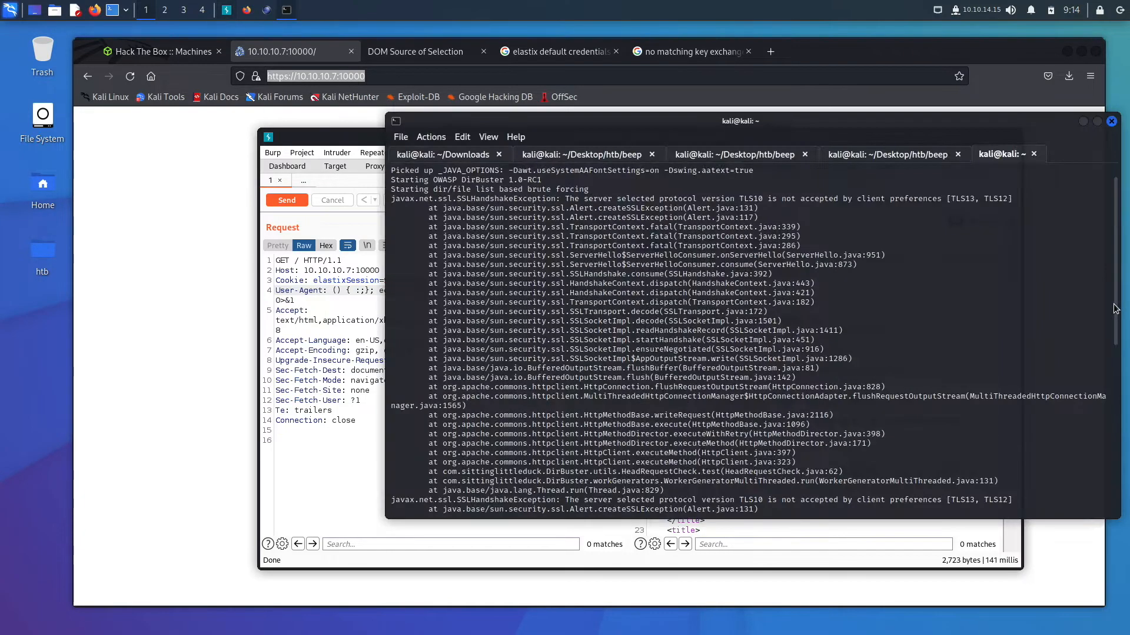
- Start nc -lvnp 4444, fire the Shellshock request, and catch a root shell from 10.10.10.7
click(887, 154)
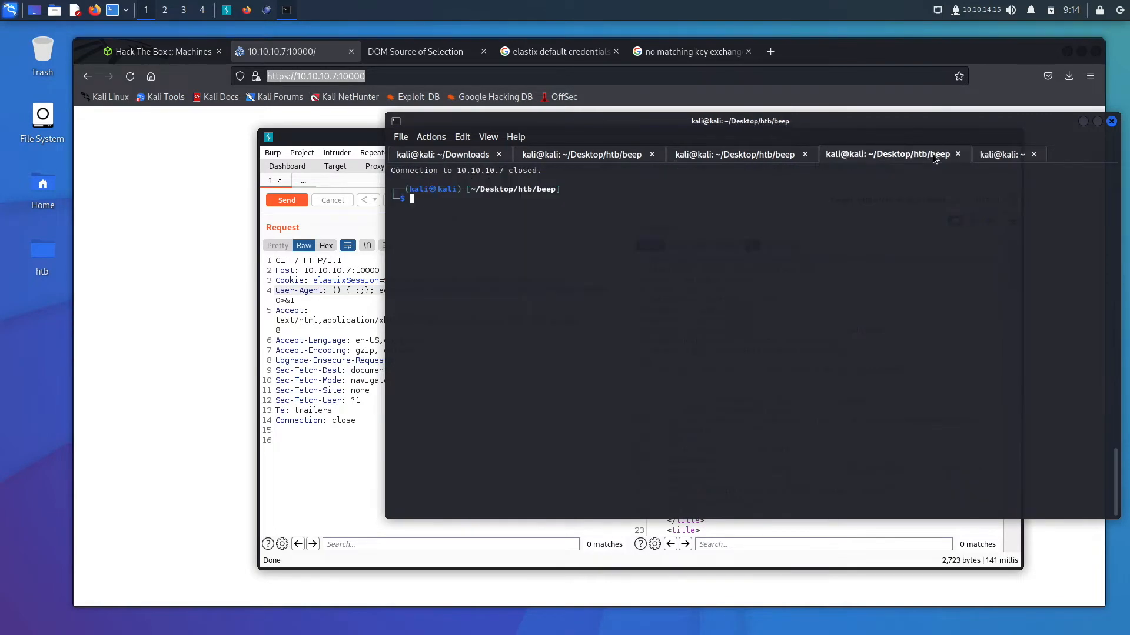
text(nc)
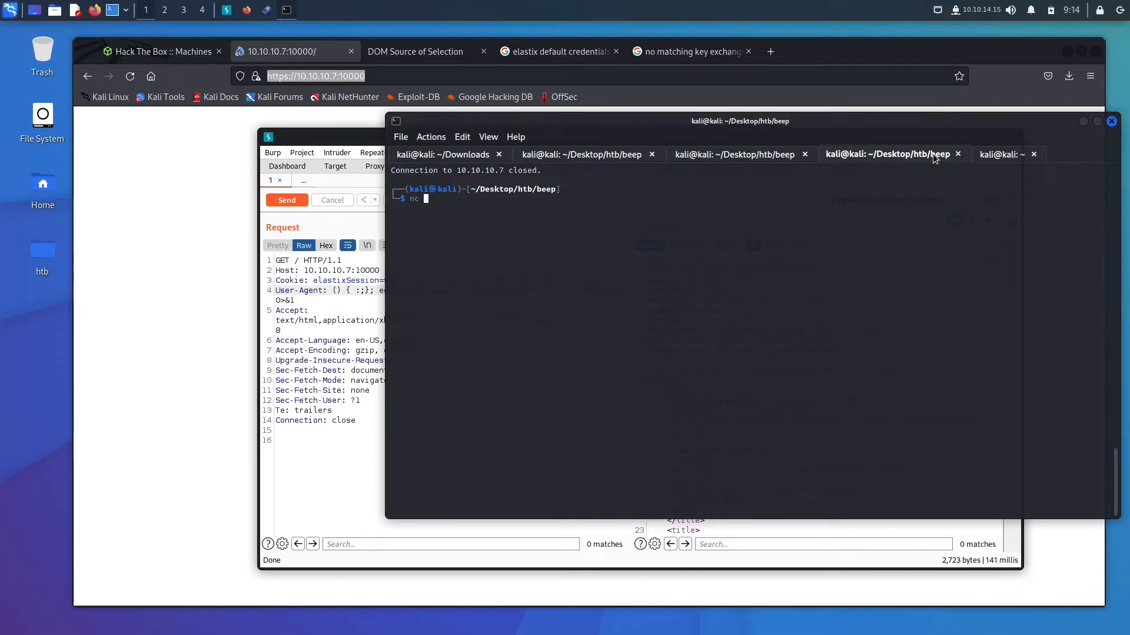
text(-l)
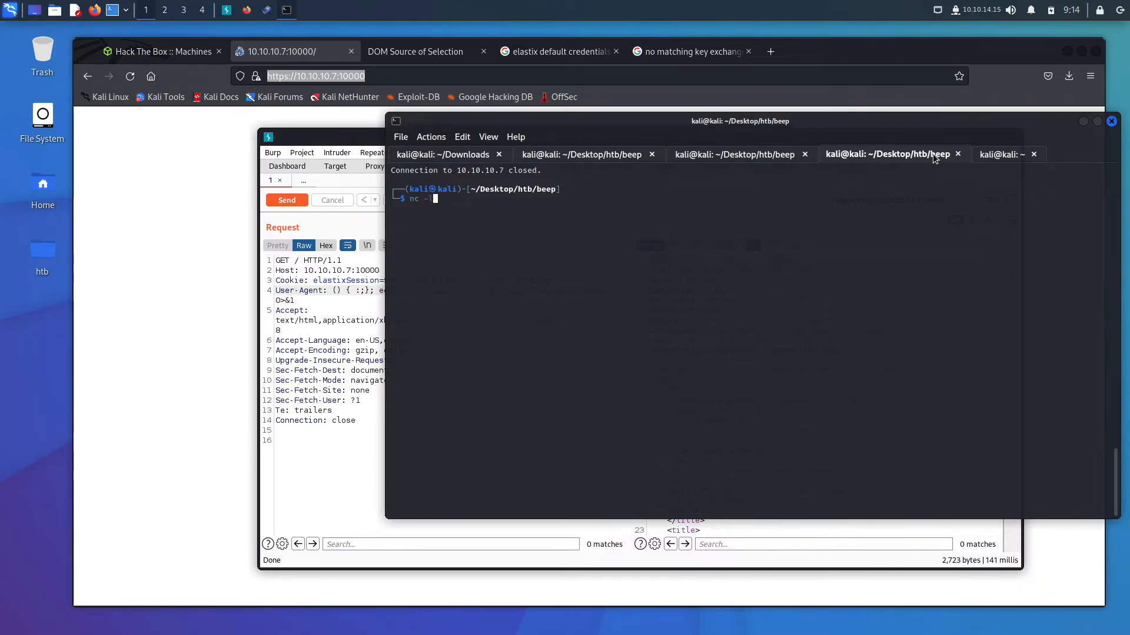
text(-lvnp 4444)
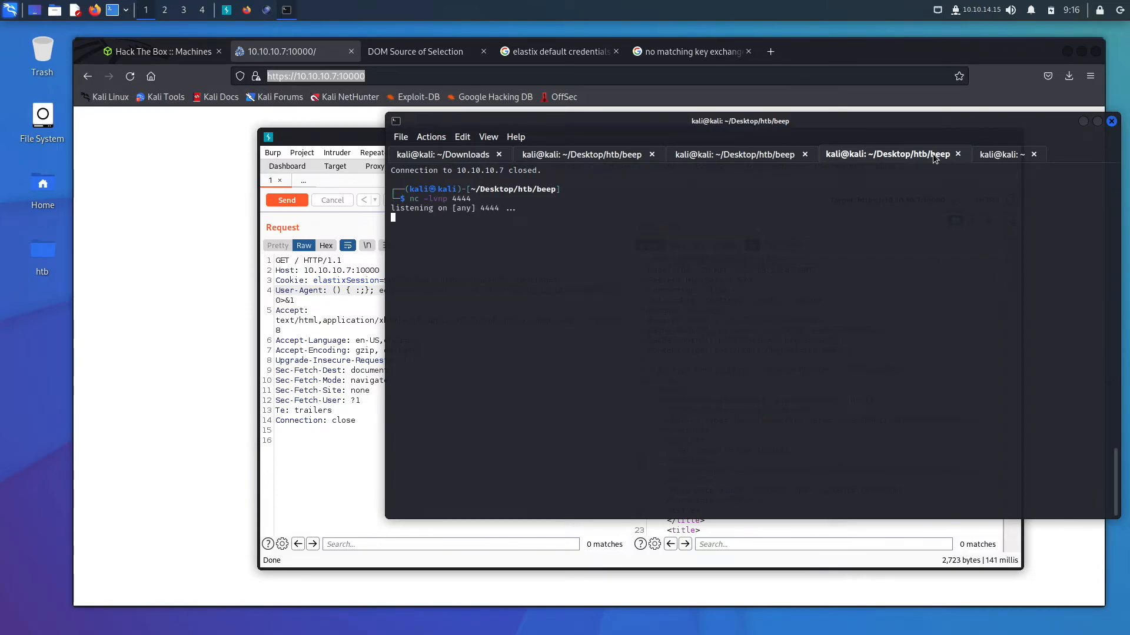
click(286, 200)
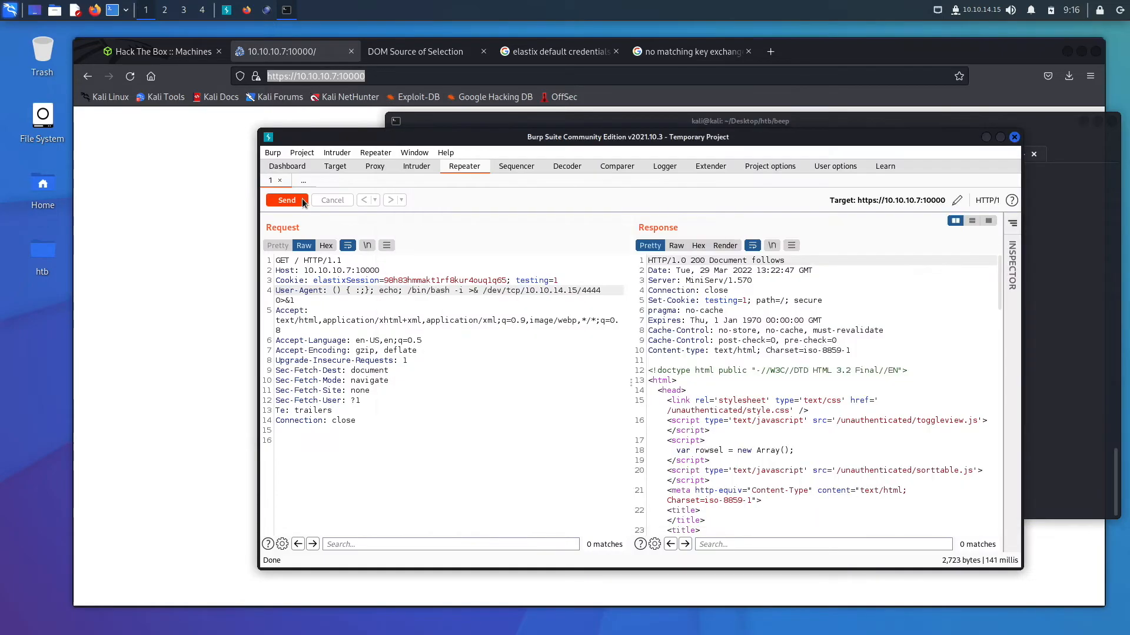
click(285, 200)
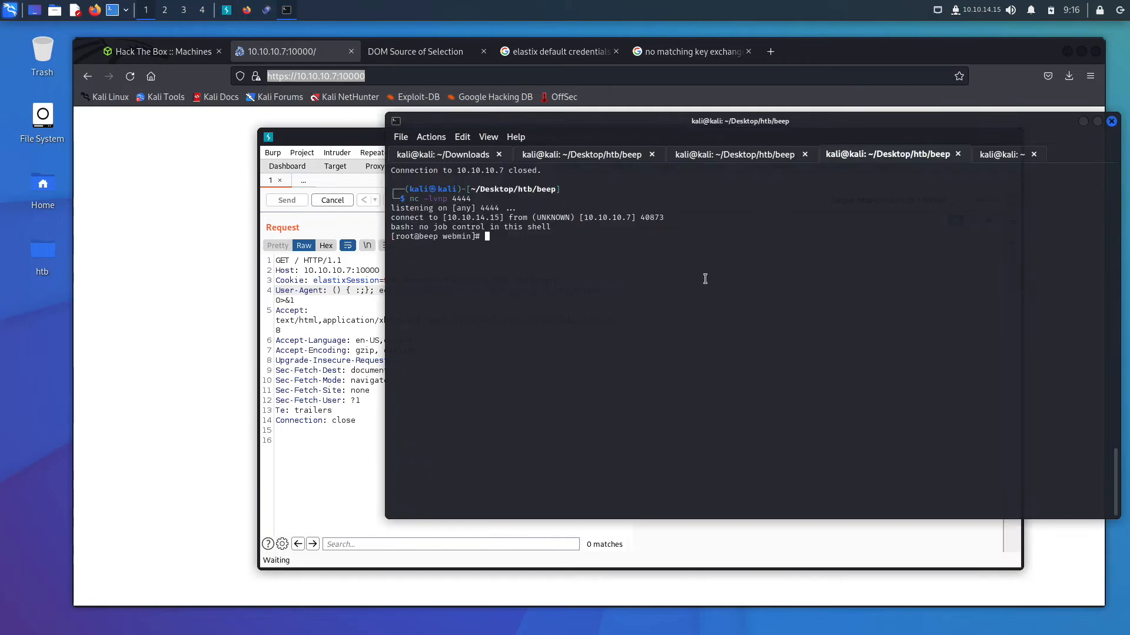